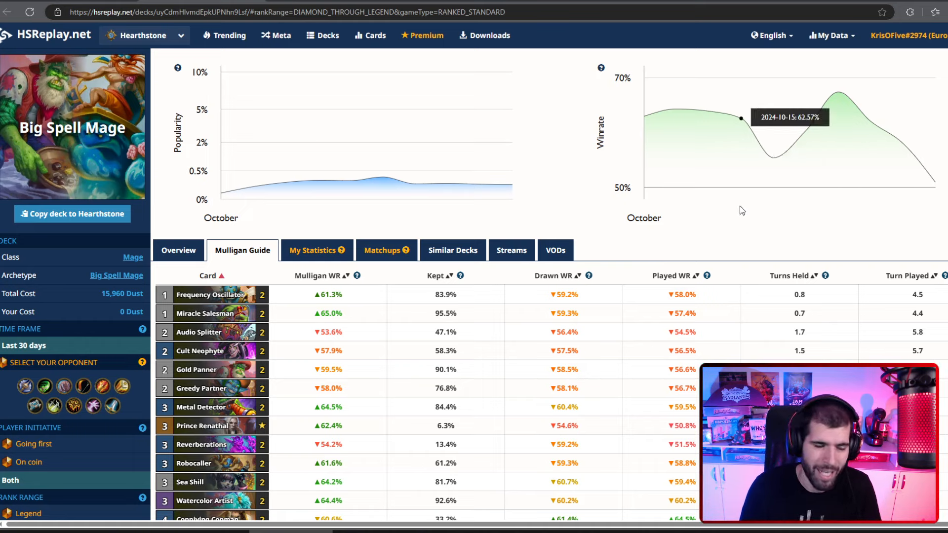
mouse_move(773, 157)
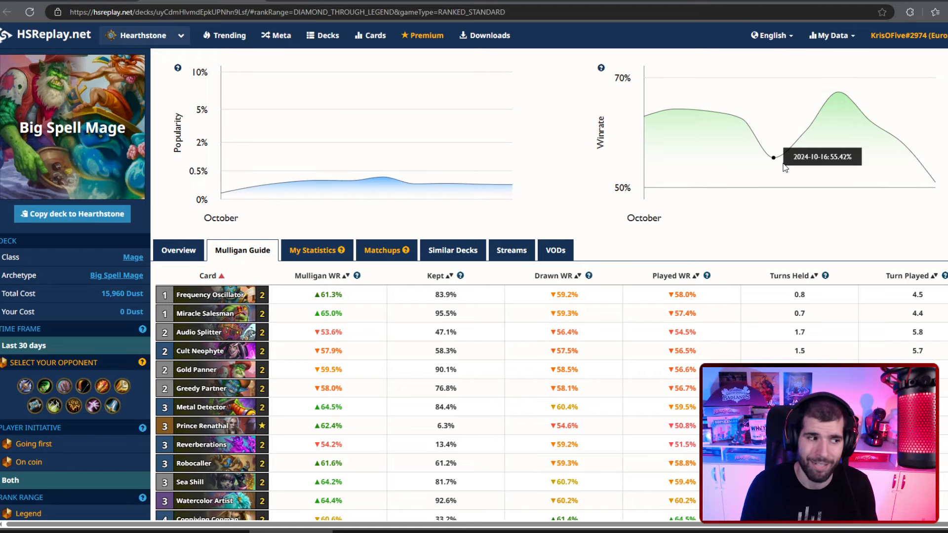
Limit the Big Spell Mage mulligan guide to going-first games and scroll through the card stats.
scroll("down", 3)
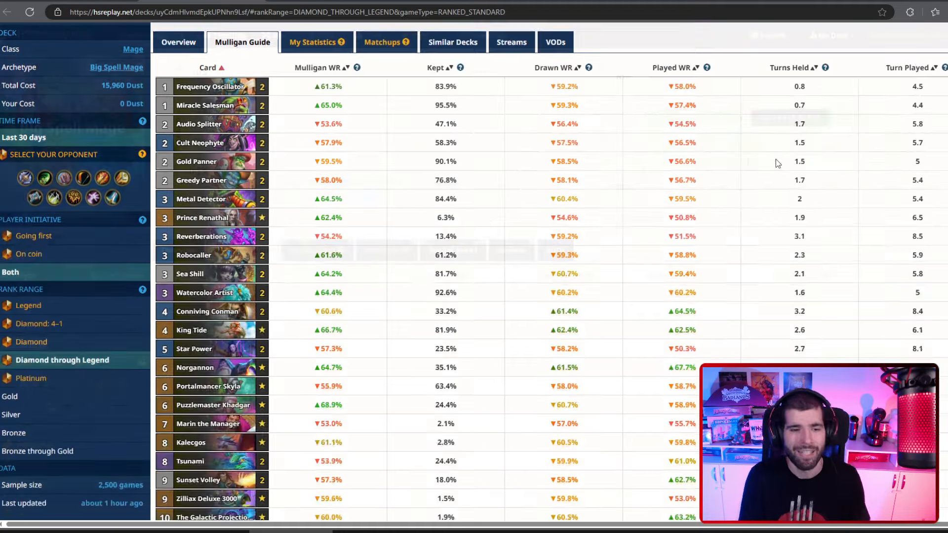
scroll("down", 3)
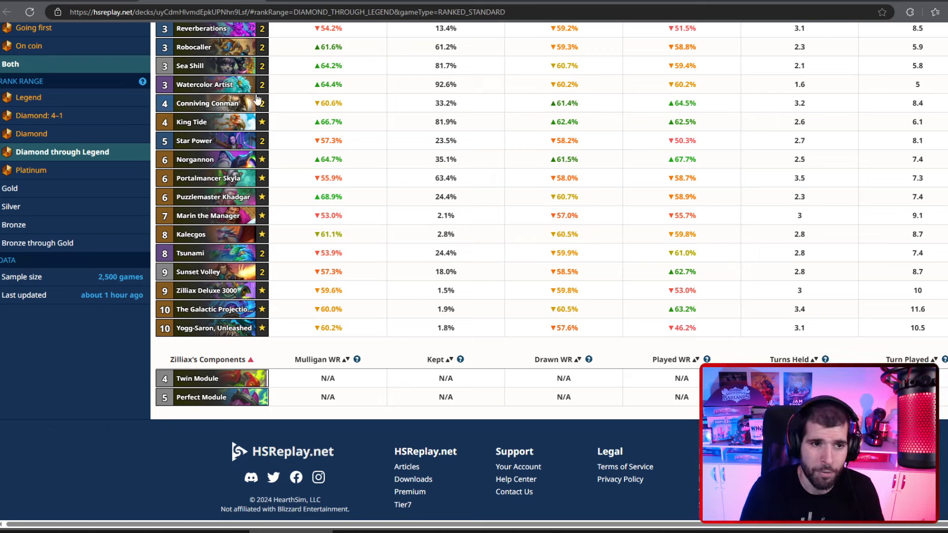
mouse_move(205, 84)
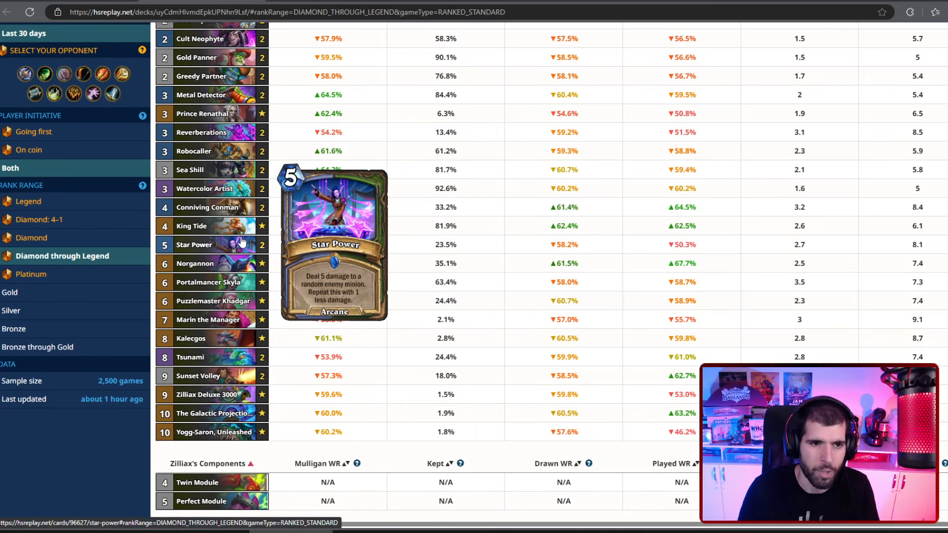
mouse_move(565, 311)
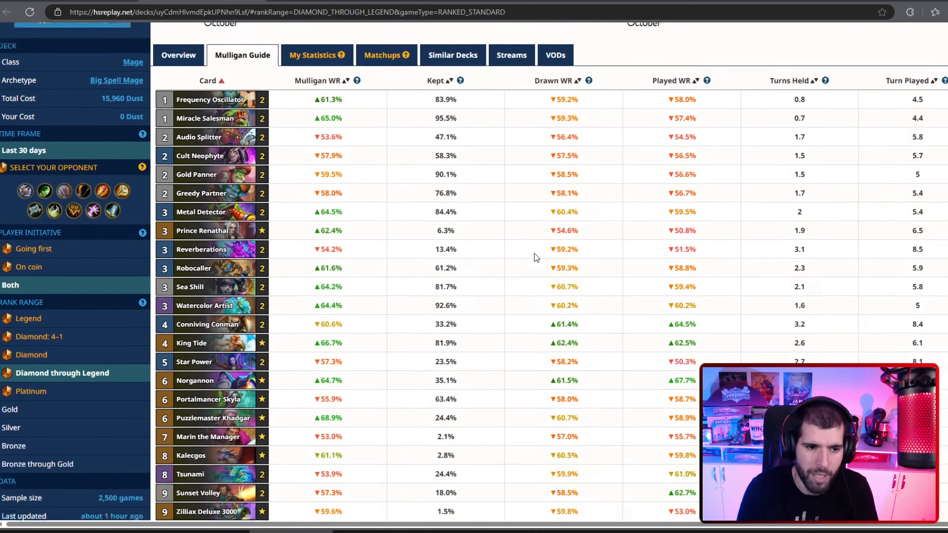
scroll("down", 3)
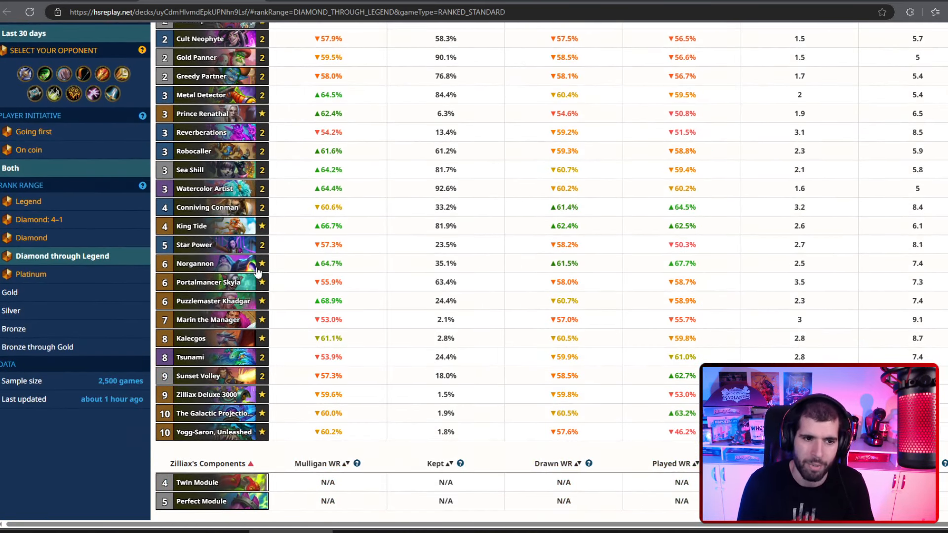
mouse_move(195, 263)
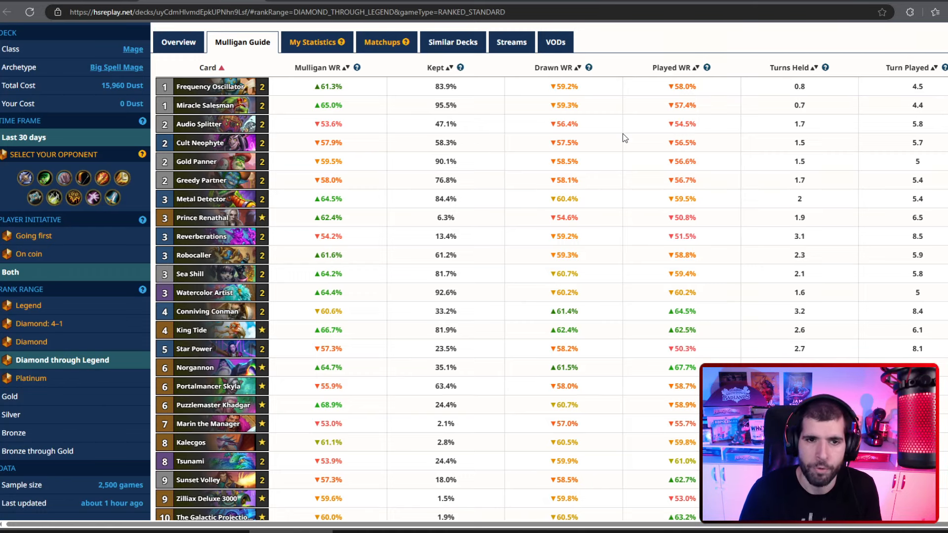
left_click(385, 41)
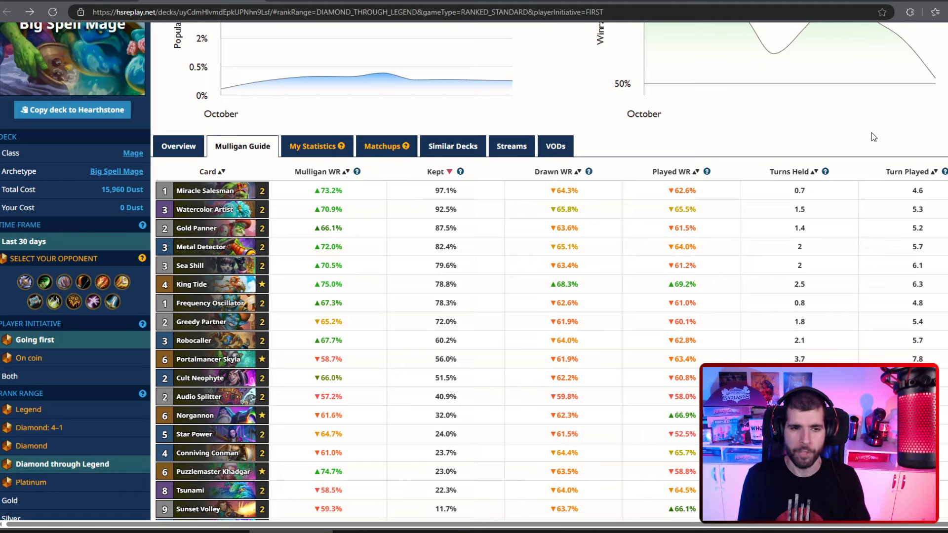
mouse_move(404, 227)
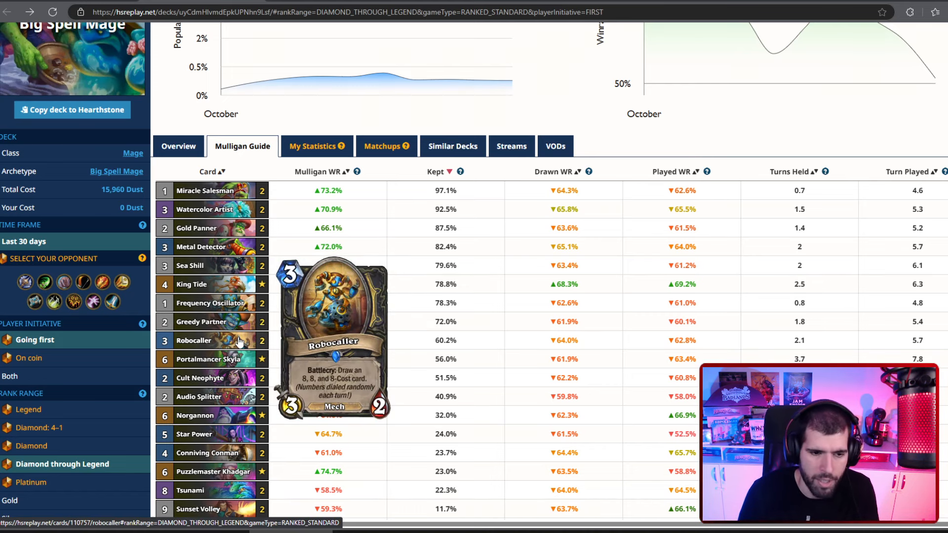
scroll("down", 3)
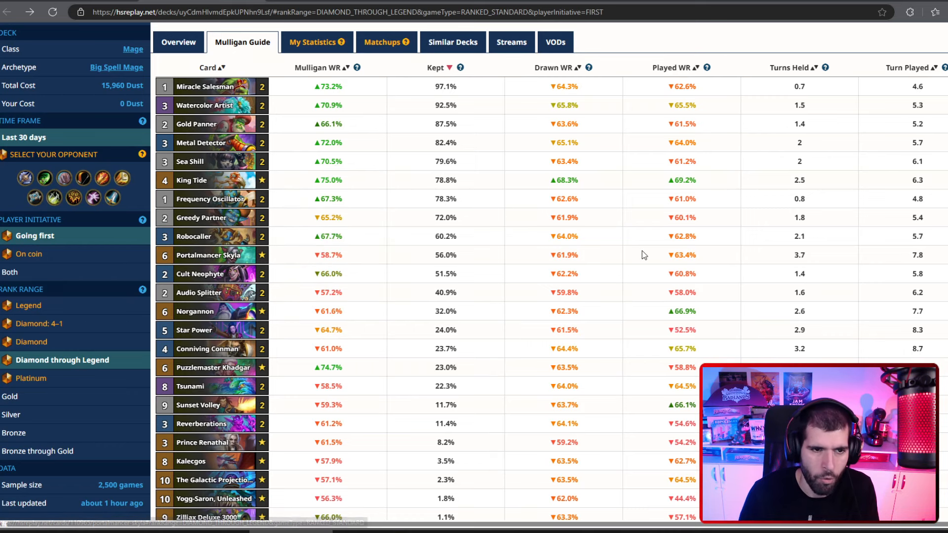
mouse_move(205, 87)
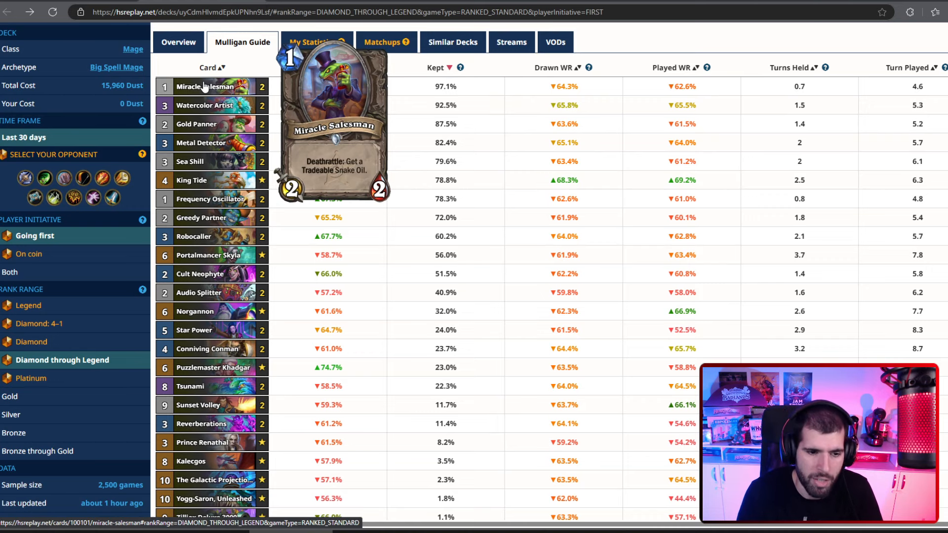
scroll("down", 3)
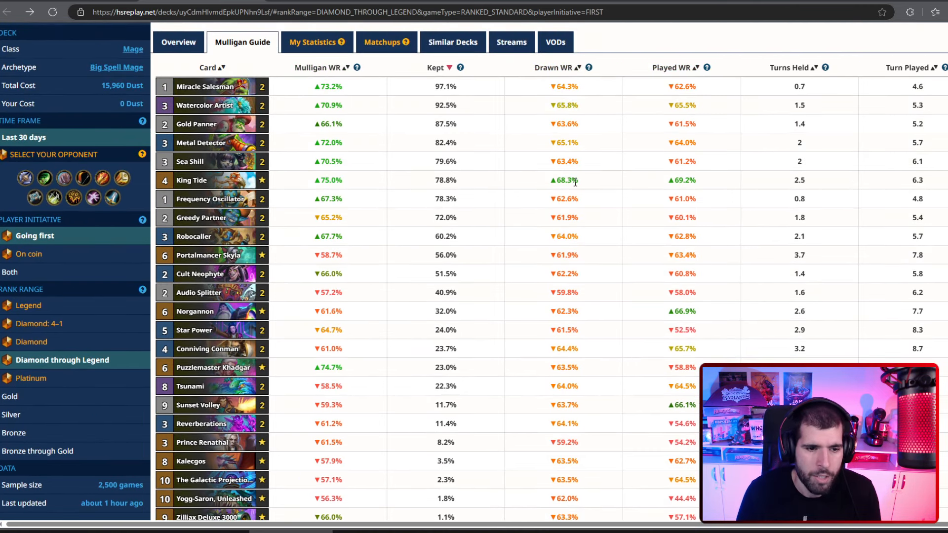
mouse_move(523, 171)
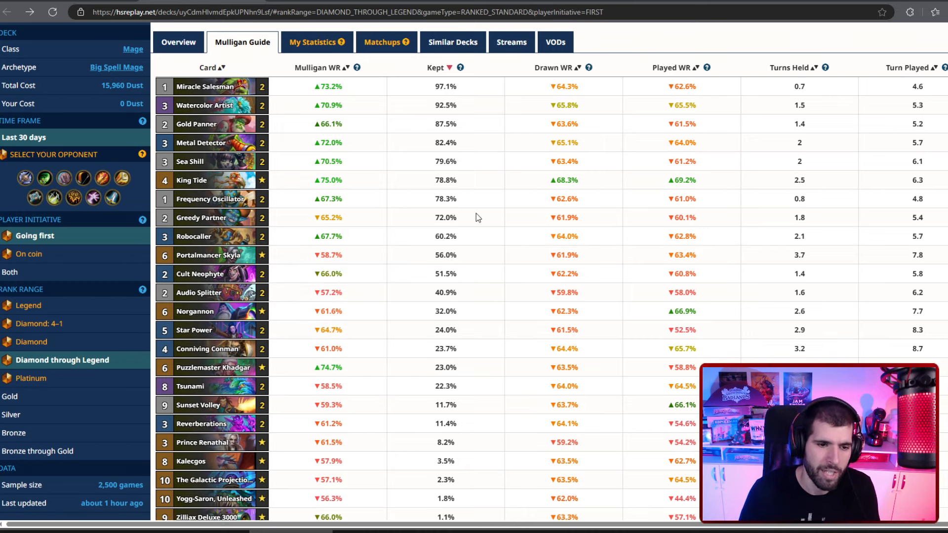
mouse_move(492, 193)
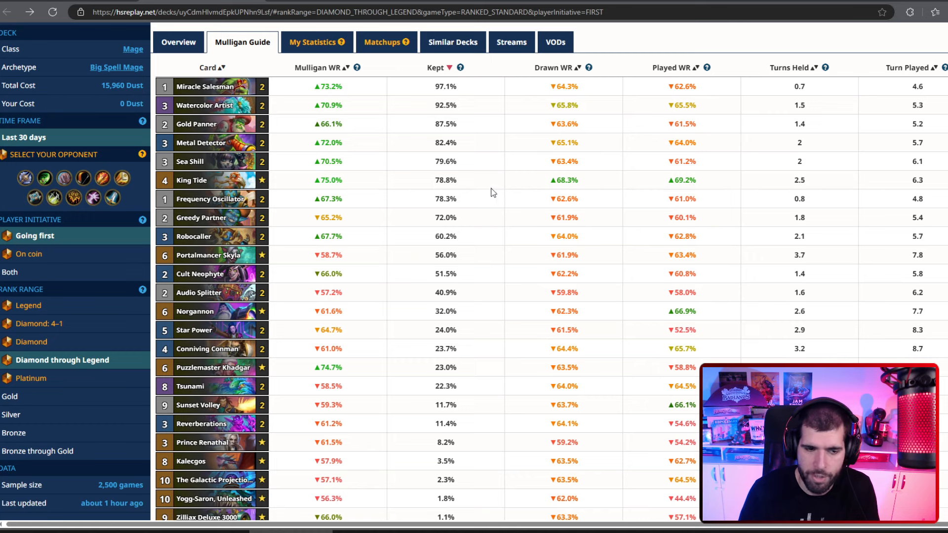
mouse_move(200, 273)
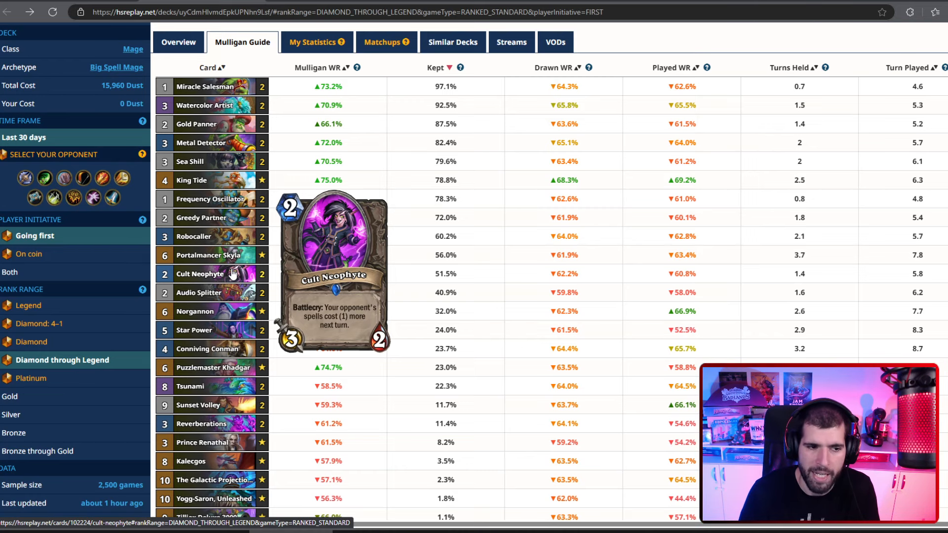
Switch the Big Spell Mage mulligan guide to on-coin games.
left_click(29, 254)
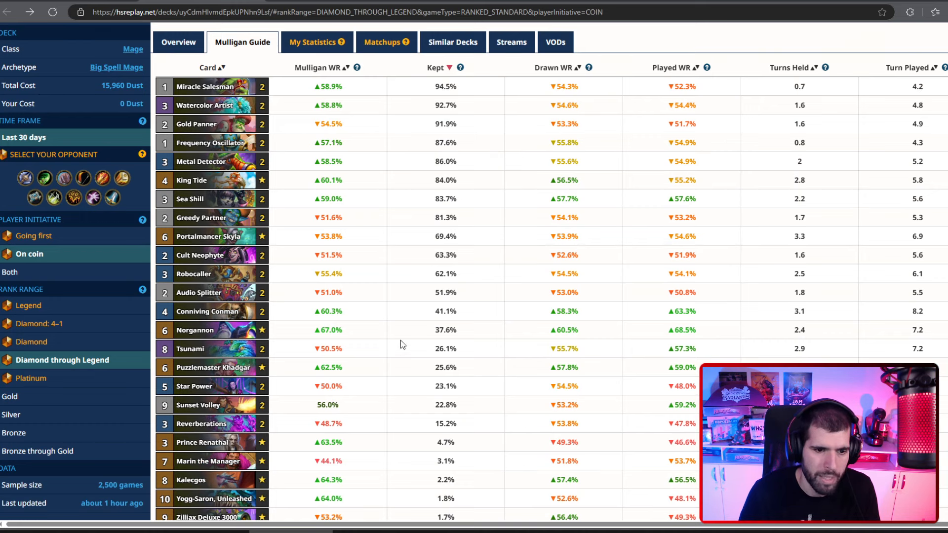
mouse_move(191, 180)
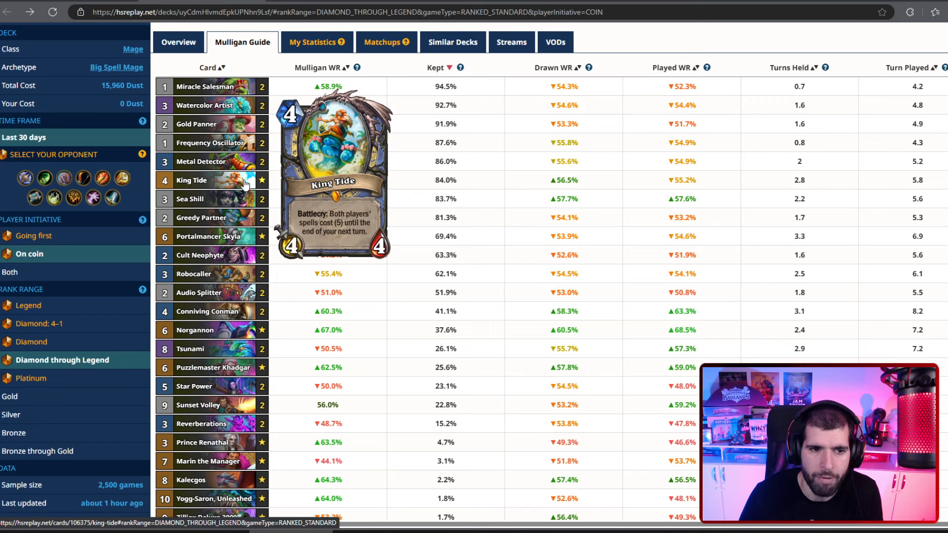
mouse_move(480, 157)
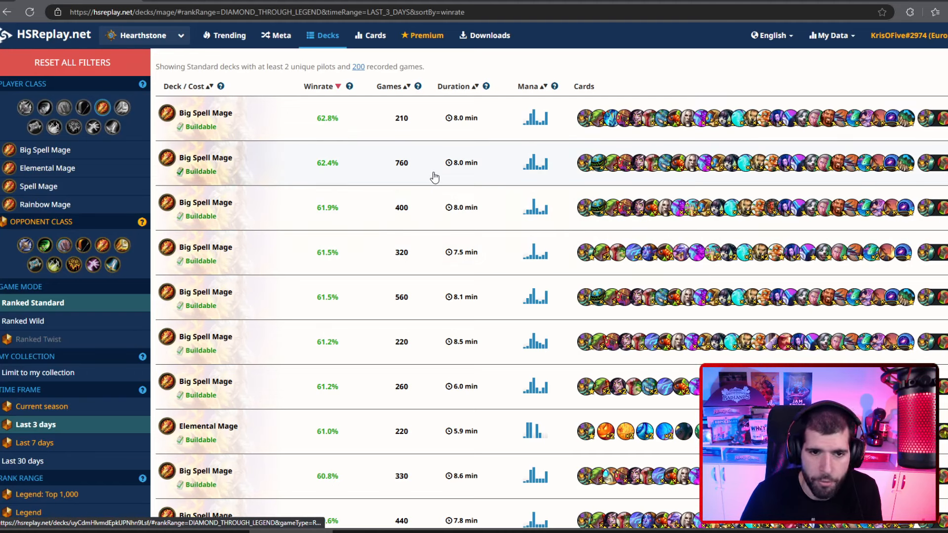
mouse_move(397, 170)
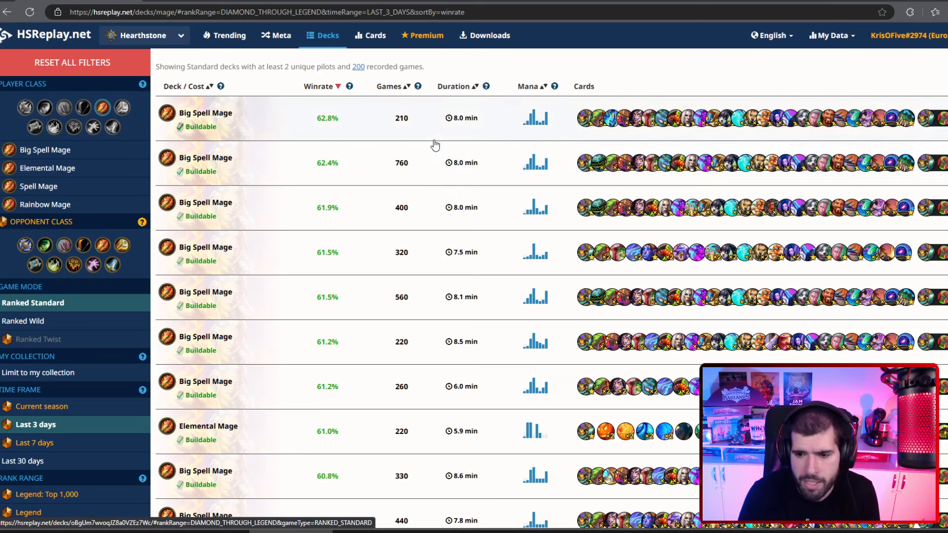
Scroll down through the top-winrate Mage decks for the last 3 days at Diamond–Legend.
scroll("down", 3)
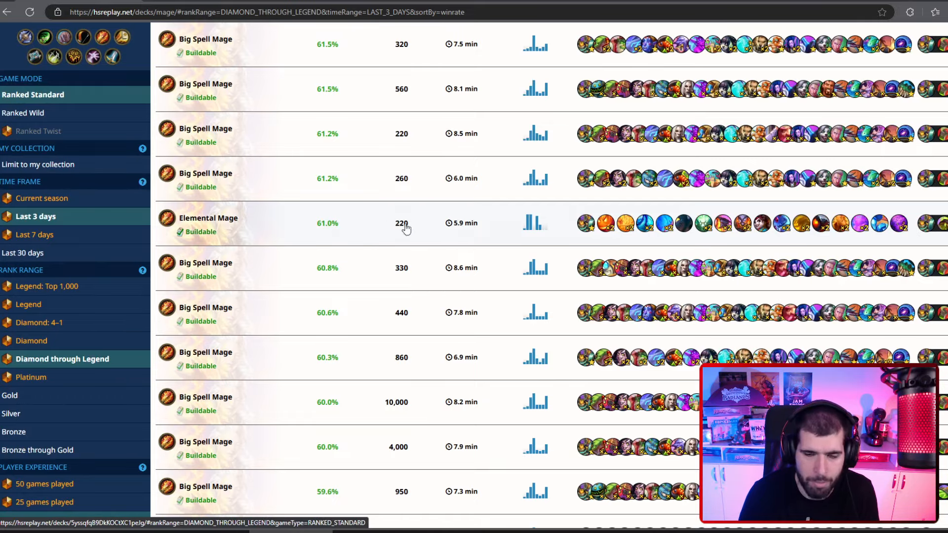
scroll("down", 3)
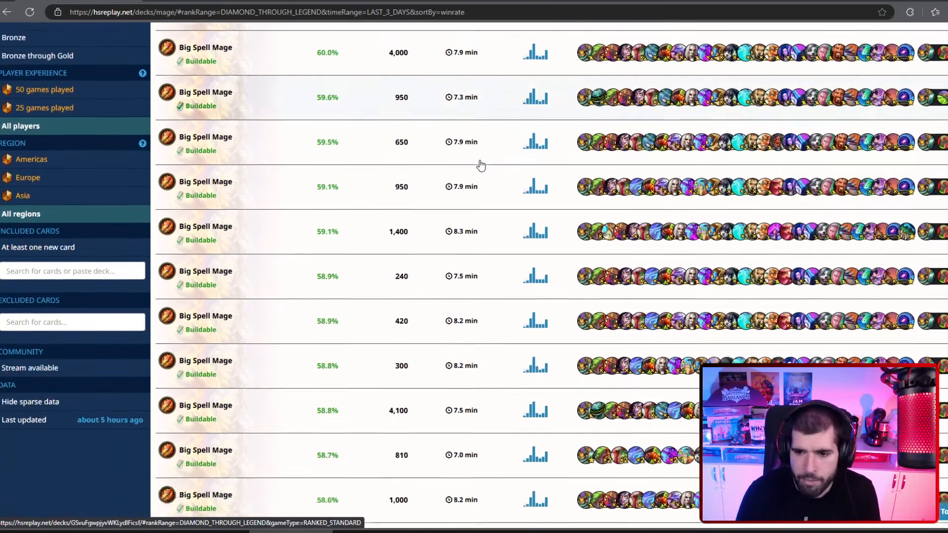
scroll("down", 3)
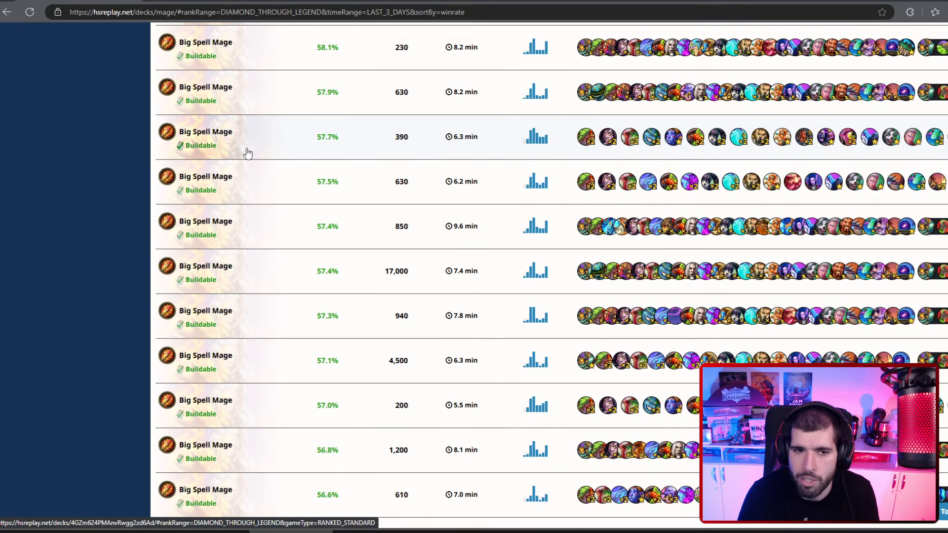
scroll("down", 3)
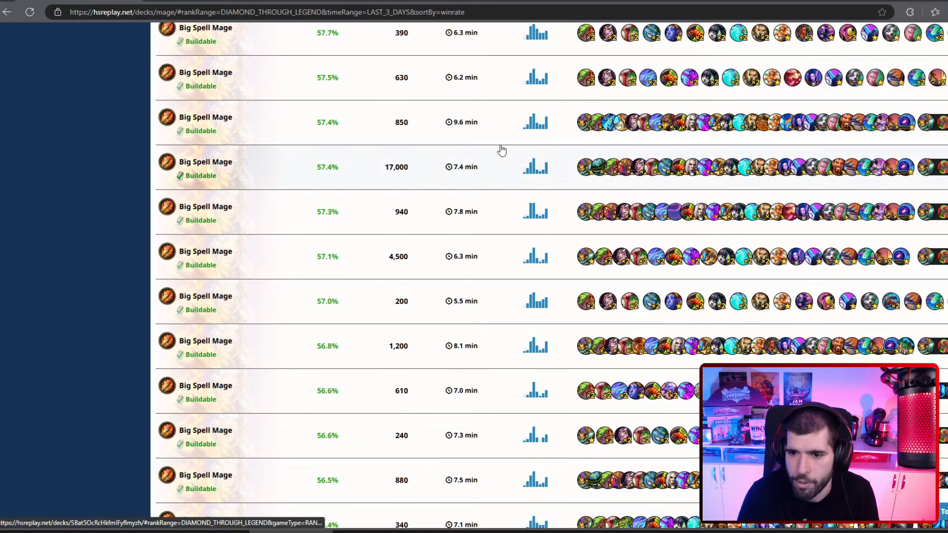
scroll("down", 3)
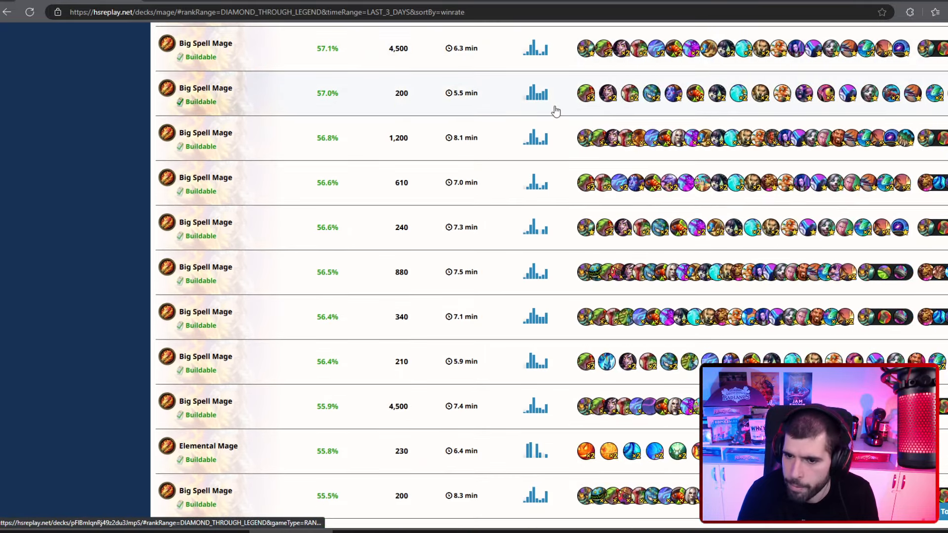
scroll("down", 3)
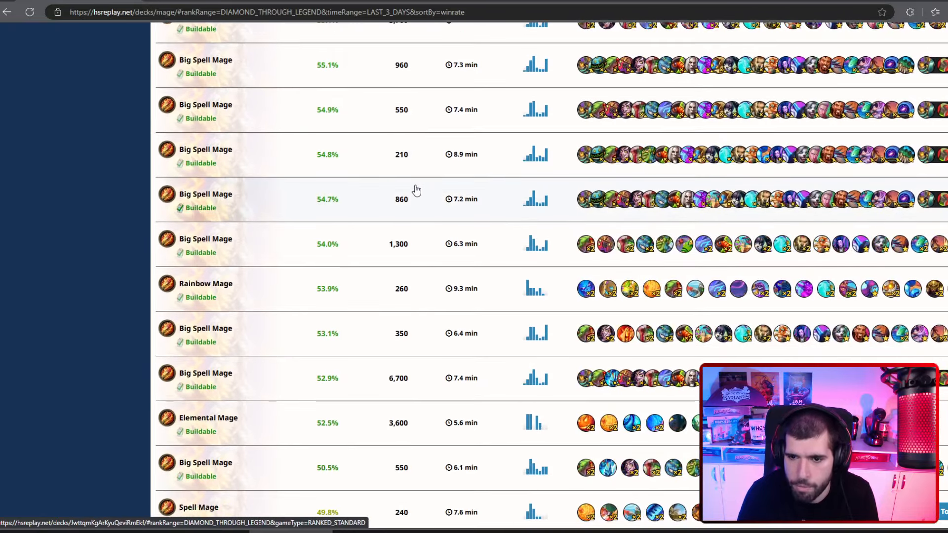
scroll("down", 3)
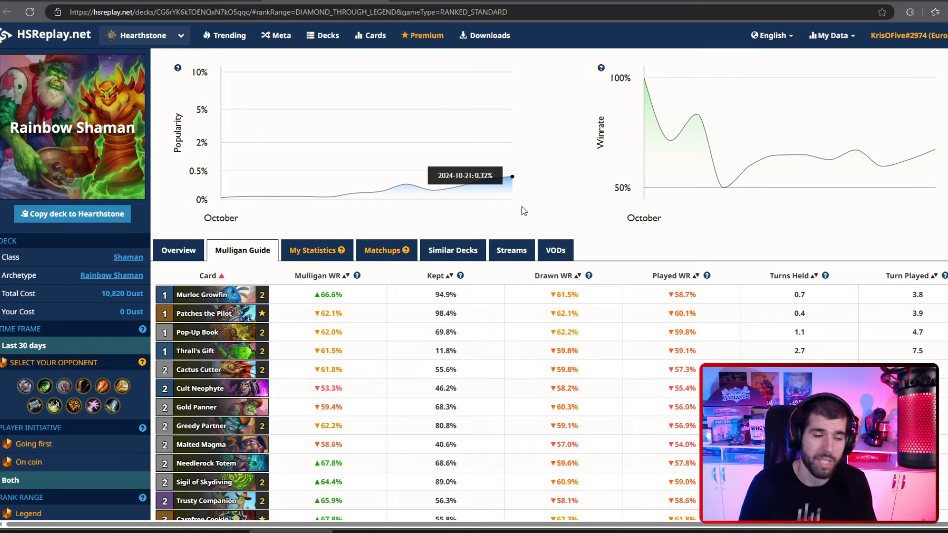
mouse_move(750, 236)
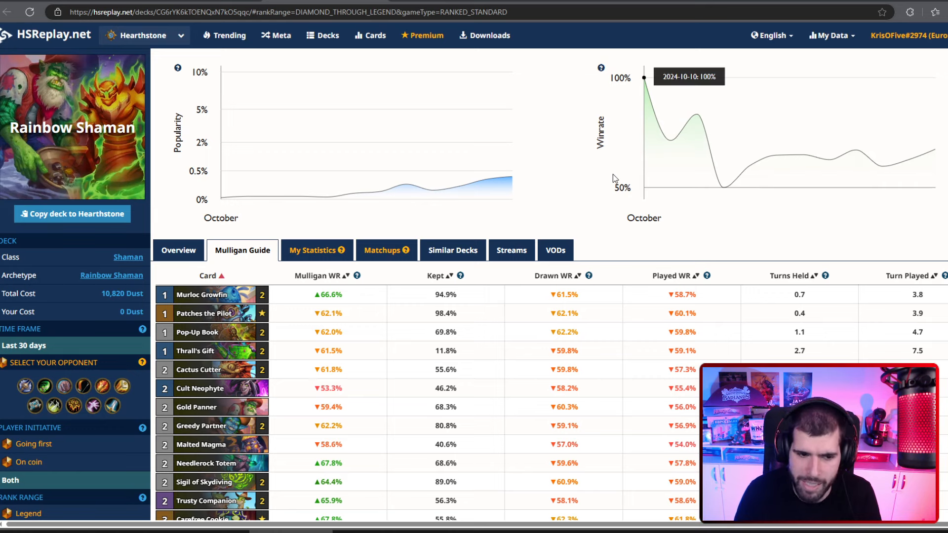
scroll("down", 3)
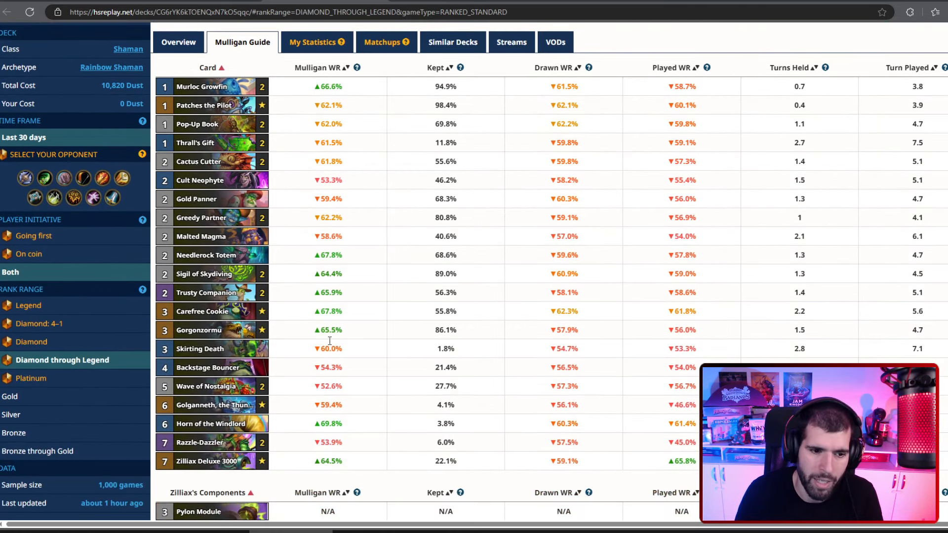
mouse_move(211, 424)
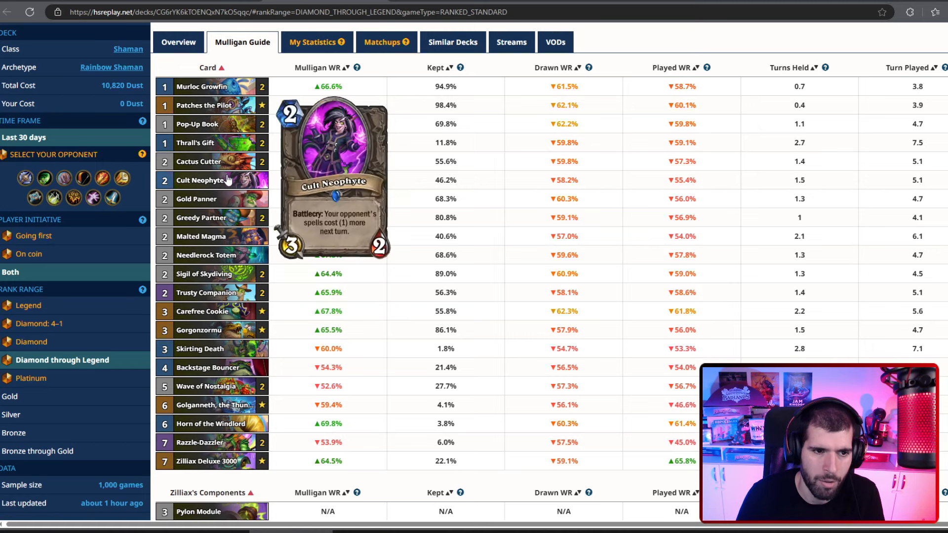
mouse_move(201, 179)
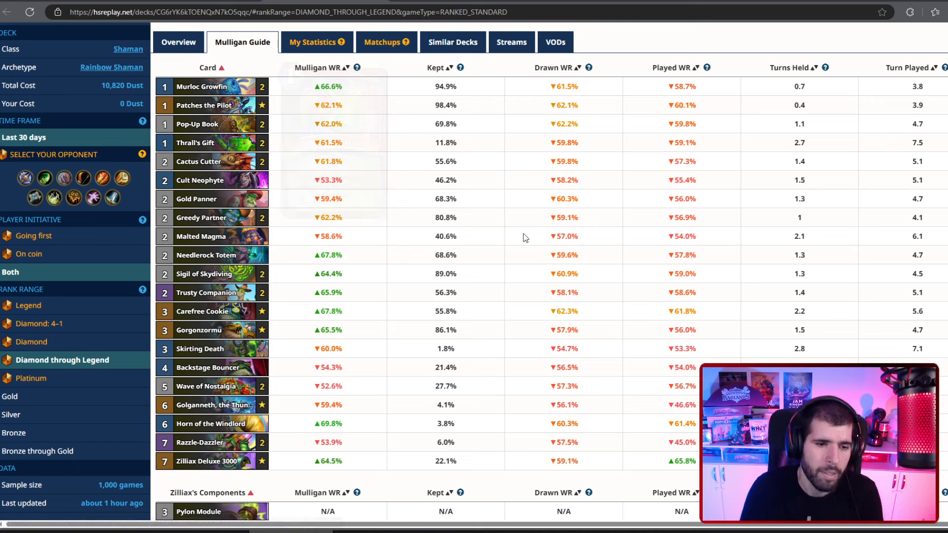
mouse_move(293, 289)
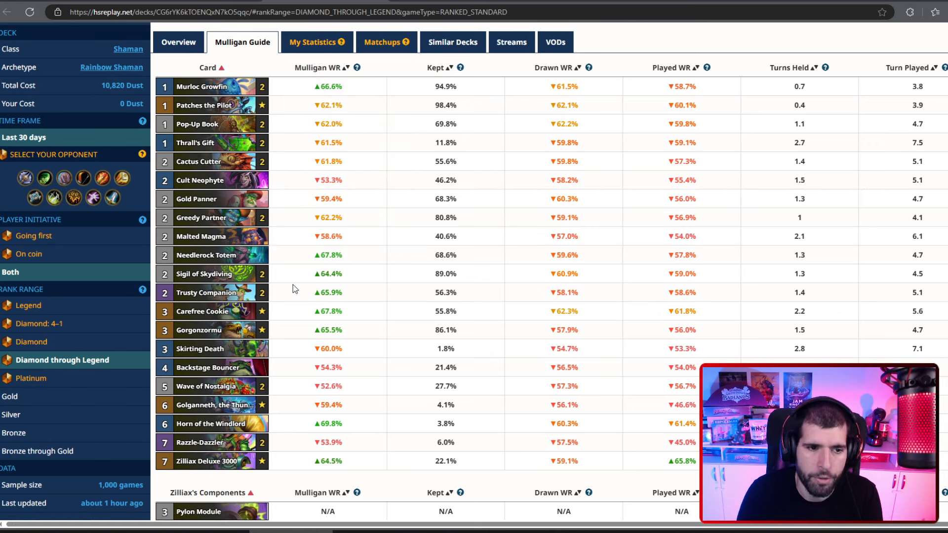
mouse_move(401, 289)
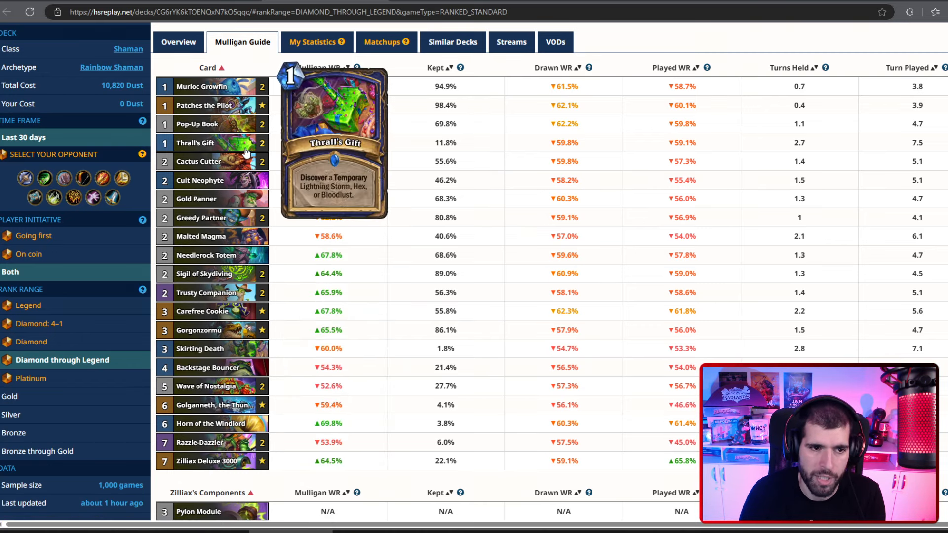
mouse_move(478, 378)
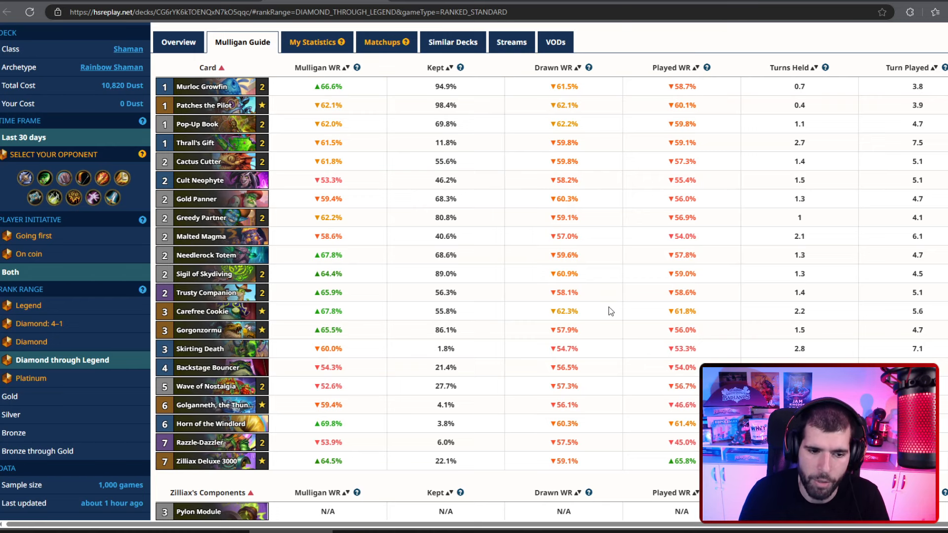
mouse_move(538, 265)
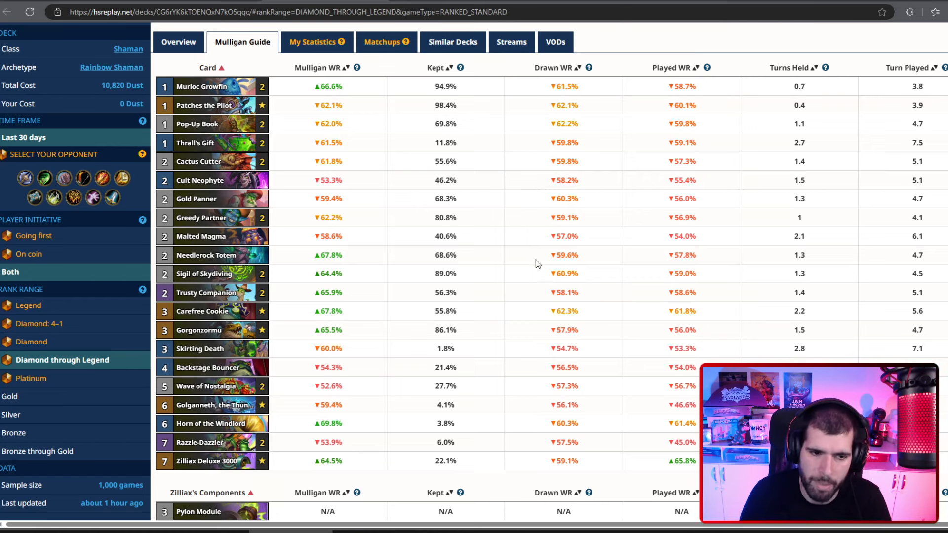
scroll("down", 3)
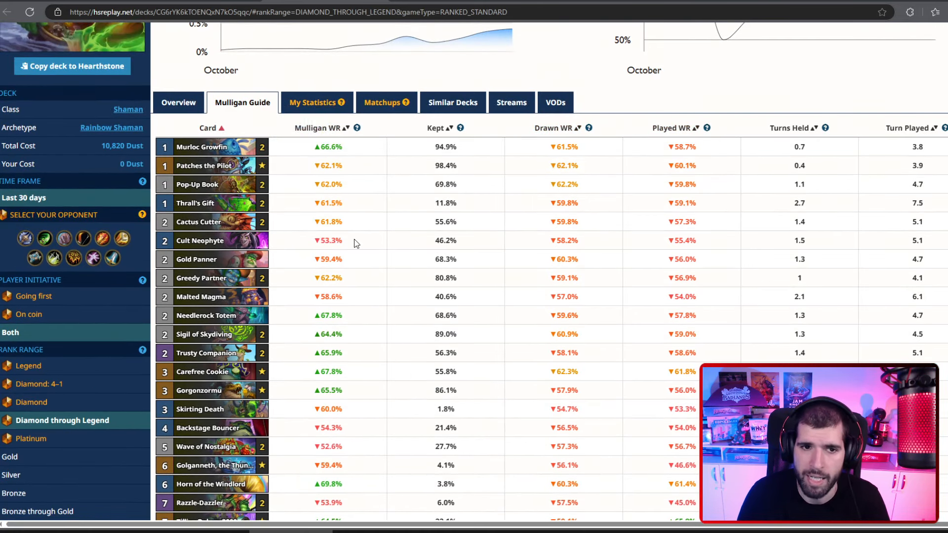
mouse_move(432, 41)
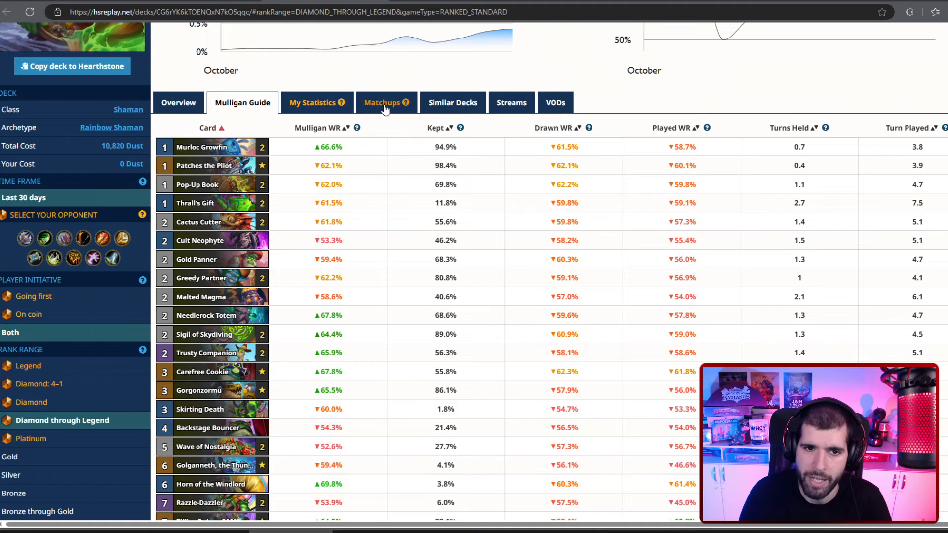
From Rainbow Shaman's Matchups and Similar Decks, open the most-played similar Rainbow Shaman deck.
left_click(382, 102)
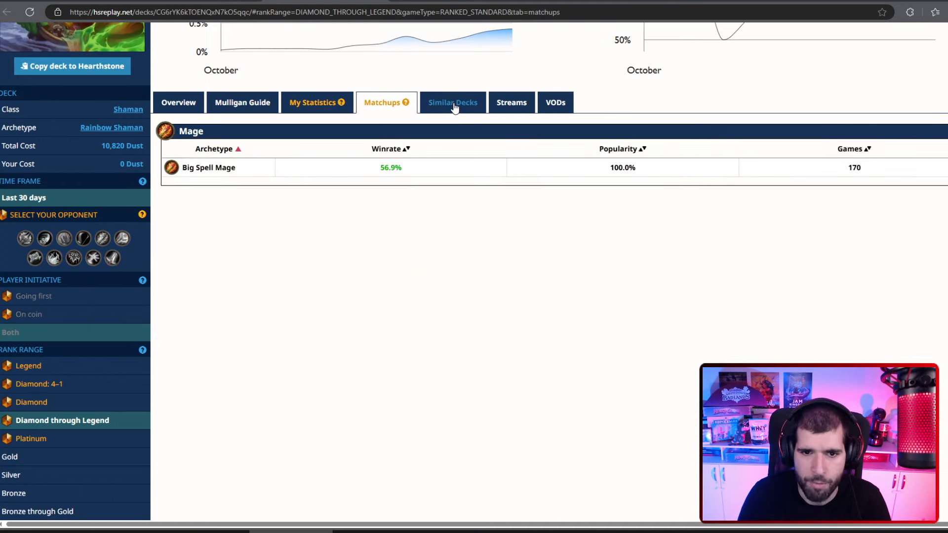
left_click(453, 102)
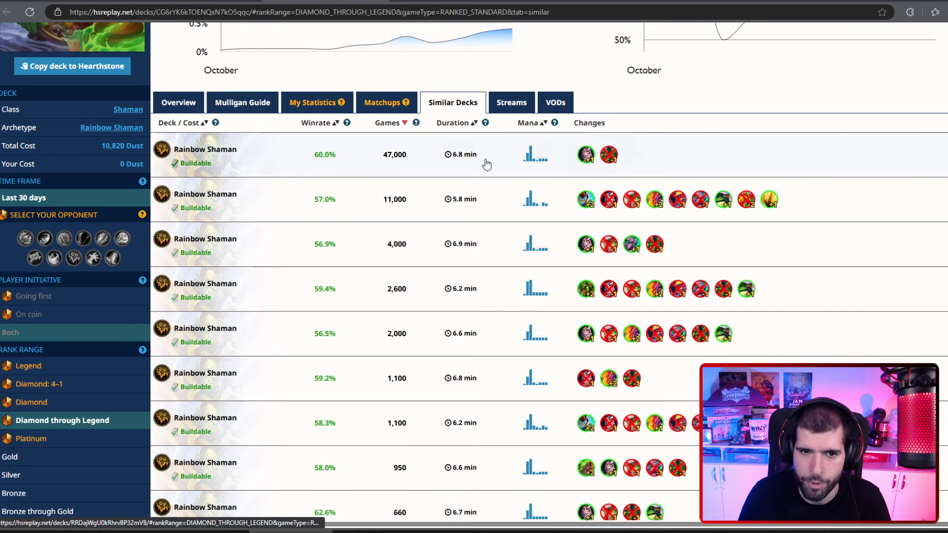
left_click(242, 250)
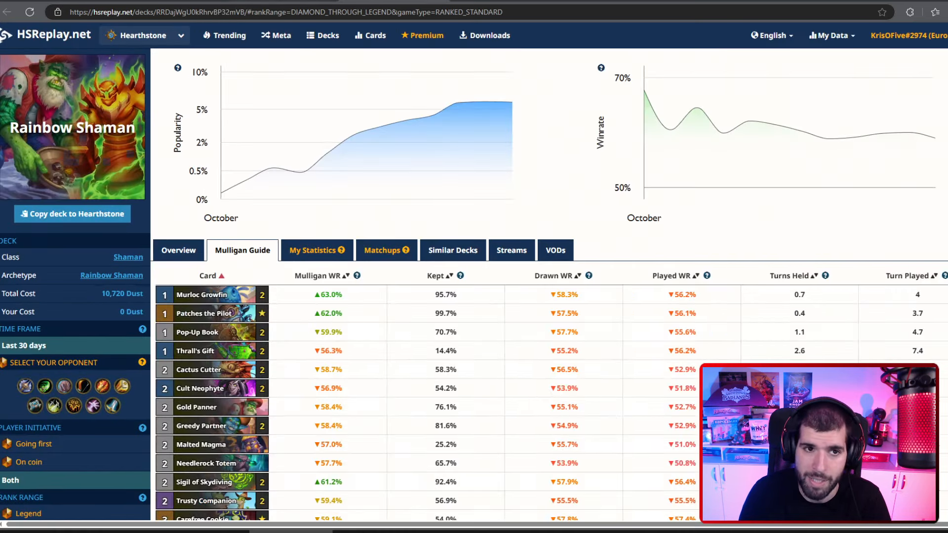
Review the new deck's matchups by archetype, then show its mulligan stats for going-first games.
left_click(381, 250)
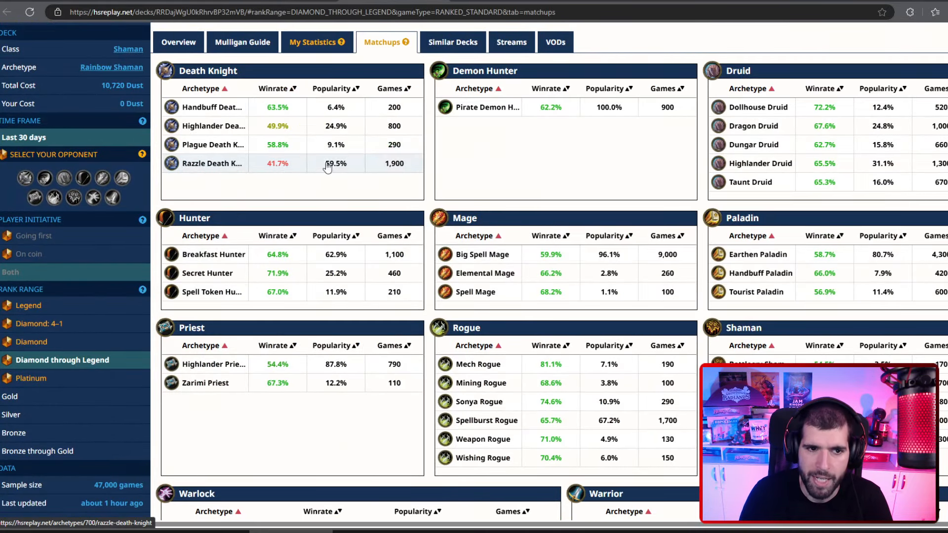
scroll("down", 3)
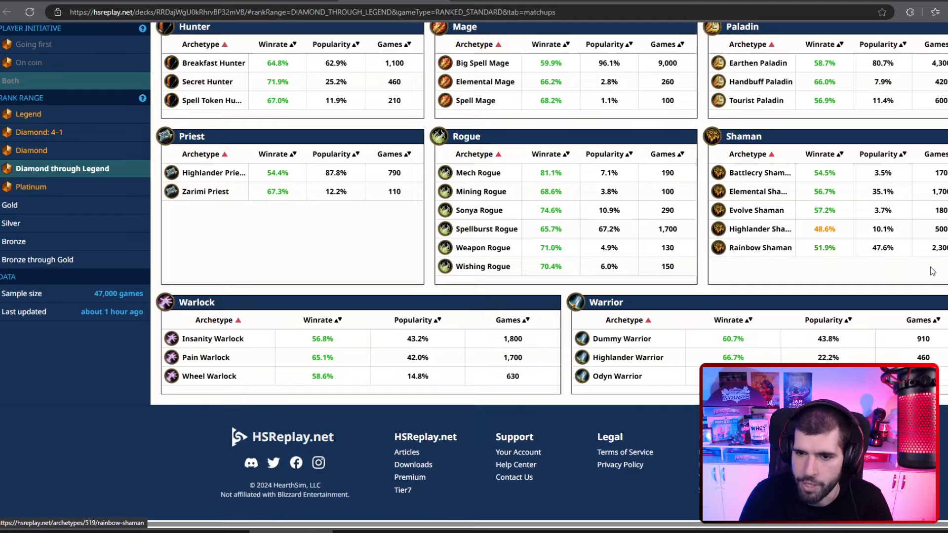
scroll("down", 3)
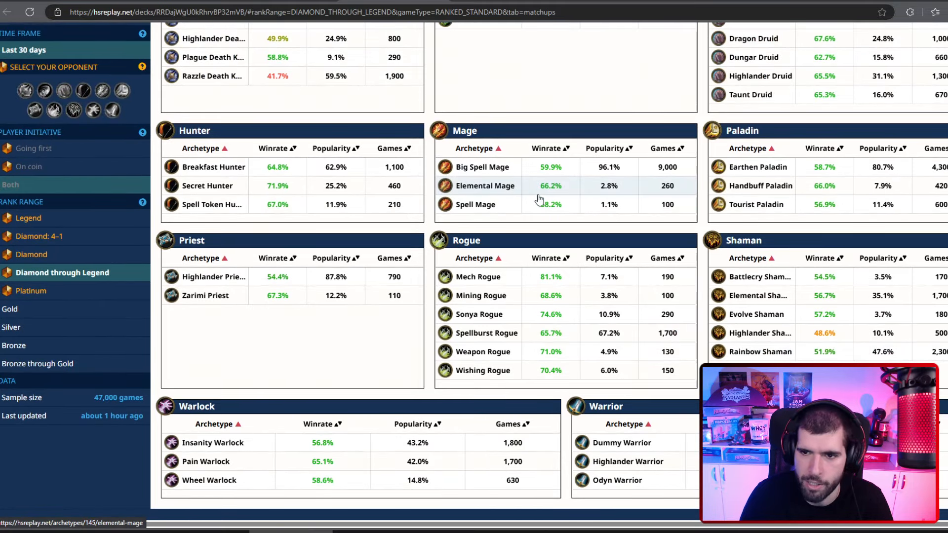
scroll("up", 3)
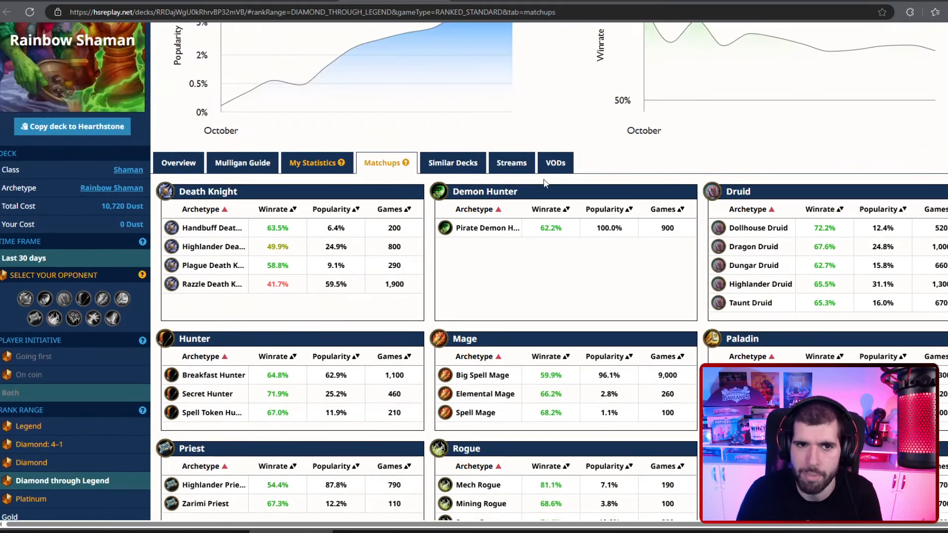
left_click(242, 163)
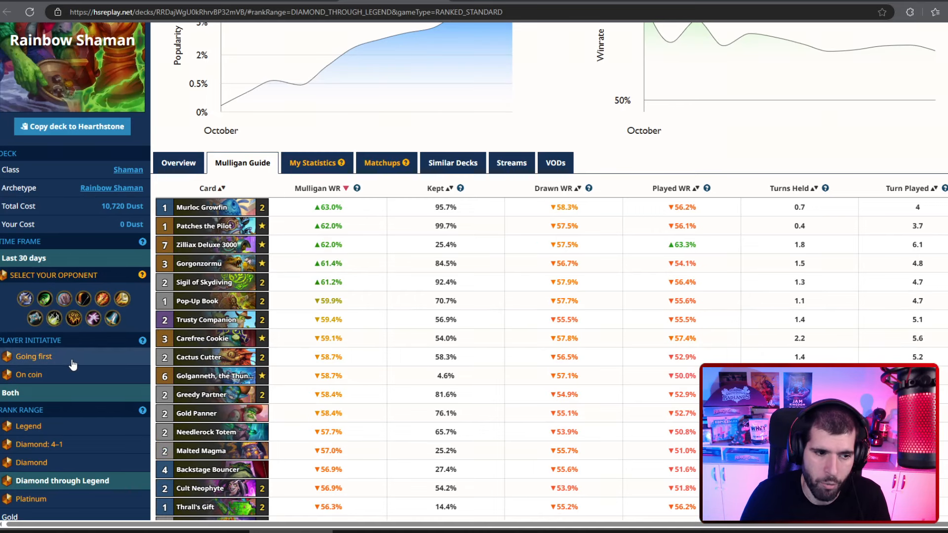
left_click(35, 357)
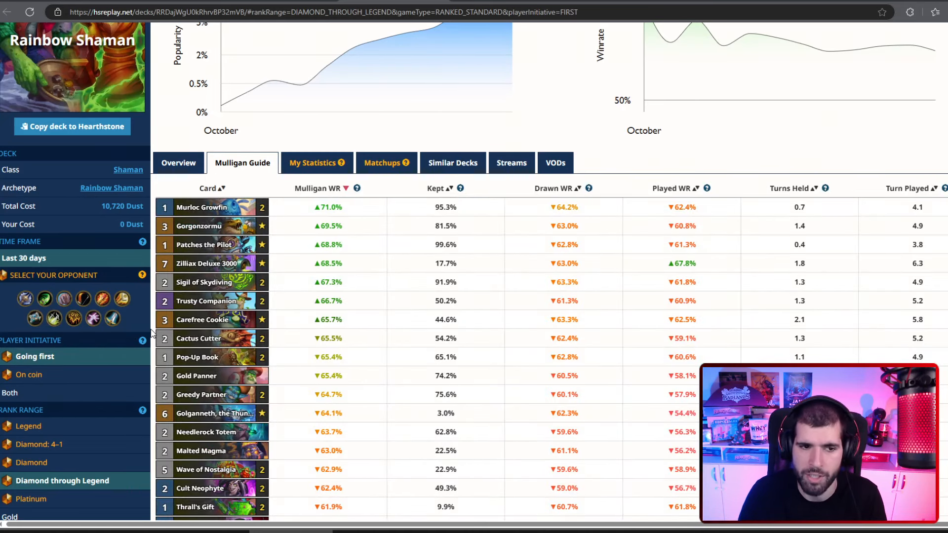
mouse_move(346, 262)
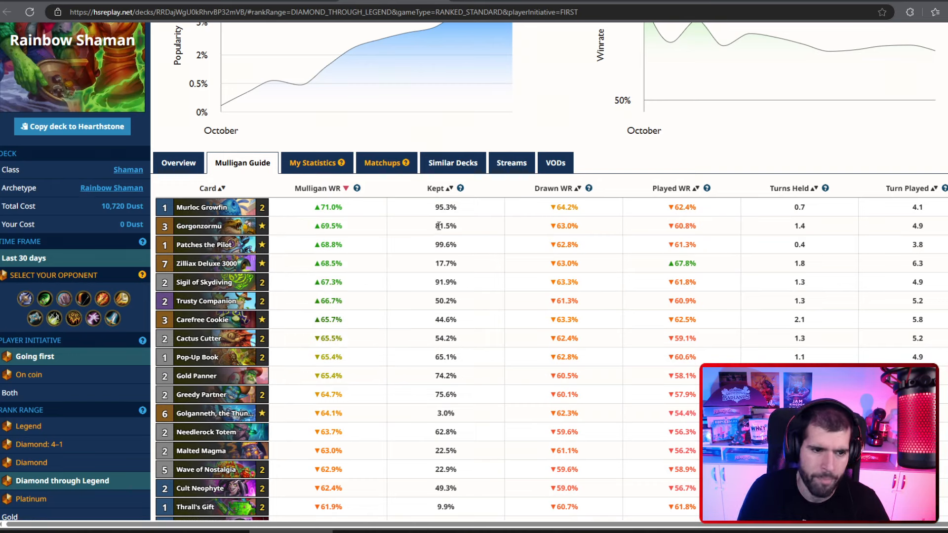
mouse_move(369, 223)
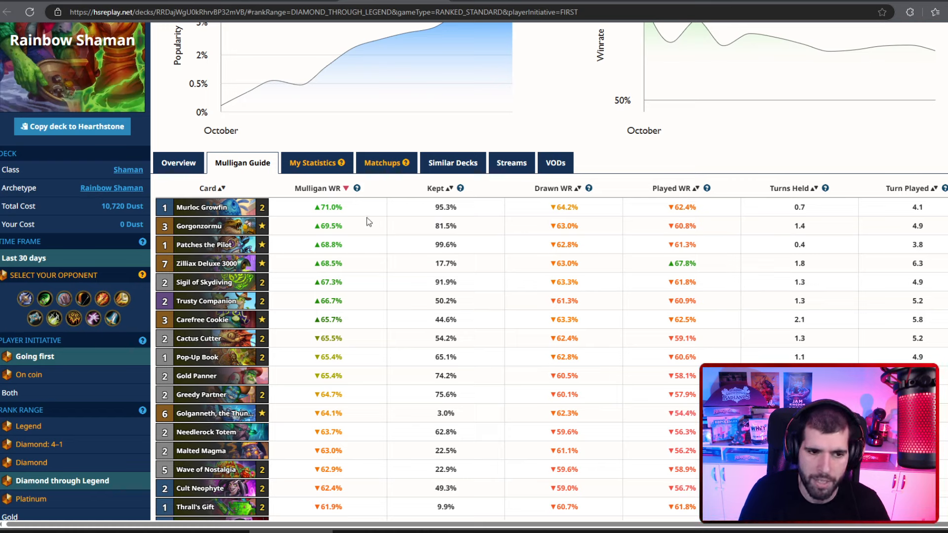
mouse_move(208, 263)
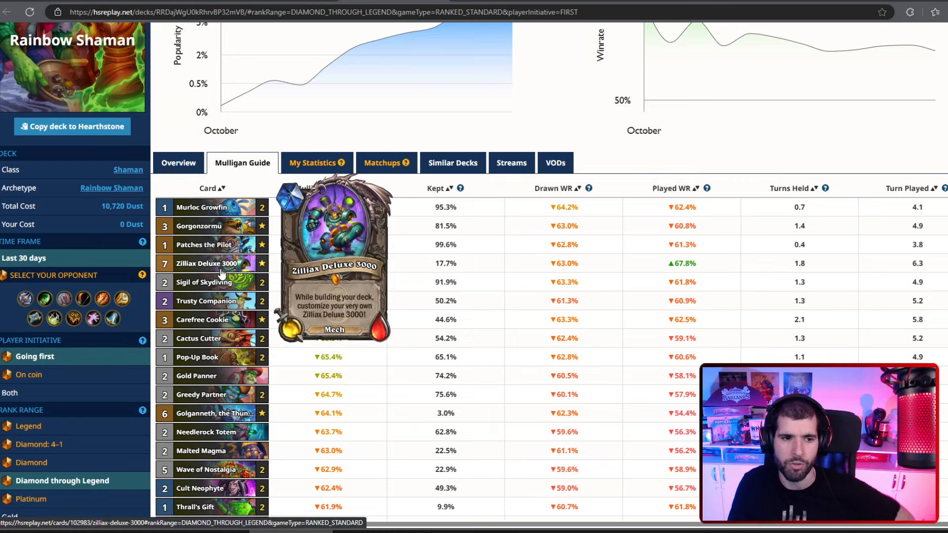
mouse_move(204, 282)
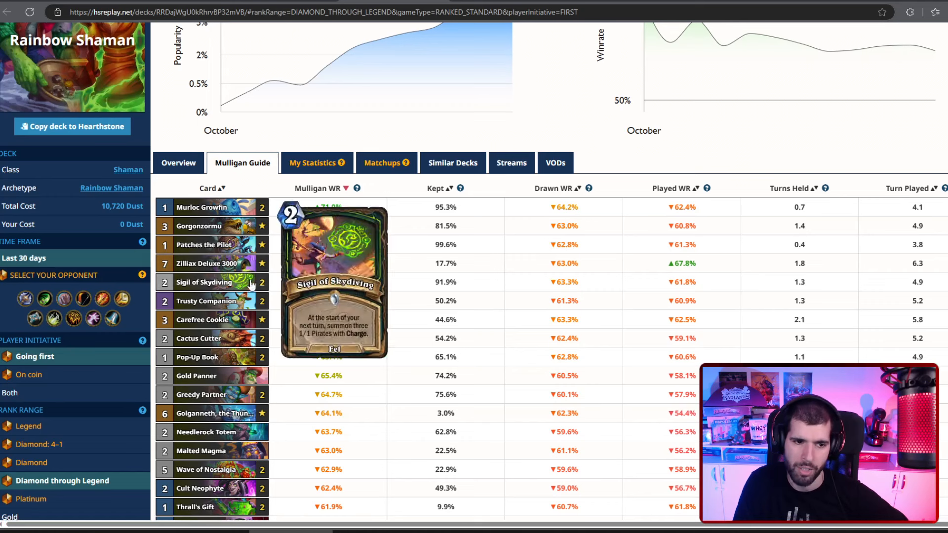
mouse_move(204, 263)
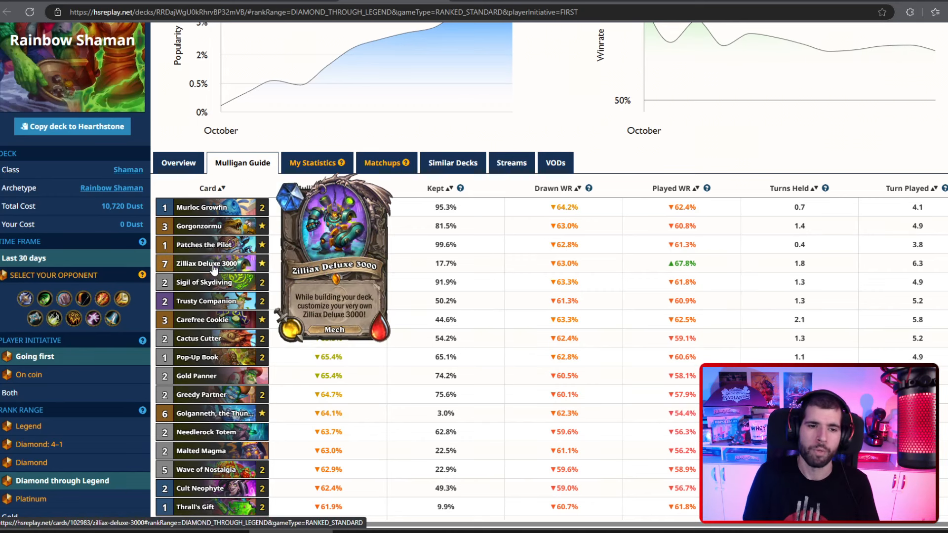
mouse_move(208, 259)
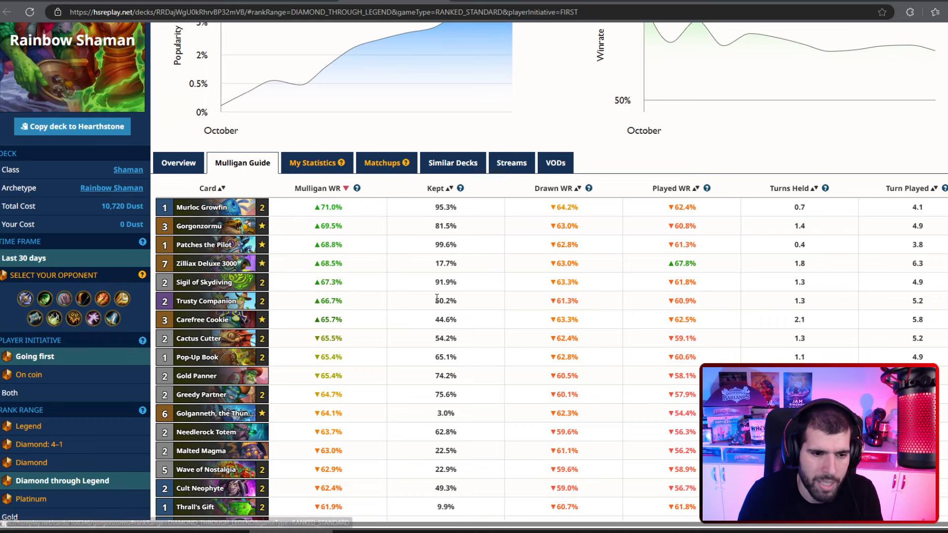
left_click(452, 163)
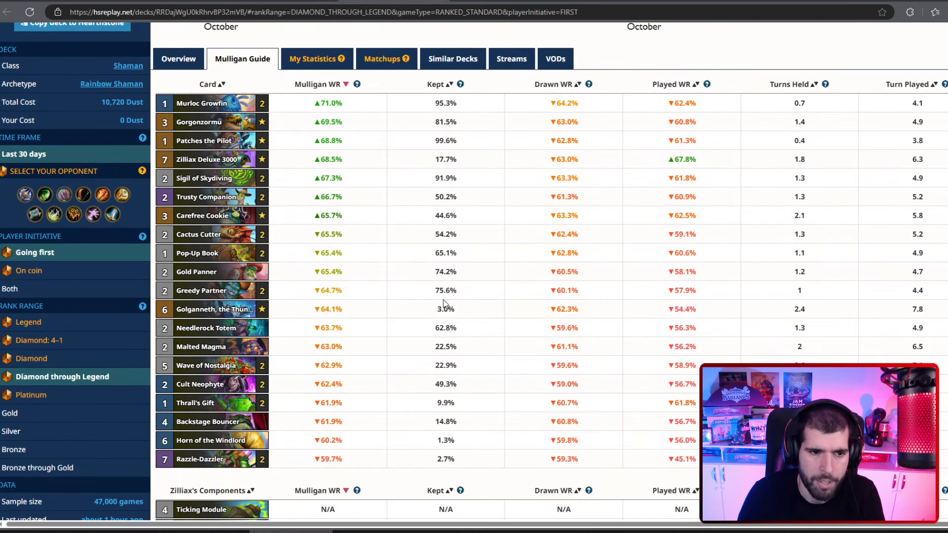
mouse_move(347, 313)
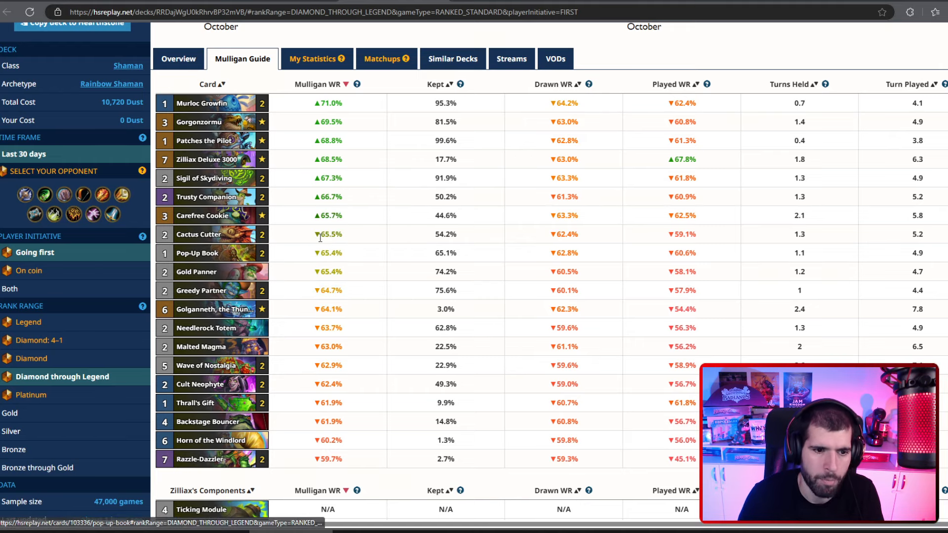
mouse_move(204, 140)
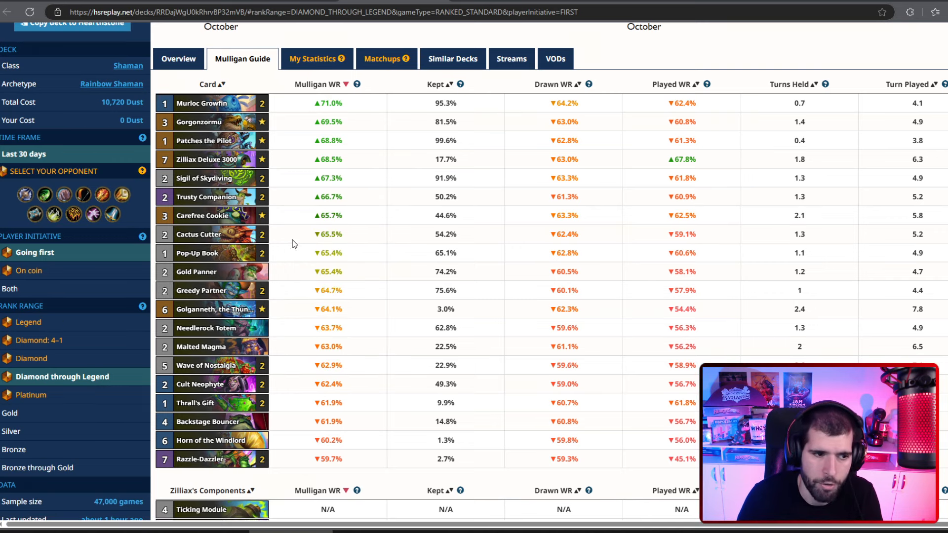
Check Rainbow Shaman's on-coin mulligan stats, then go back to the Shaman decks list.
left_click(29, 270)
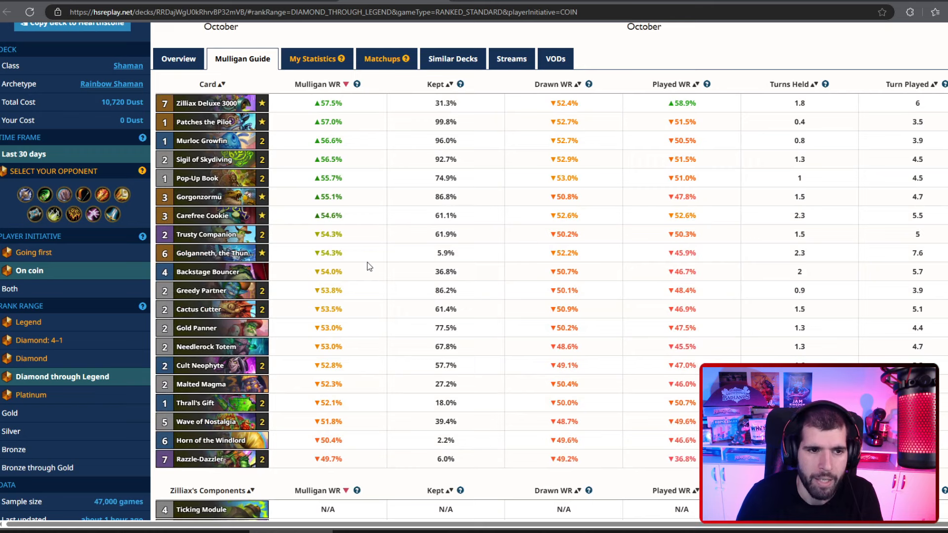
mouse_move(386, 274)
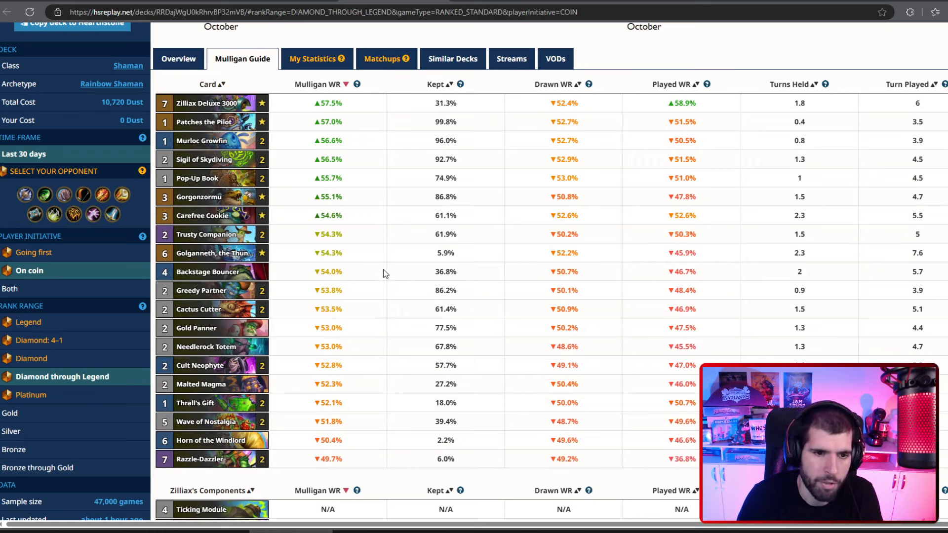
mouse_move(200, 102)
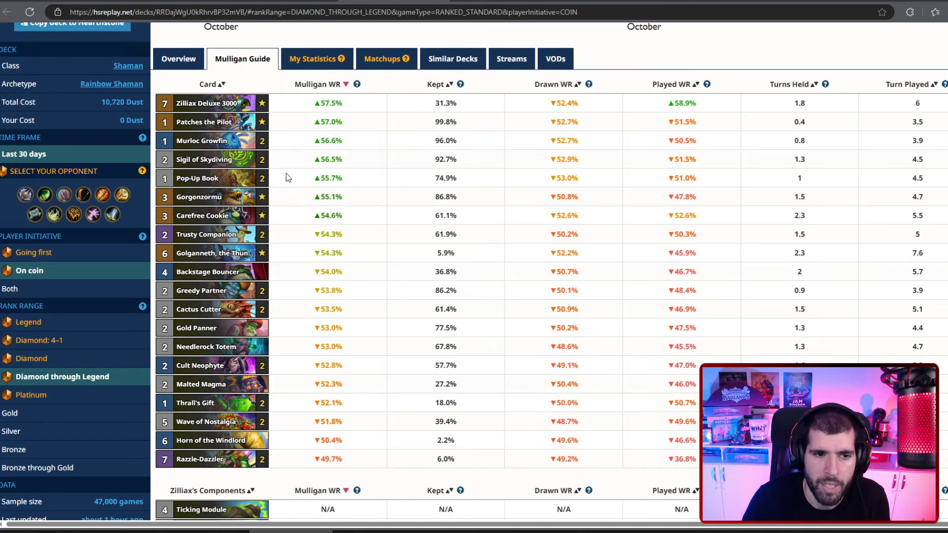
mouse_move(199, 196)
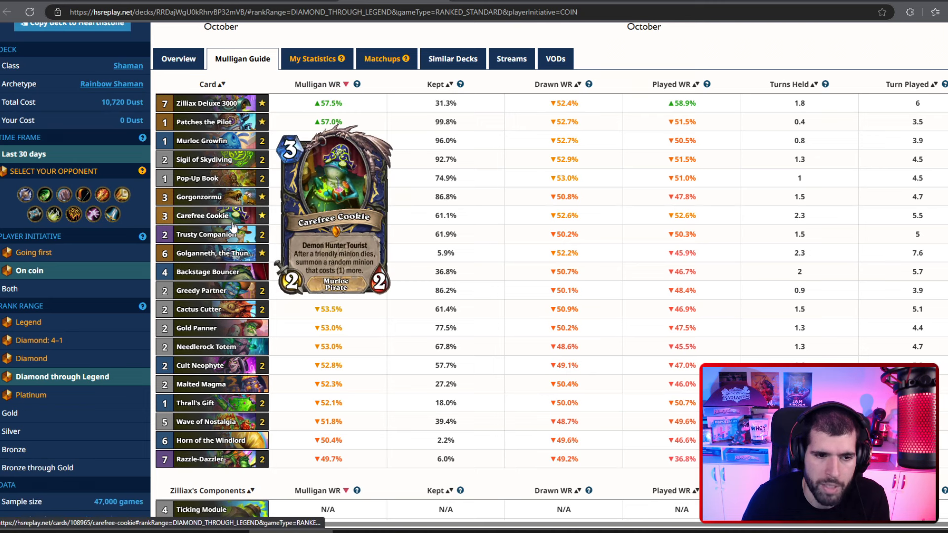
mouse_move(205, 234)
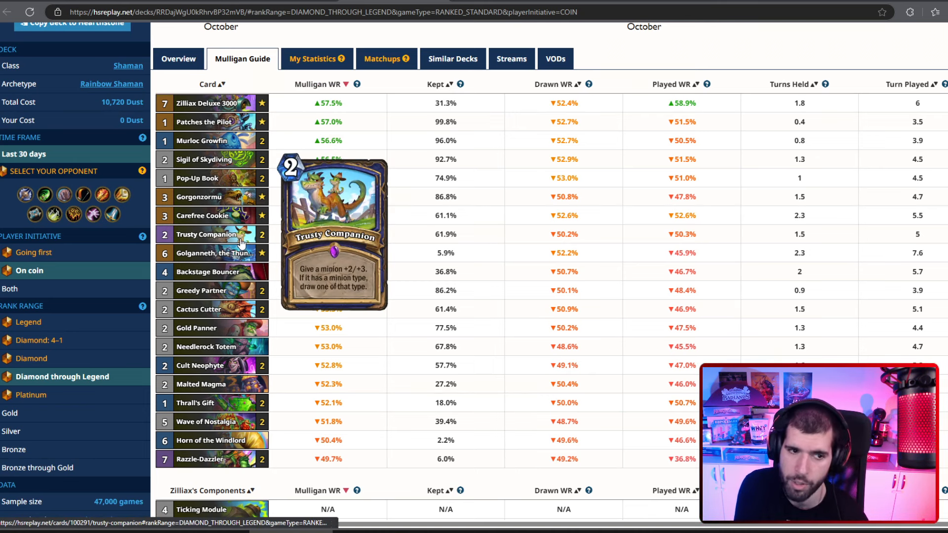
mouse_move(208, 271)
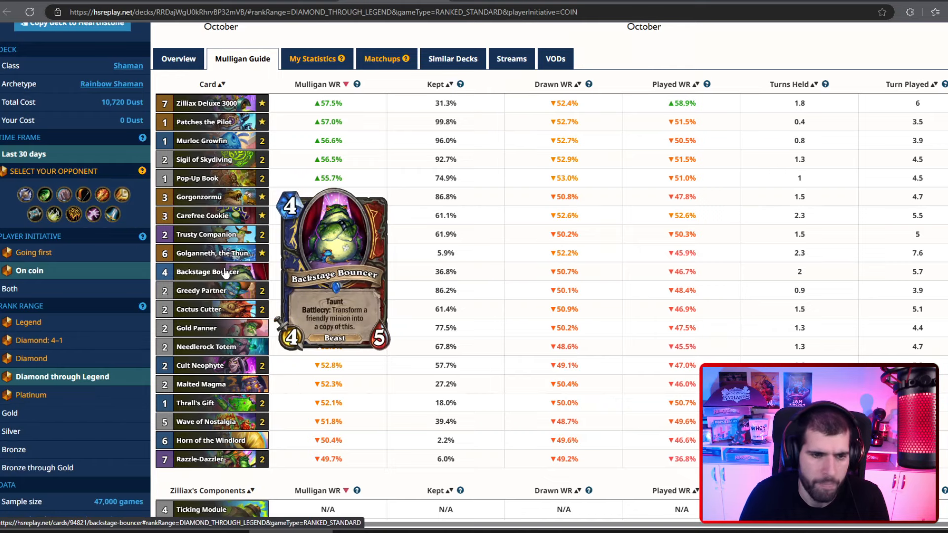
left_click(6, 11)
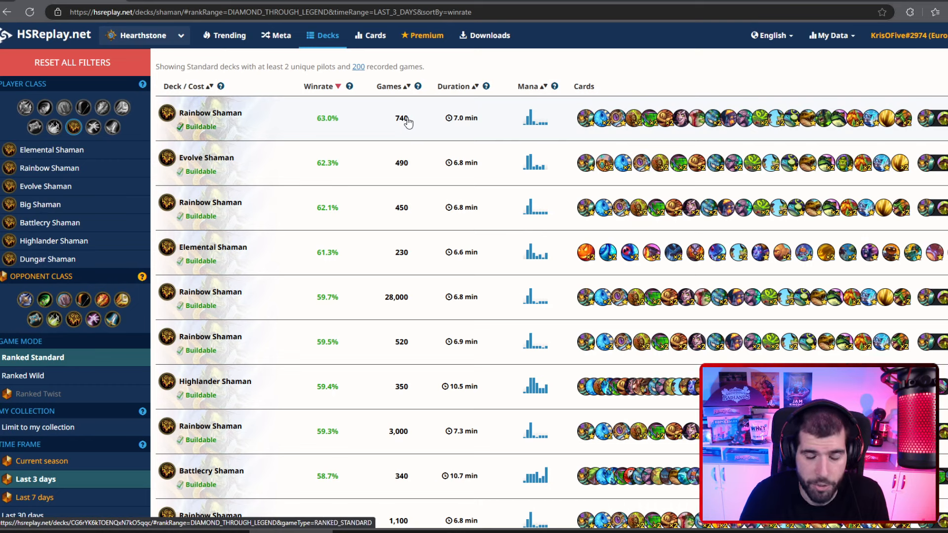
mouse_move(456, 114)
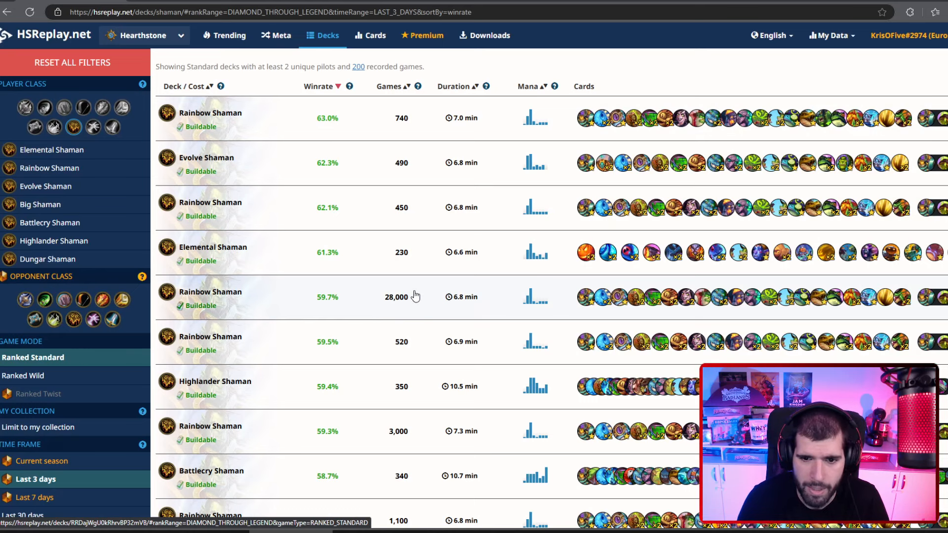
mouse_move(682, 304)
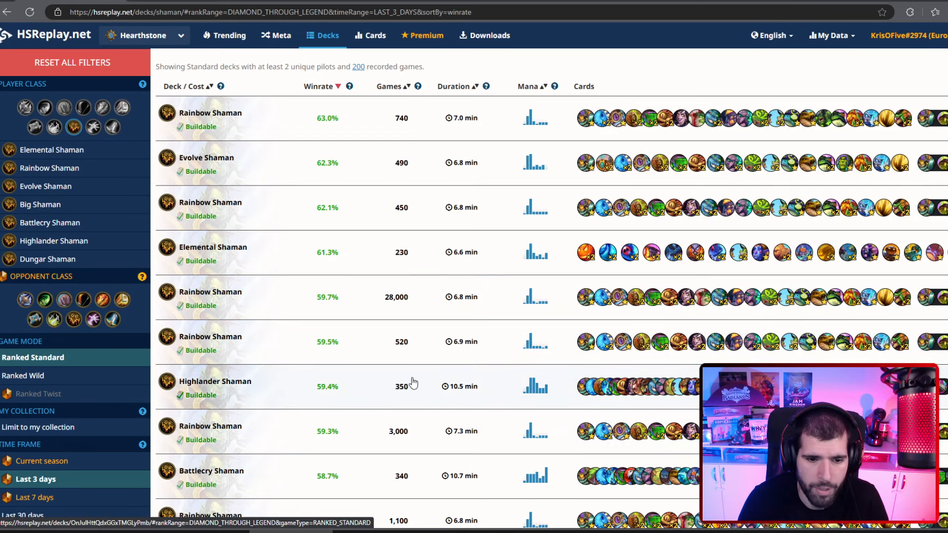
scroll("down", 3)
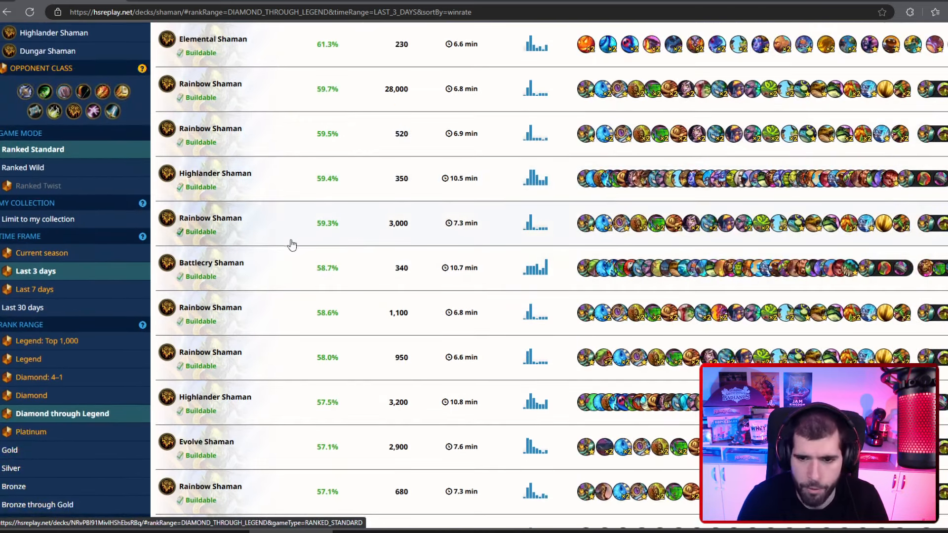
mouse_move(372, 255)
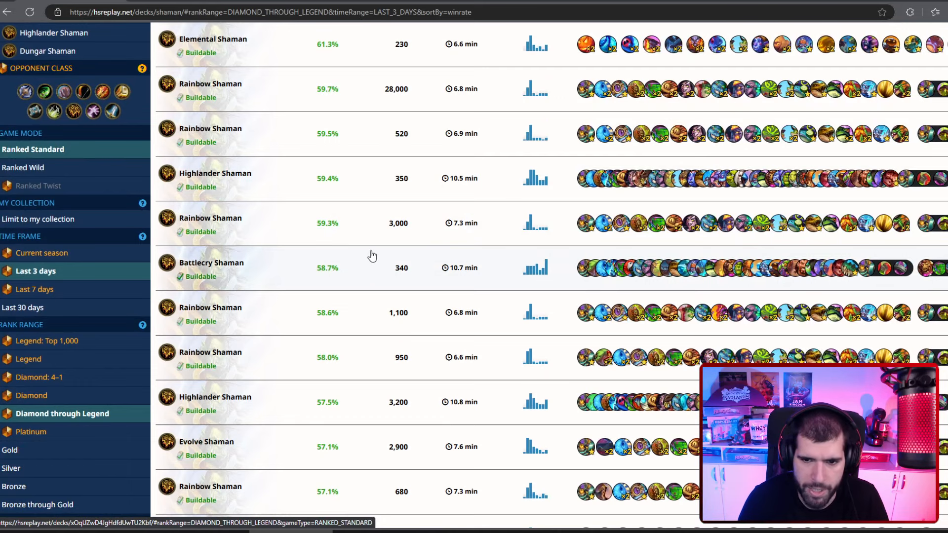
scroll("down", 3)
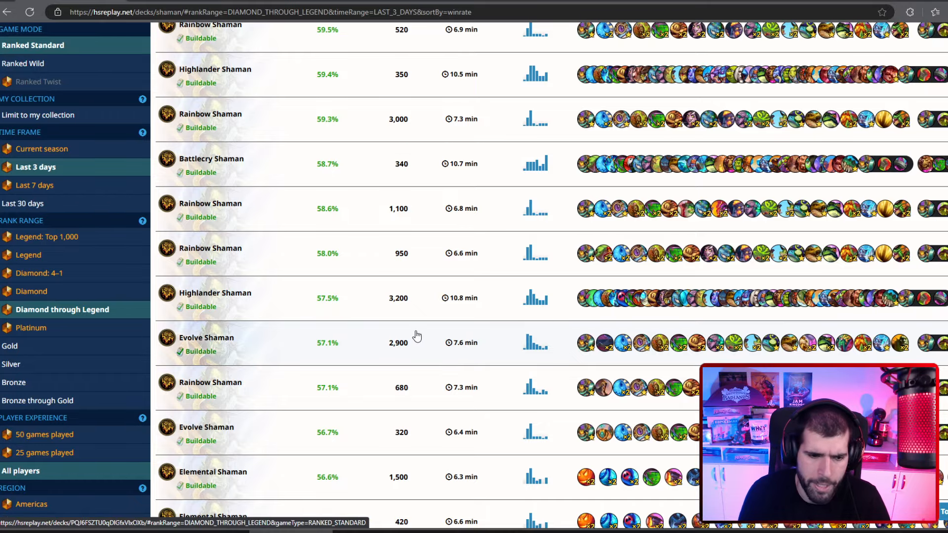
scroll("down", 3)
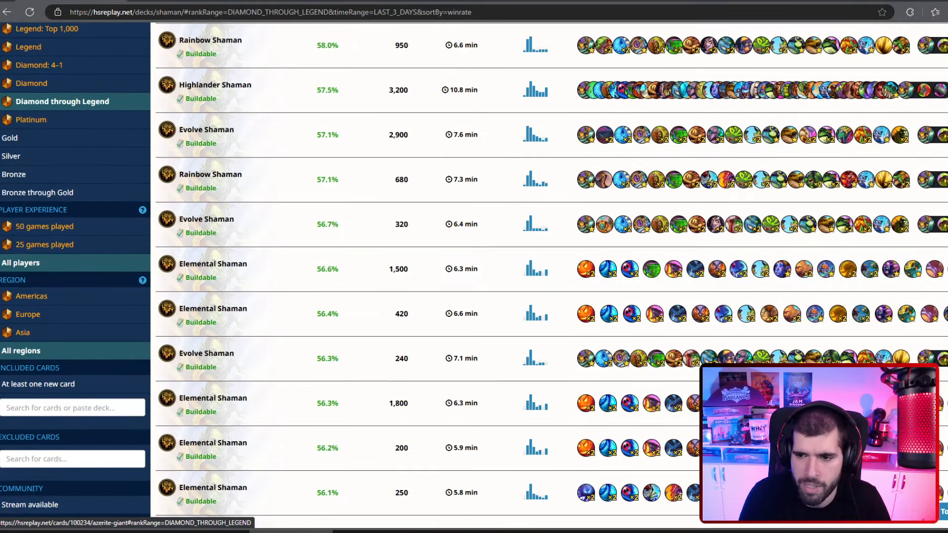
scroll("down", 3)
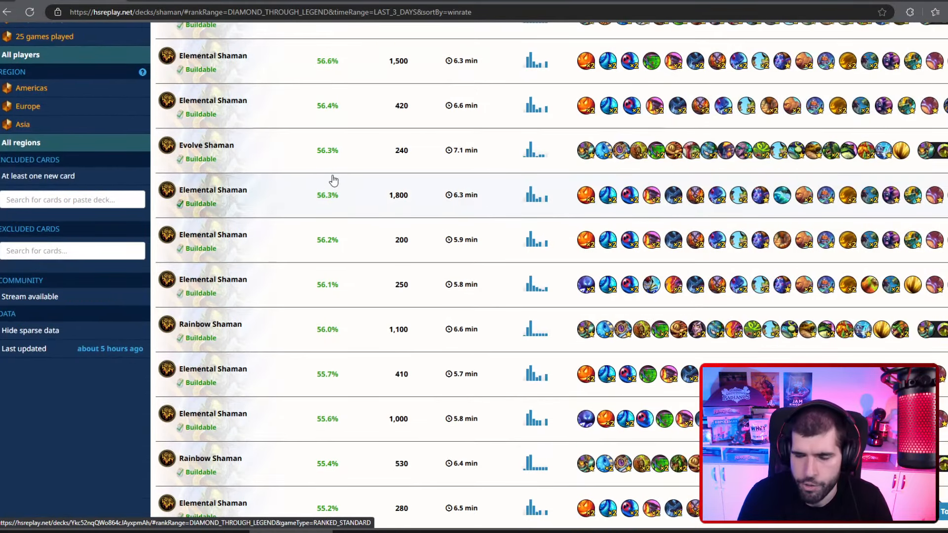
scroll("down", 3)
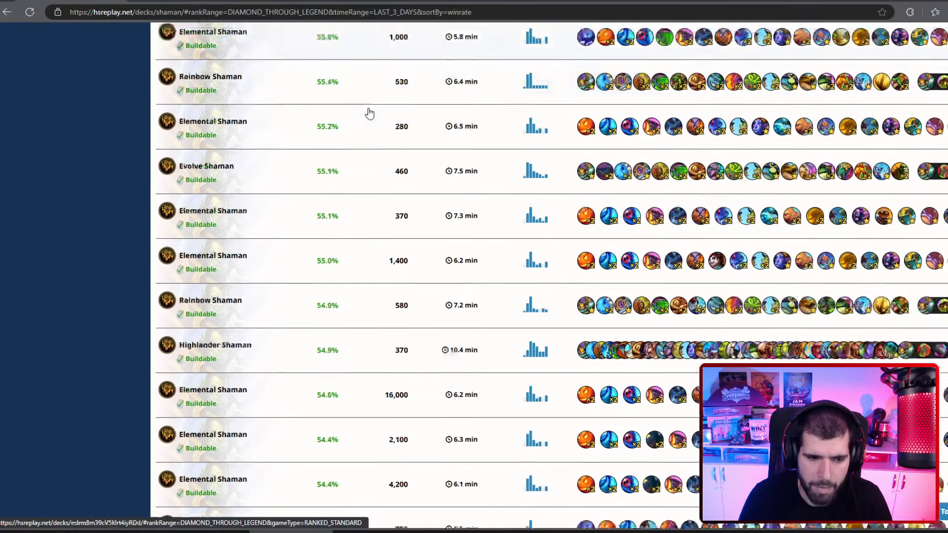
scroll("up", 3)
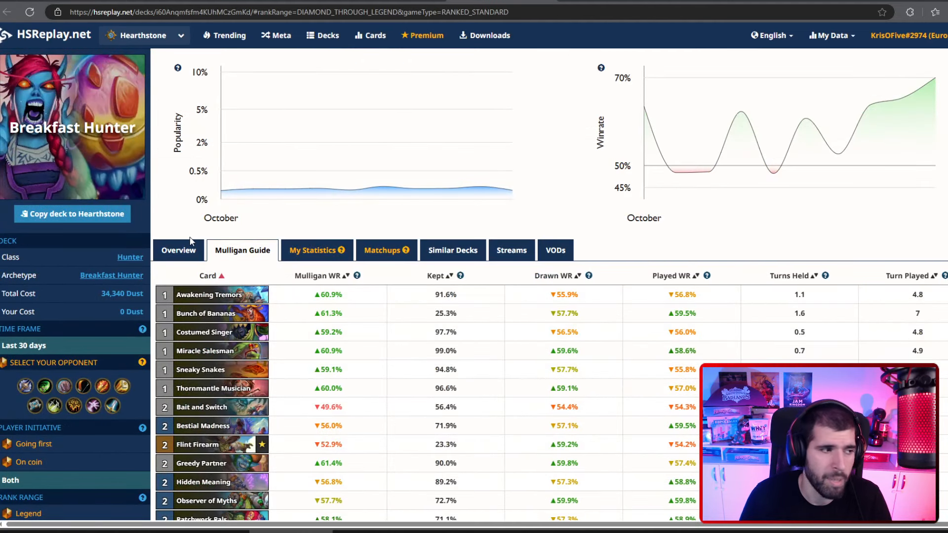
mouse_move(707, 171)
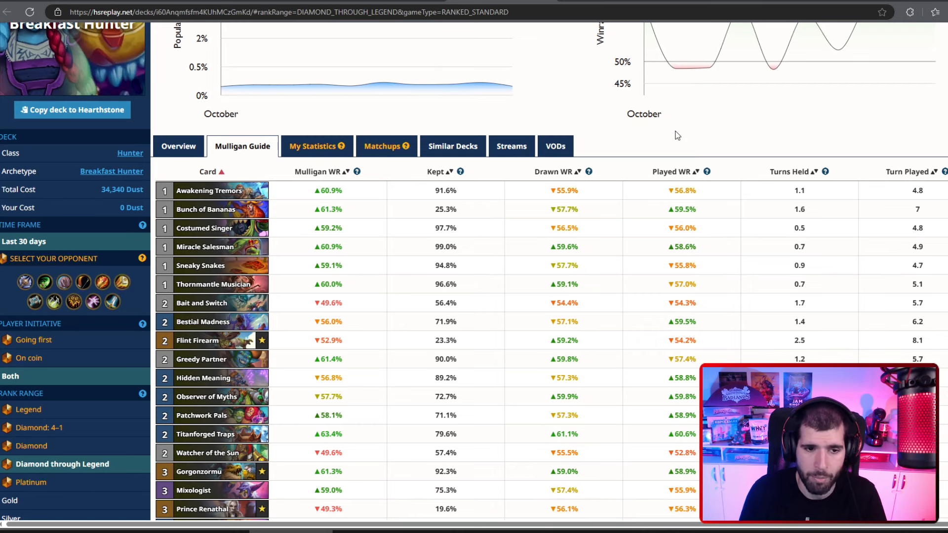
Scroll the Breakfast Hunter mulligan table down to the 8-cost cards like Thunderbringer.
scroll("down", 3)
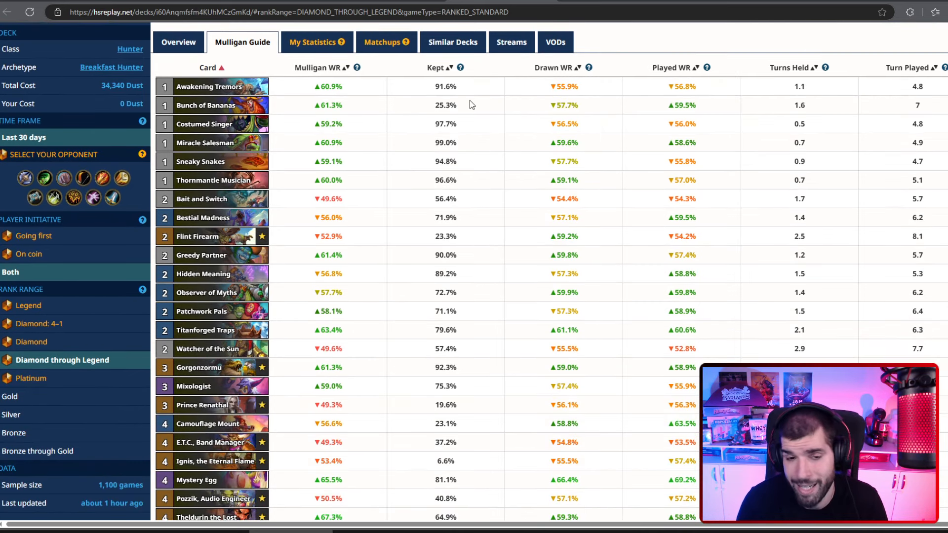
mouse_move(584, 100)
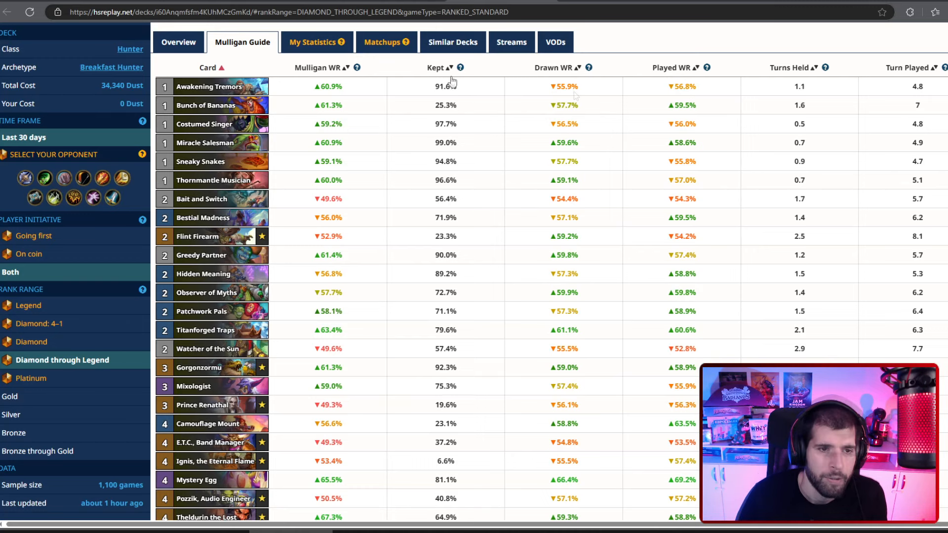
scroll("down", 3)
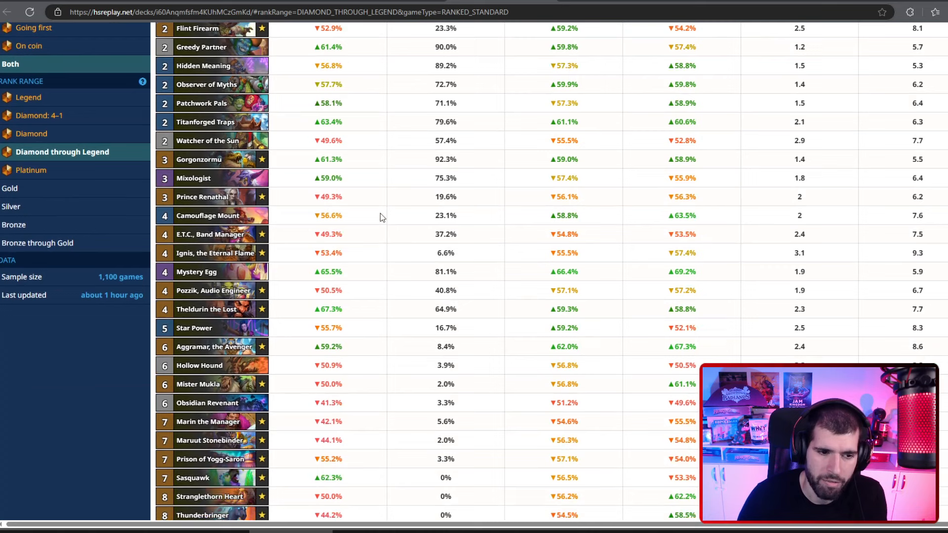
mouse_move(353, 217)
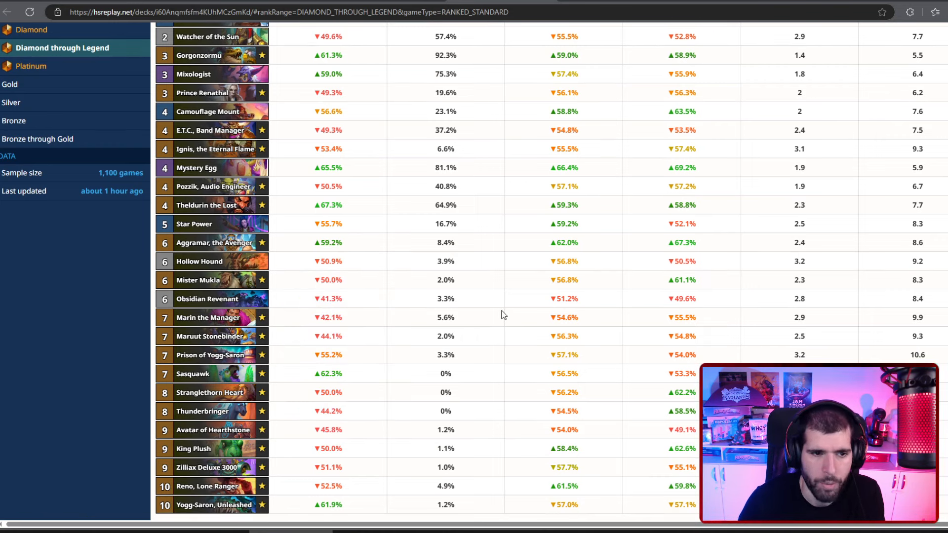
mouse_move(236, 299)
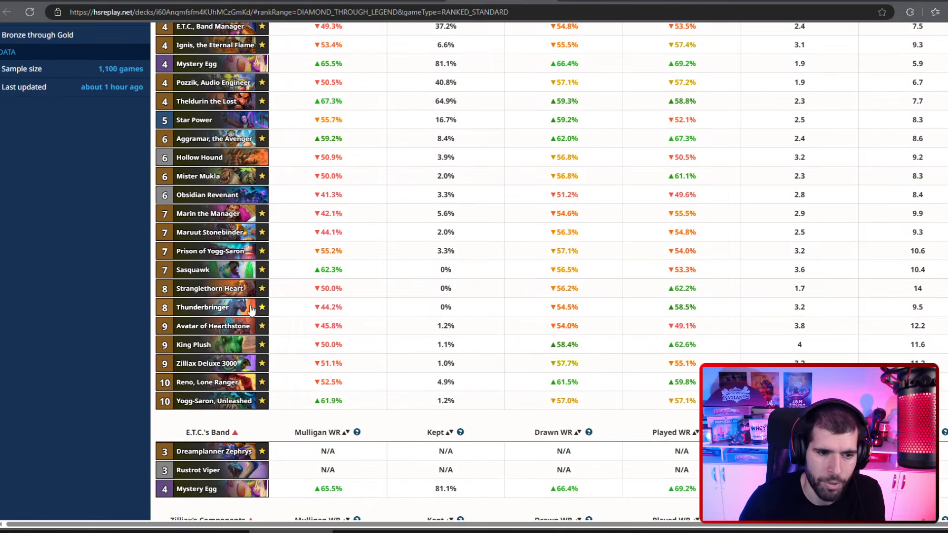
mouse_move(202, 307)
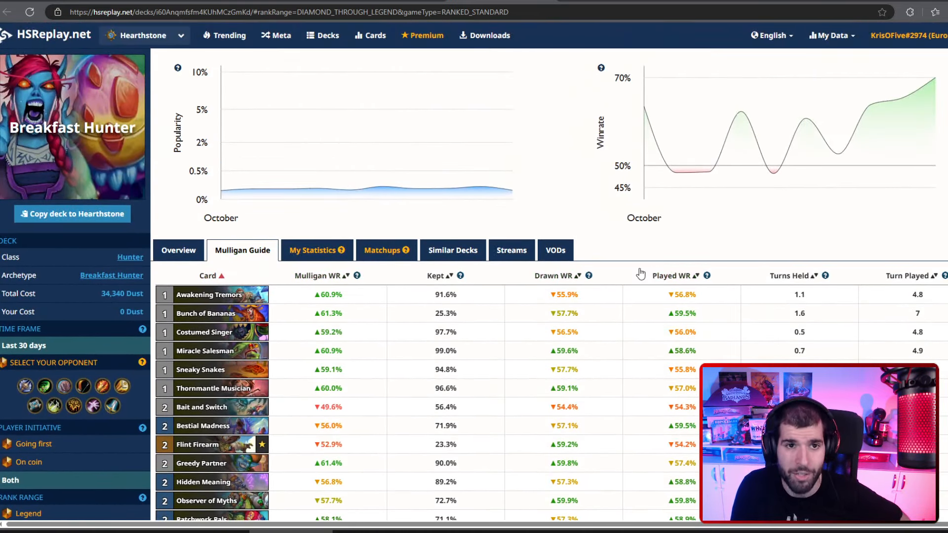
Finish scrolling the mulligan table, check Breakfast Hunter's matchups, then return to the Mulligan Guide.
scroll("down", 3)
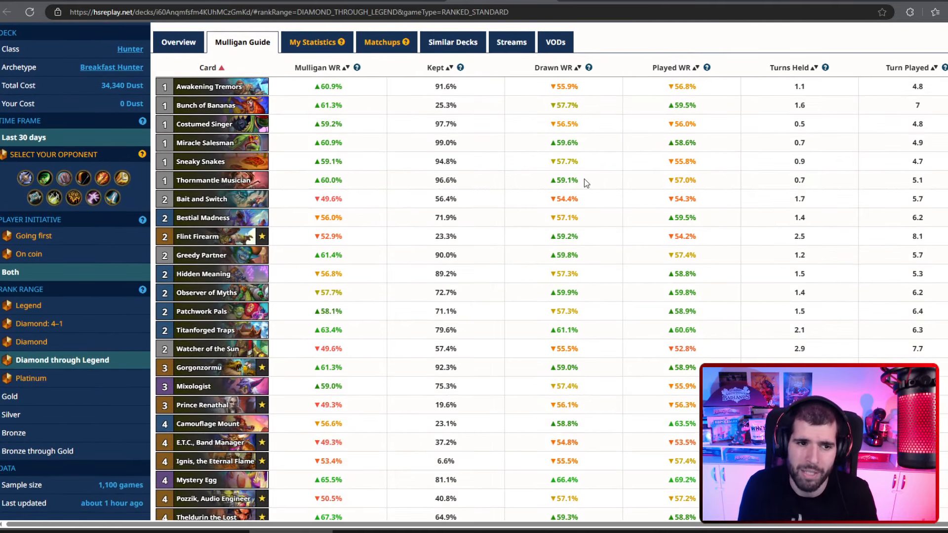
scroll("down", 3)
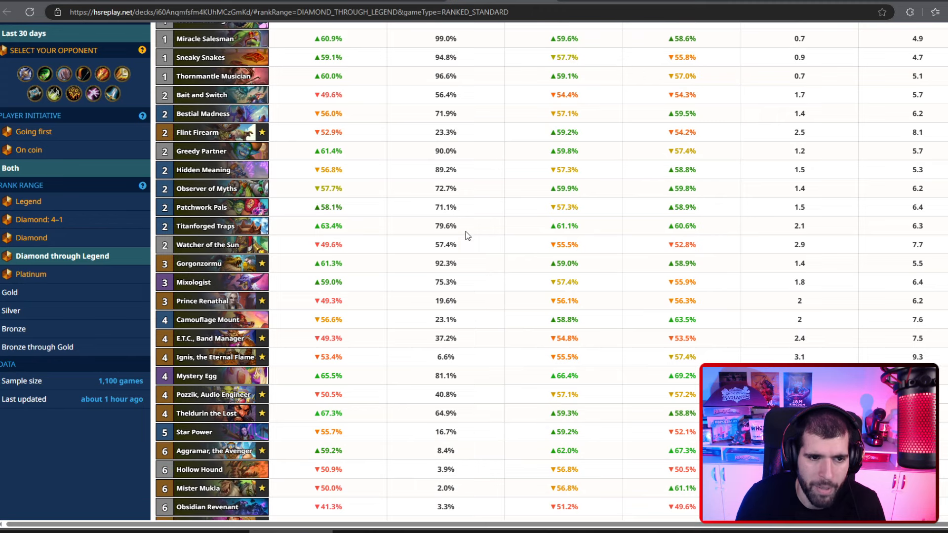
mouse_move(294, 246)
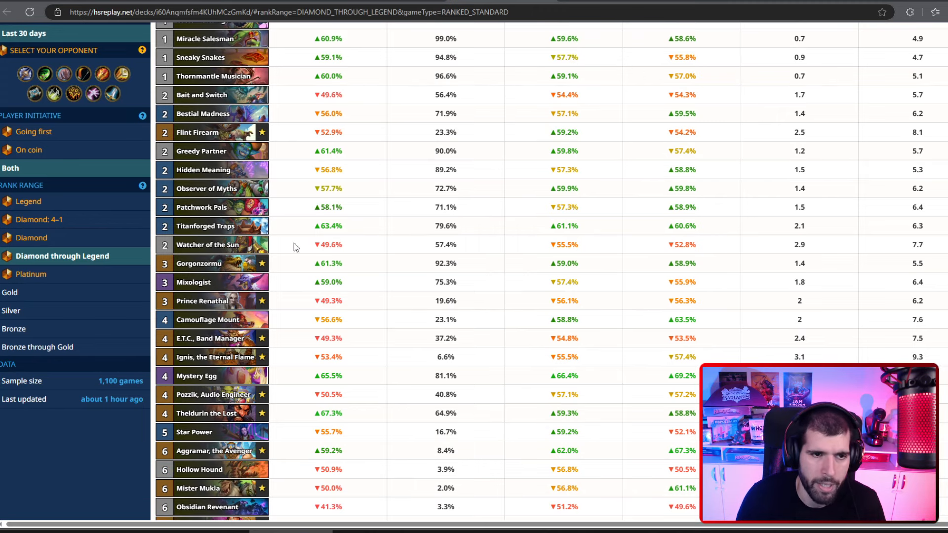
scroll("down", 3)
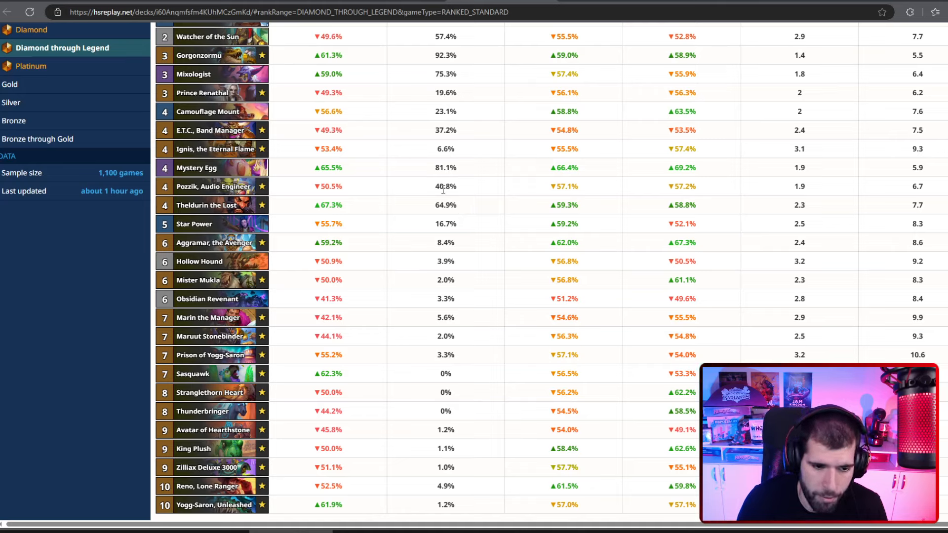
mouse_move(489, 230)
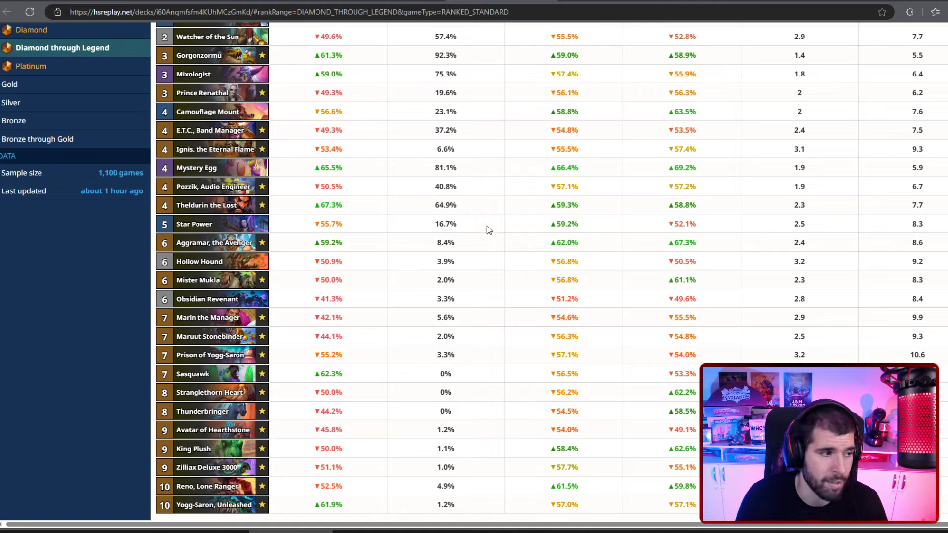
mouse_move(476, 236)
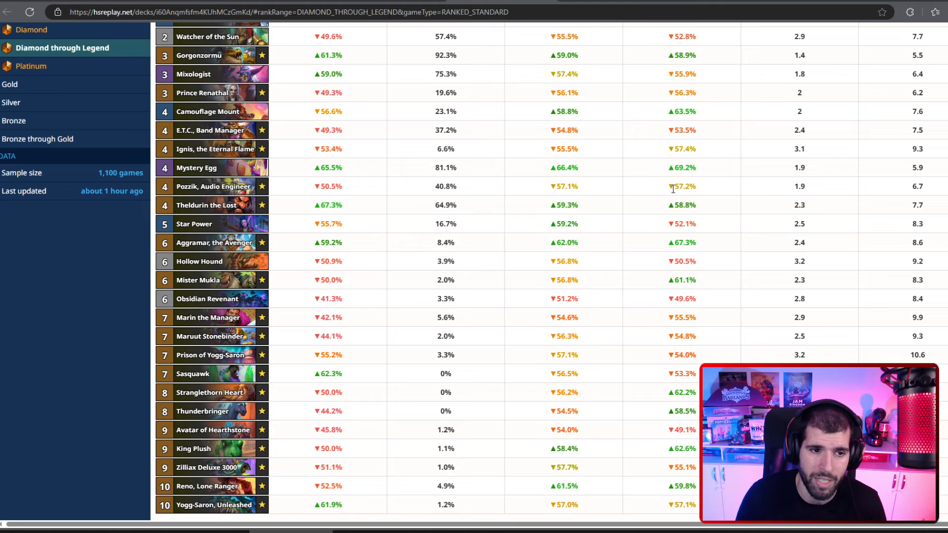
mouse_move(510, 338)
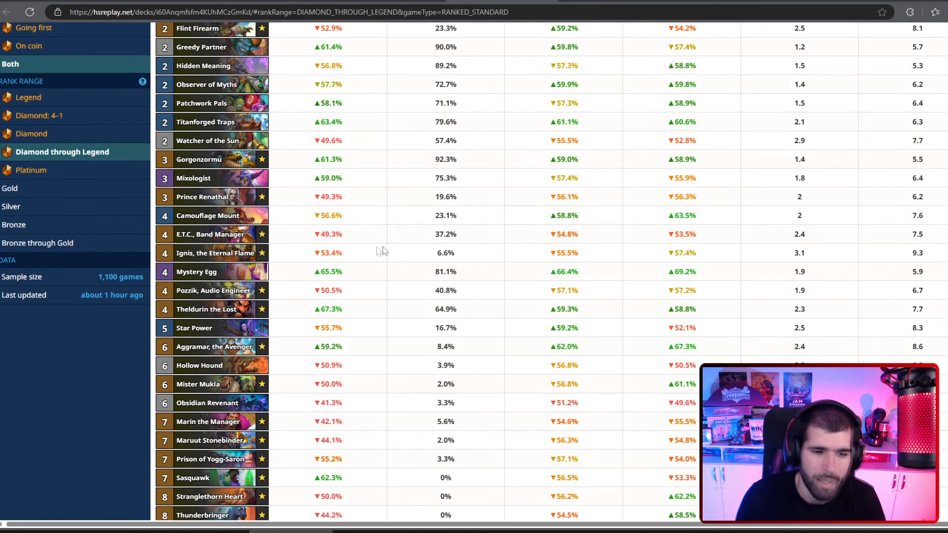
left_click(381, 41)
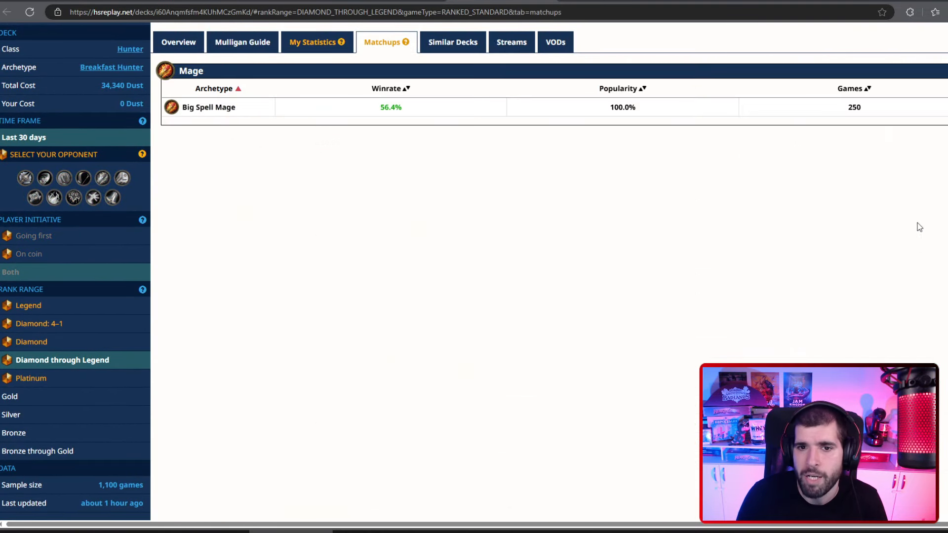
mouse_move(598, 173)
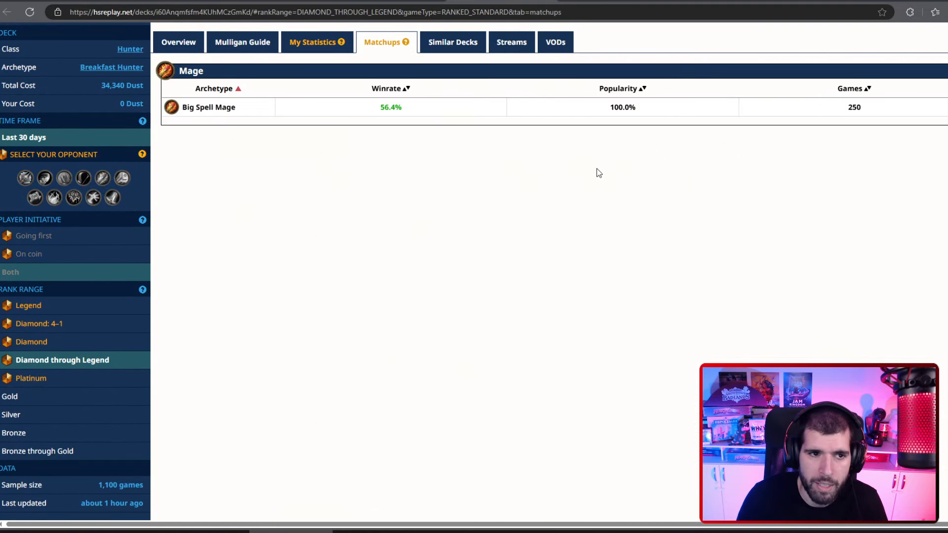
left_click(242, 41)
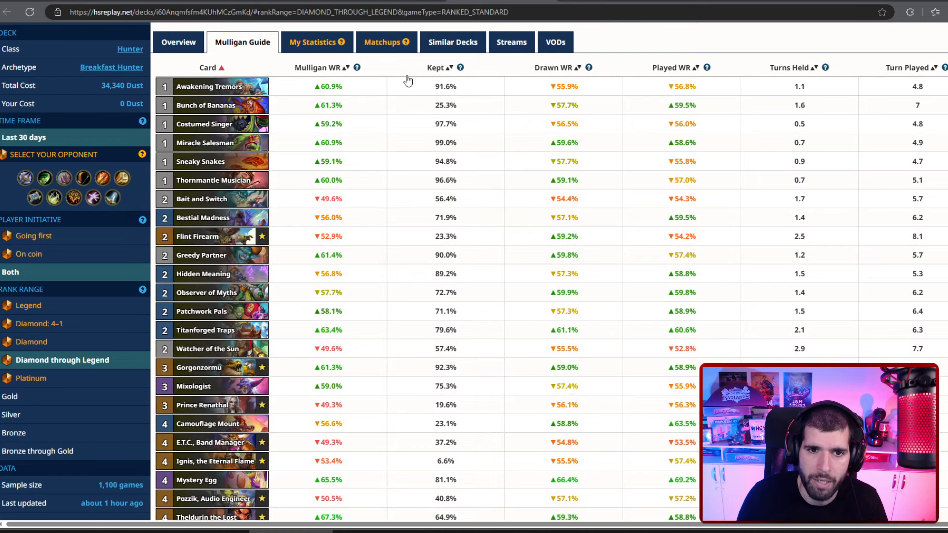
Sort Breakfast Hunter's mulligan by keep rate going first, then switch to on coin and scroll the table.
left_click(35, 235)
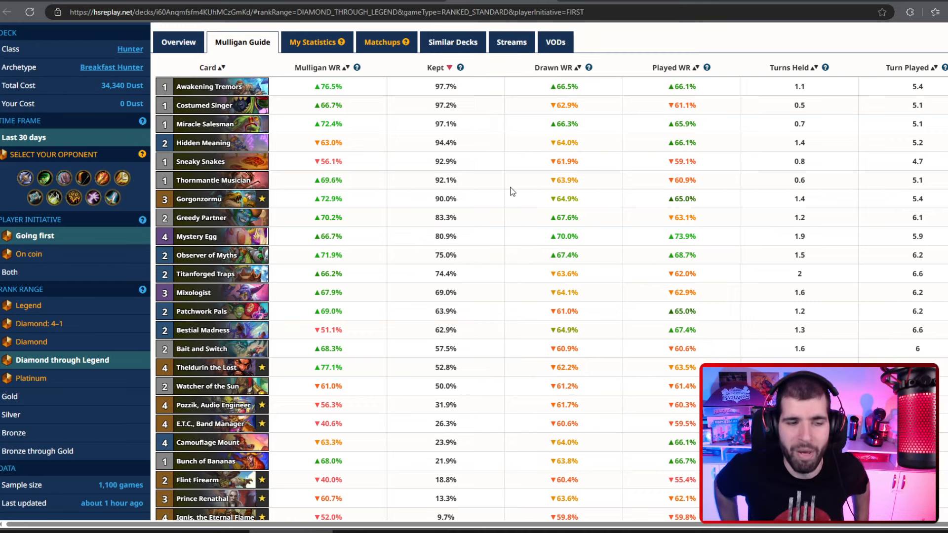
mouse_move(539, 170)
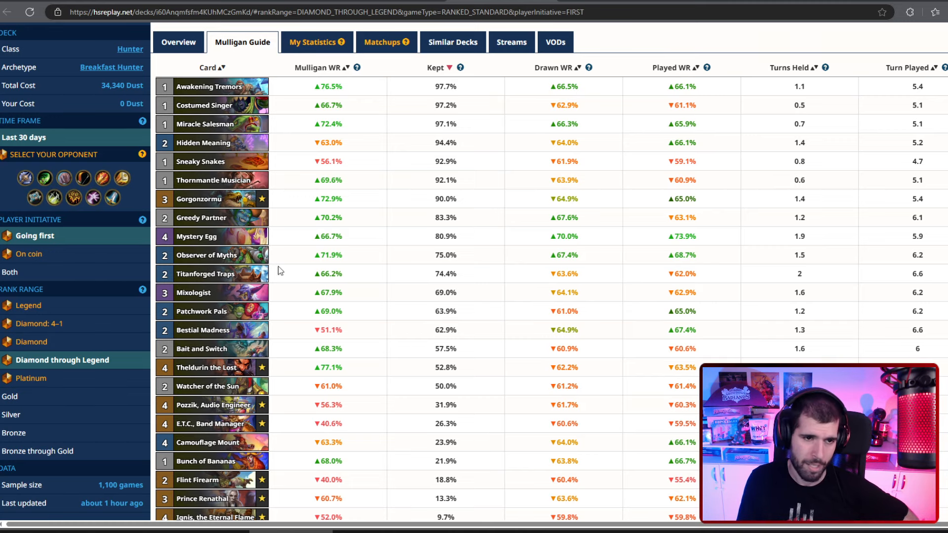
mouse_move(613, 193)
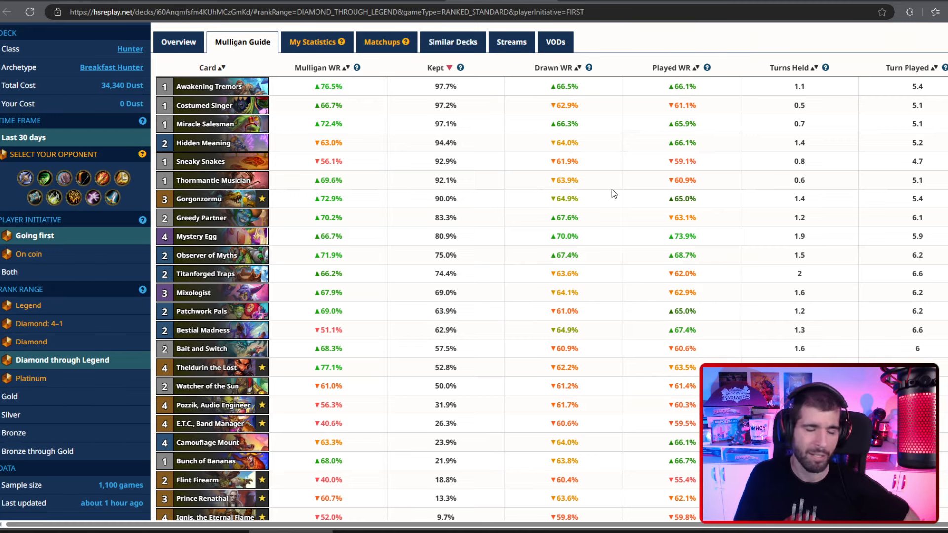
mouse_move(381, 248)
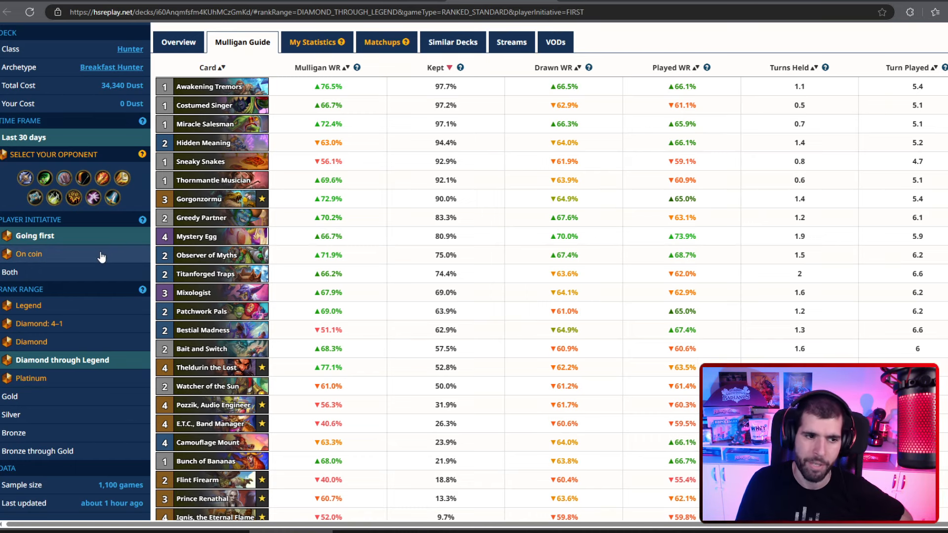
left_click(29, 254)
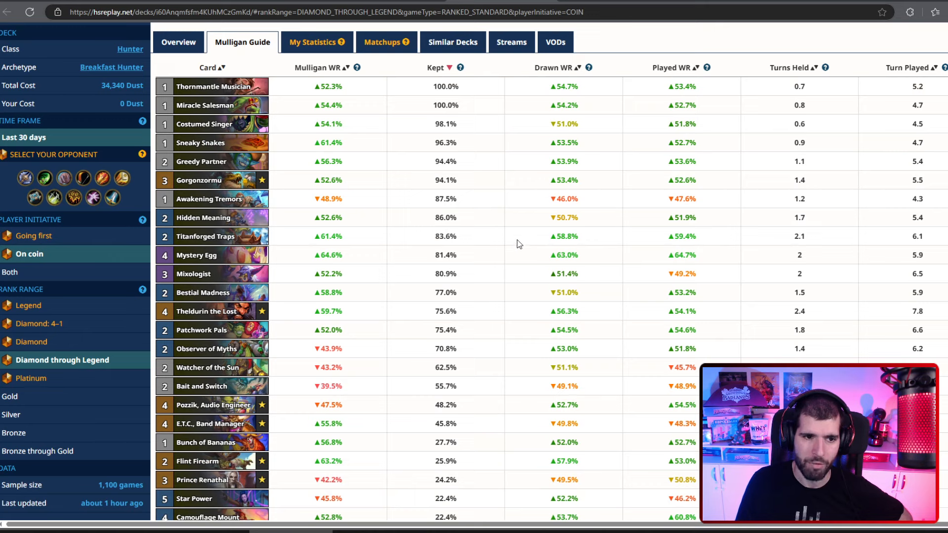
mouse_move(196, 255)
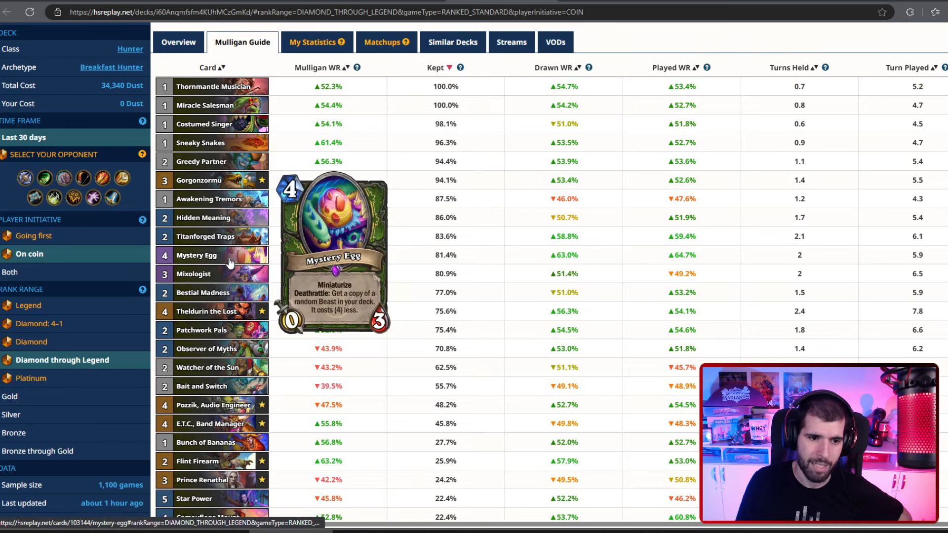
mouse_move(481, 194)
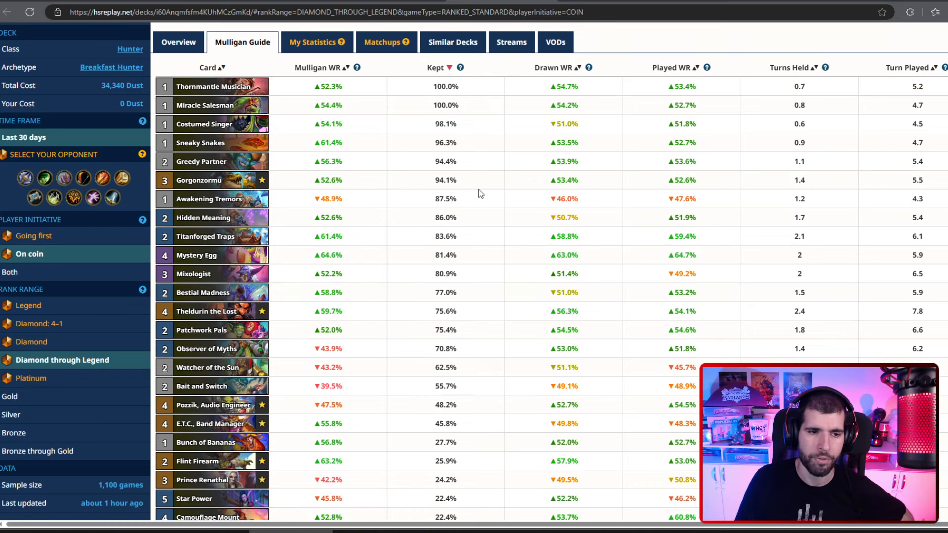
mouse_move(206, 312)
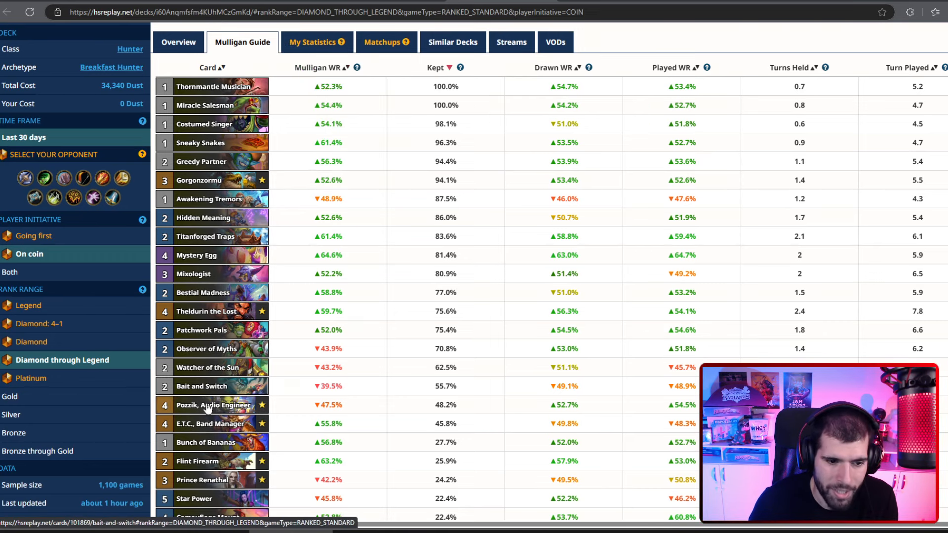
scroll("down", 3)
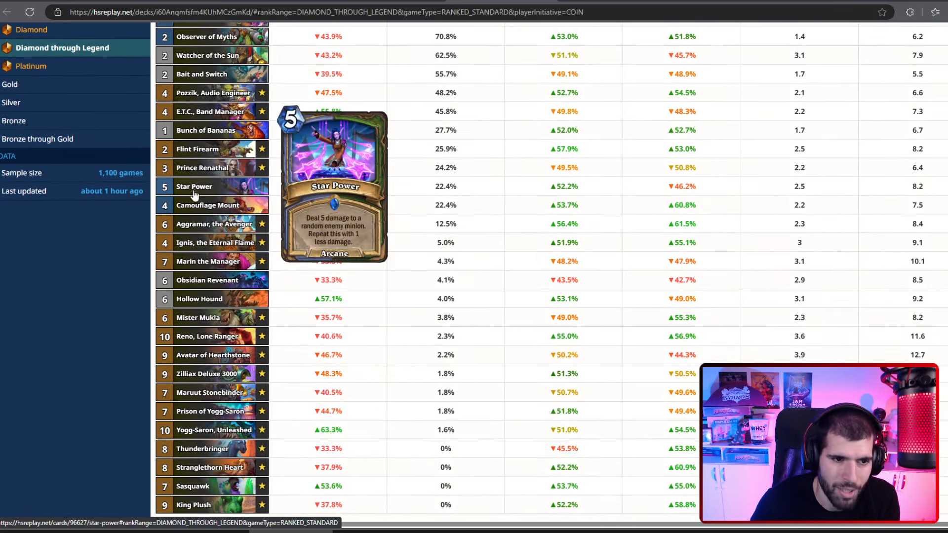
scroll("down", 3)
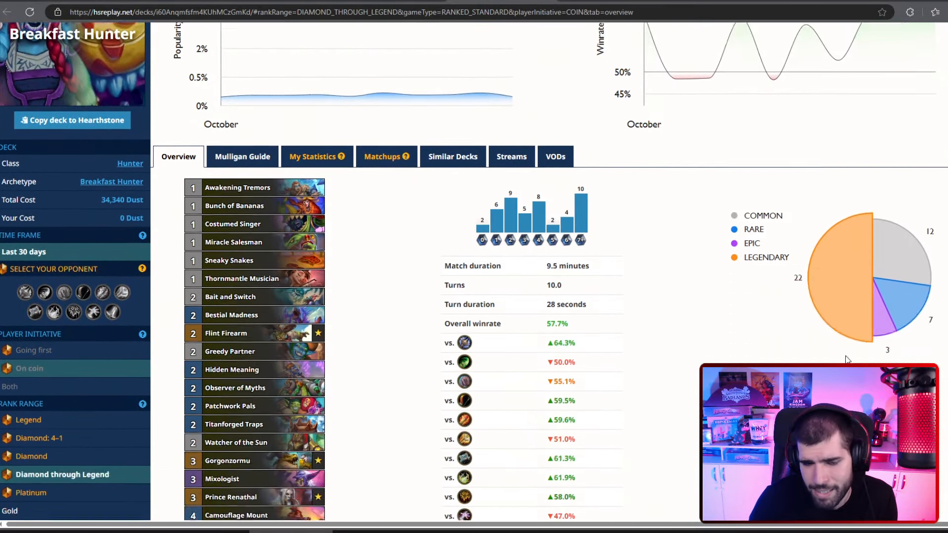
Scroll through the Hunter deck list for the last 3 days at Diamond–Legend, sorted by winrate.
scroll("up", 3)
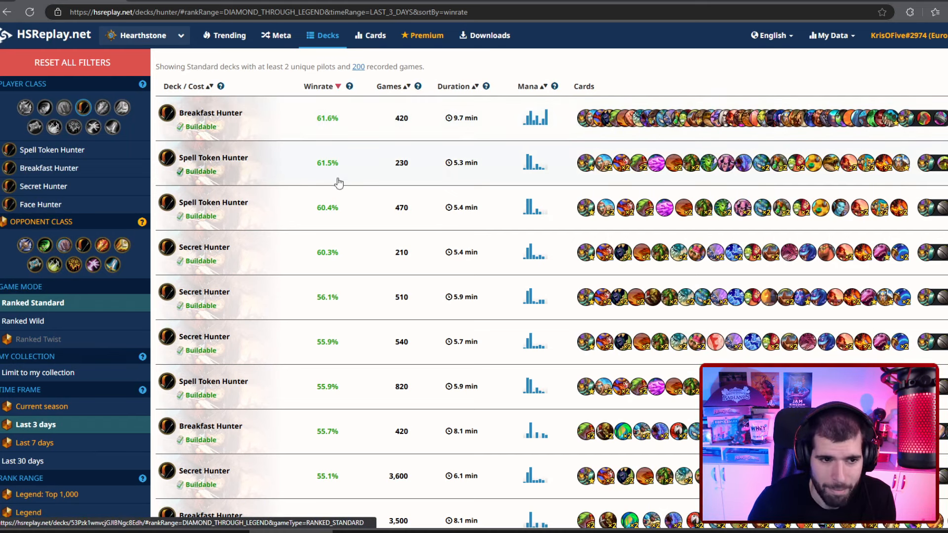
mouse_move(404, 176)
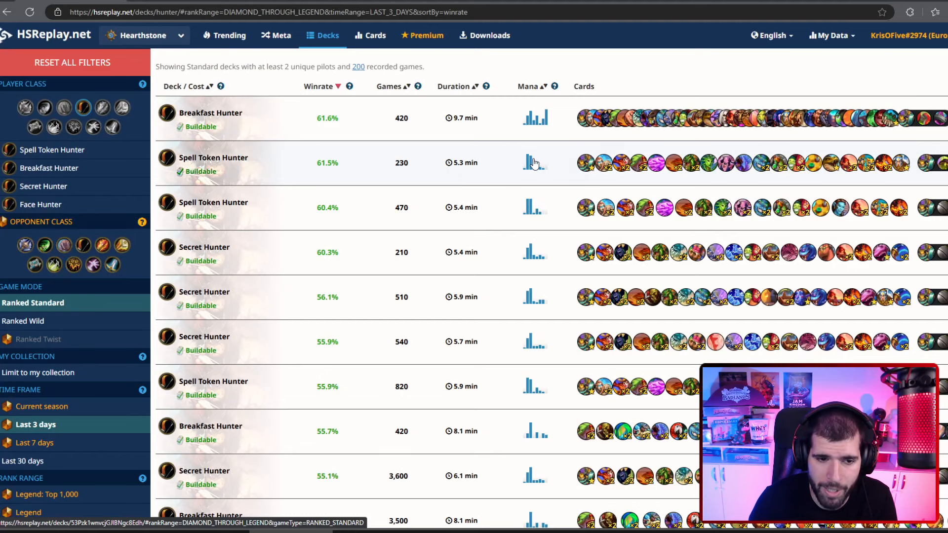
scroll("down", 3)
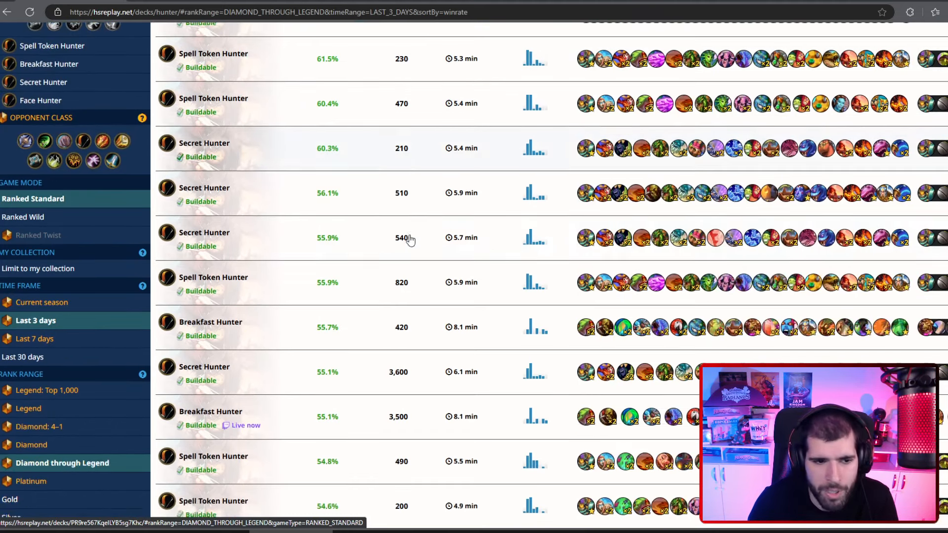
scroll("down", 3)
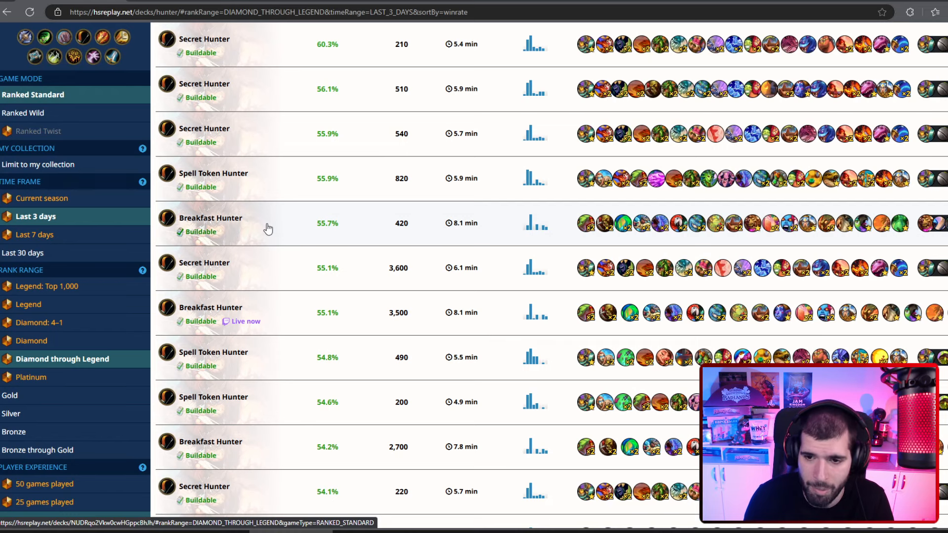
mouse_move(431, 254)
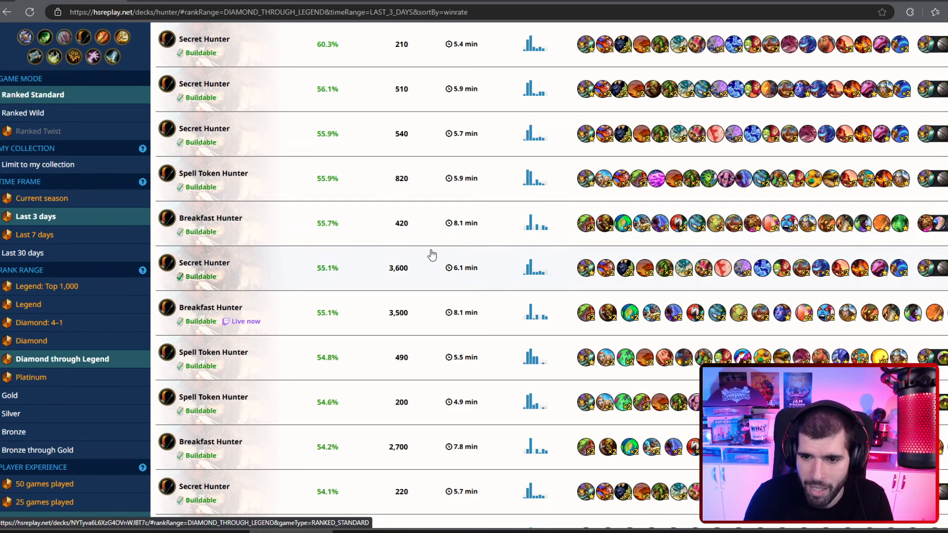
scroll("down", 3)
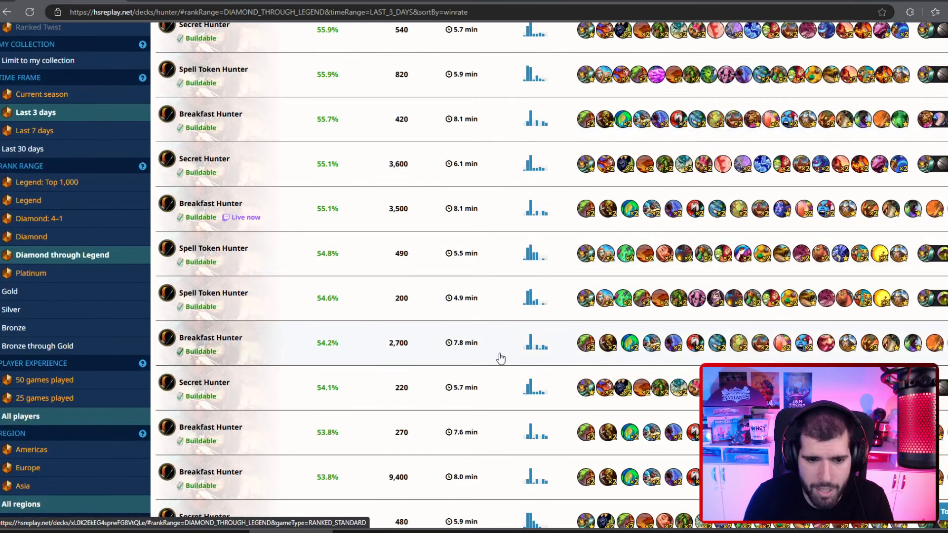
scroll("down", 3)
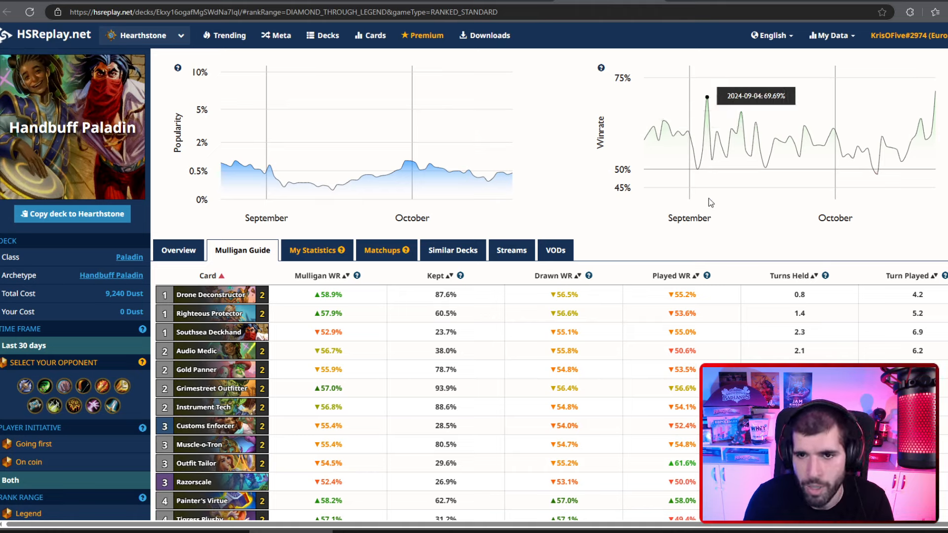
mouse_move(495, 283)
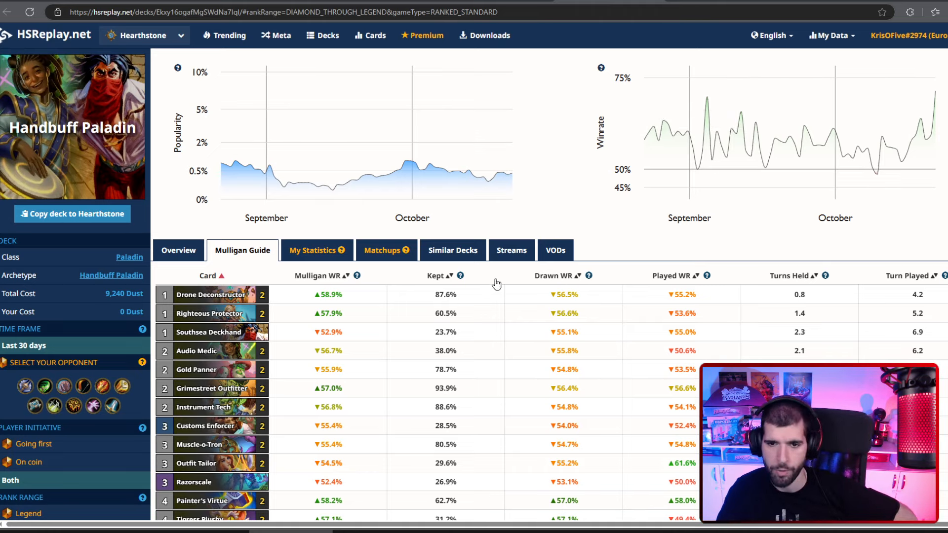
Scroll down the Handbuff Paladin mulligan guide to review its cards.
scroll("down", 3)
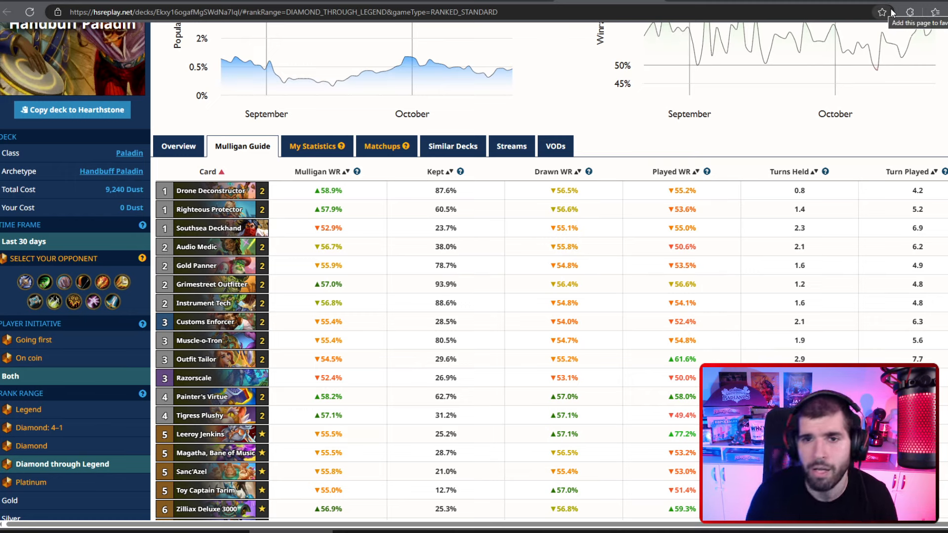
mouse_move(762, 66)
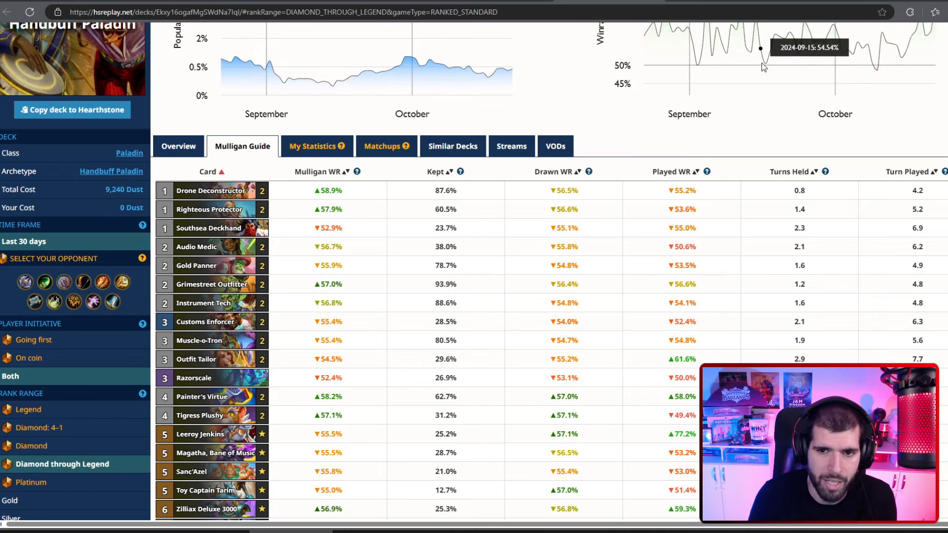
mouse_move(691, 136)
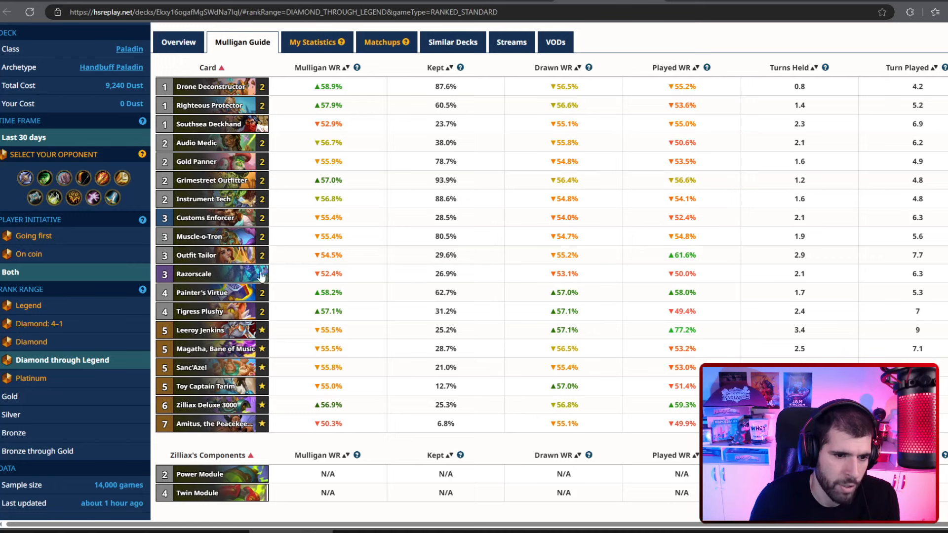
mouse_move(206, 217)
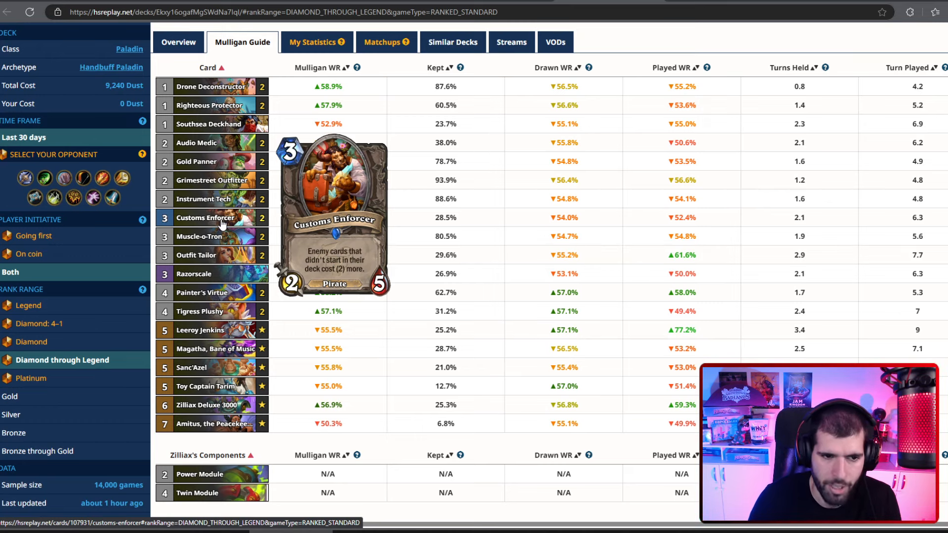
mouse_move(466, 200)
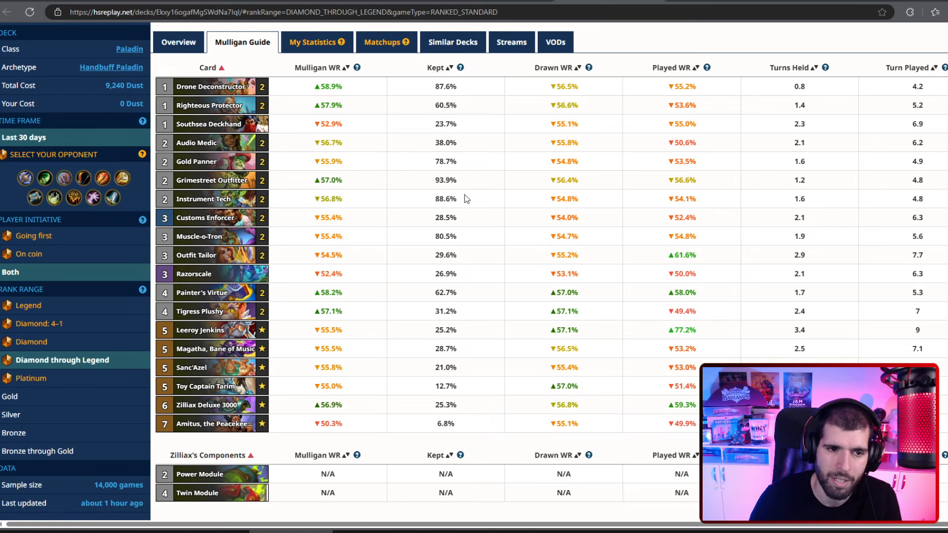
mouse_move(466, 161)
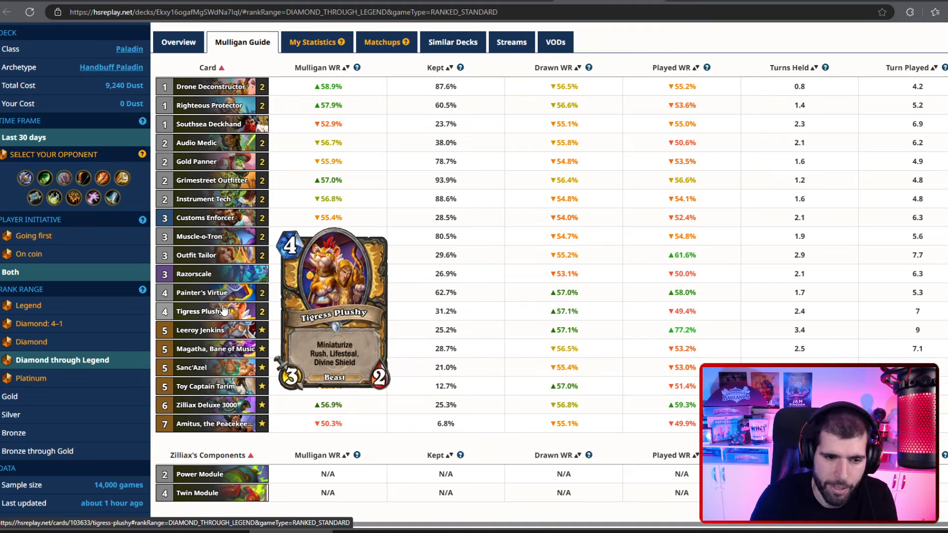
mouse_move(199, 330)
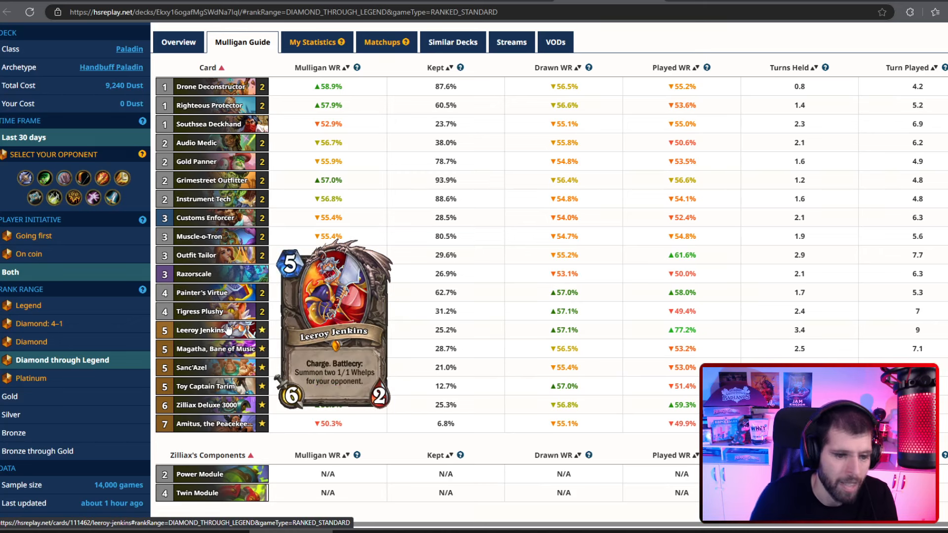
mouse_move(209, 125)
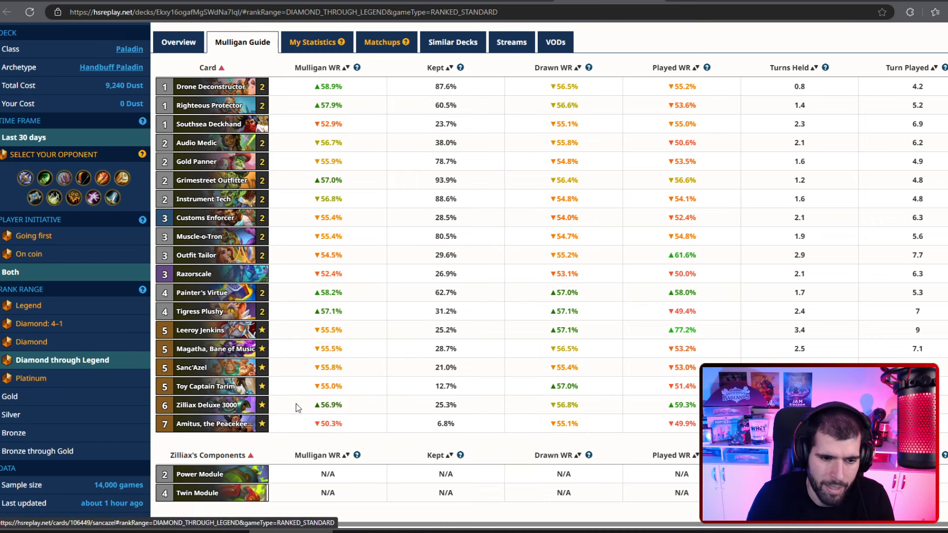
scroll("down", 3)
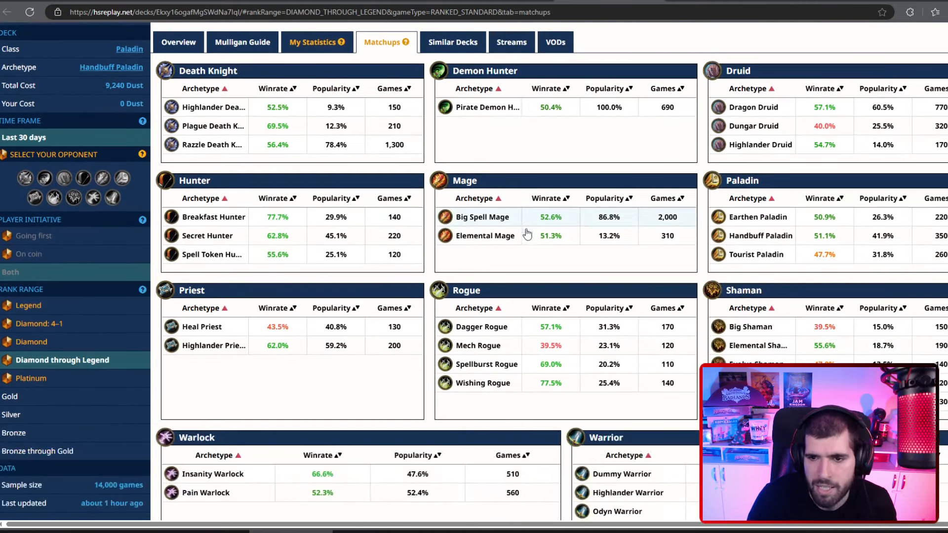
mouse_move(630, 152)
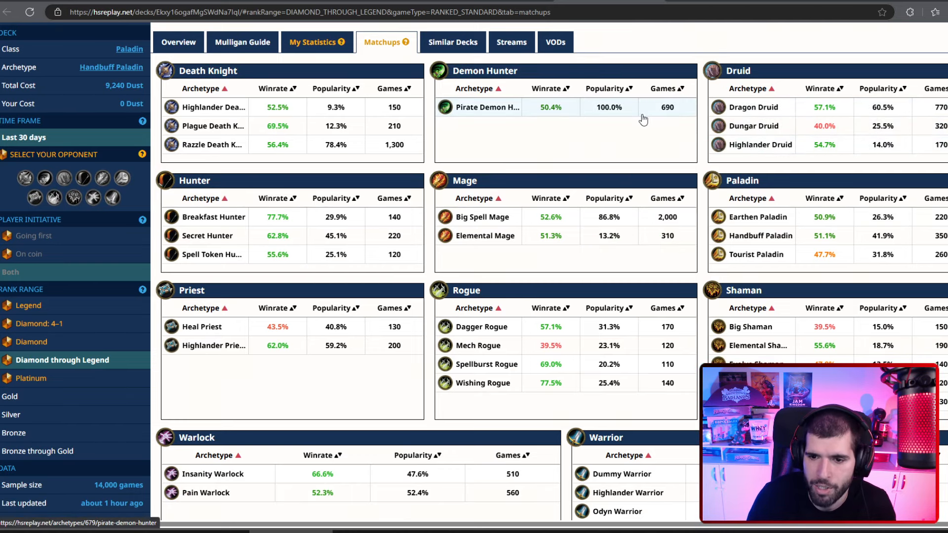
Reveal the Handbuff Paladin popularity and winrate trend charts below the matchup tables.
scroll("down", 3)
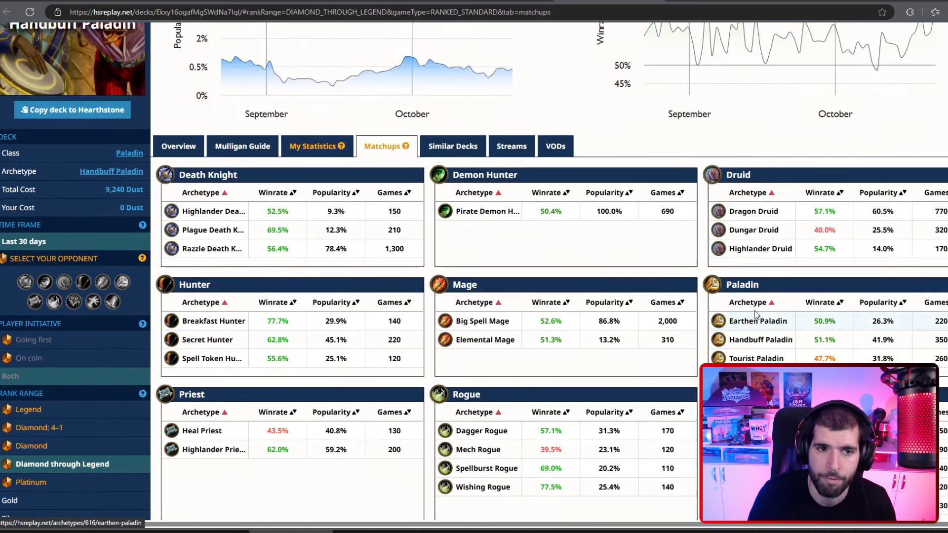
Show Handbuff Paladin mulligan stats for going first, then for games on the coin.
left_click(242, 146)
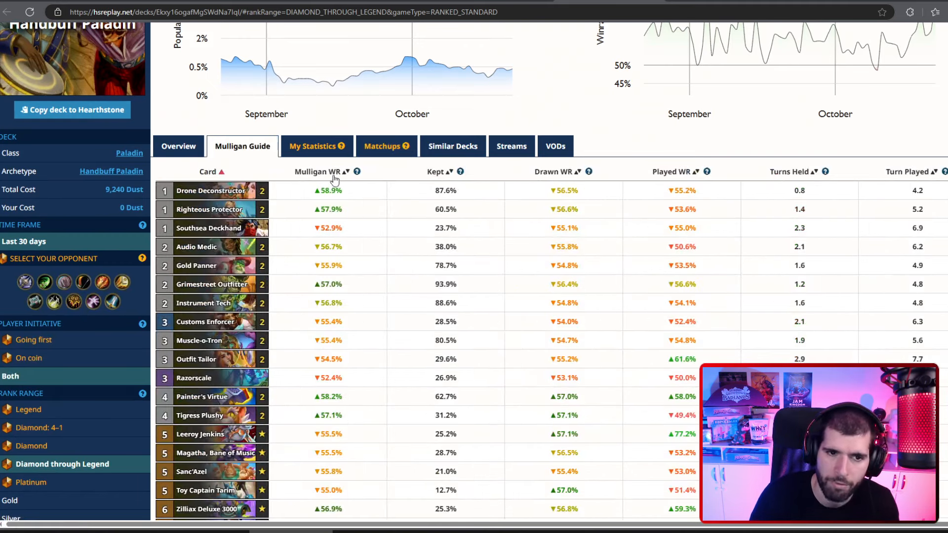
left_click(34, 338)
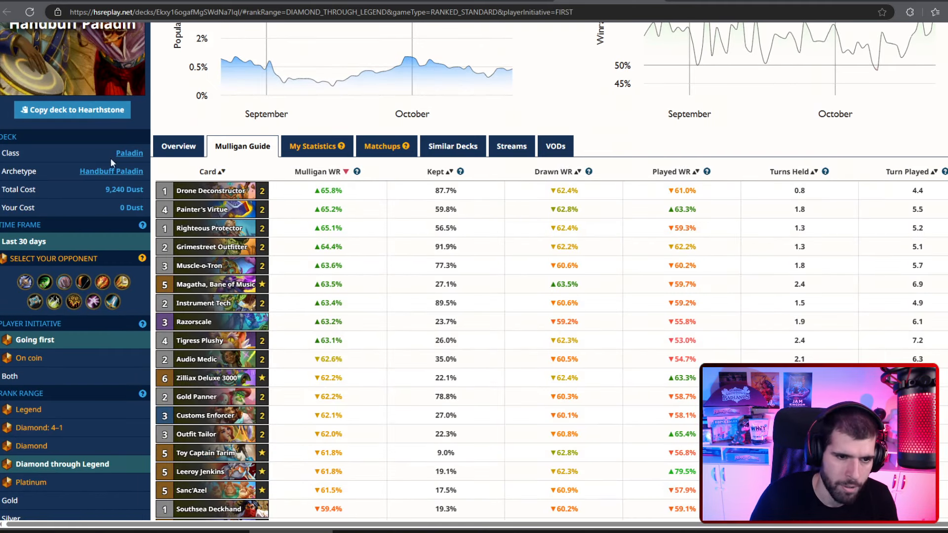
mouse_move(462, 261)
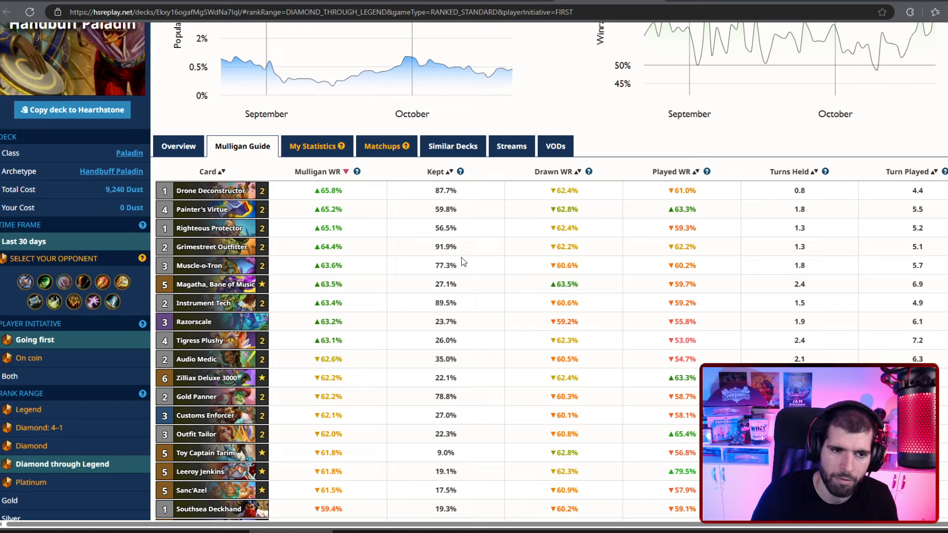
mouse_move(322, 319)
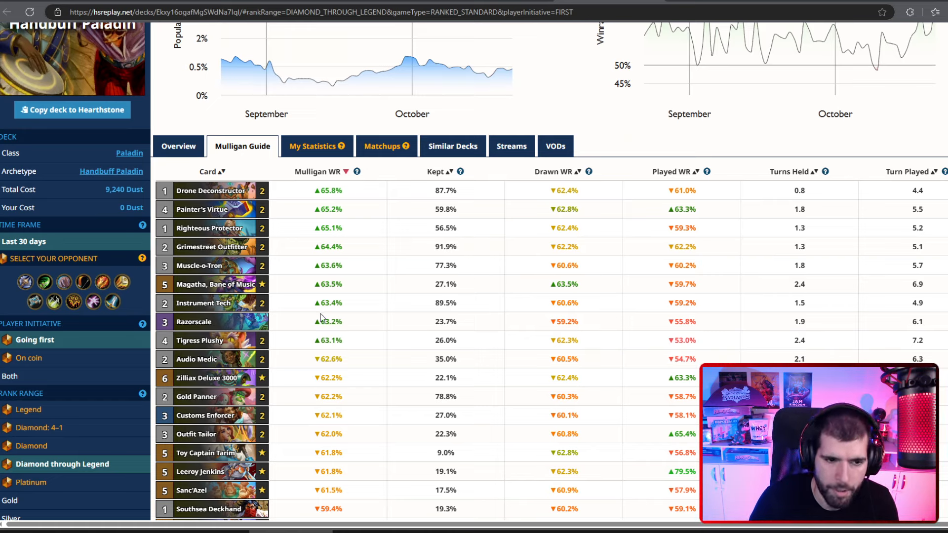
mouse_move(29, 358)
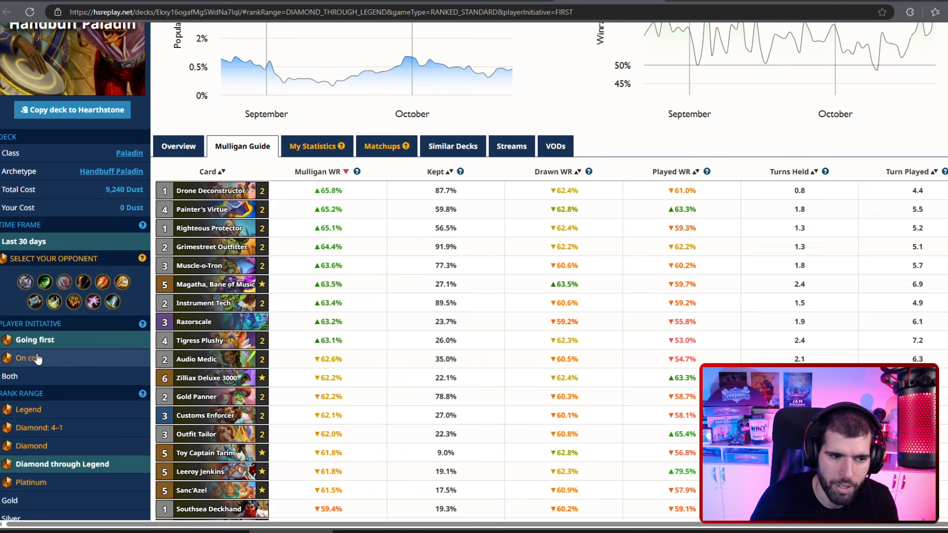
left_click(28, 358)
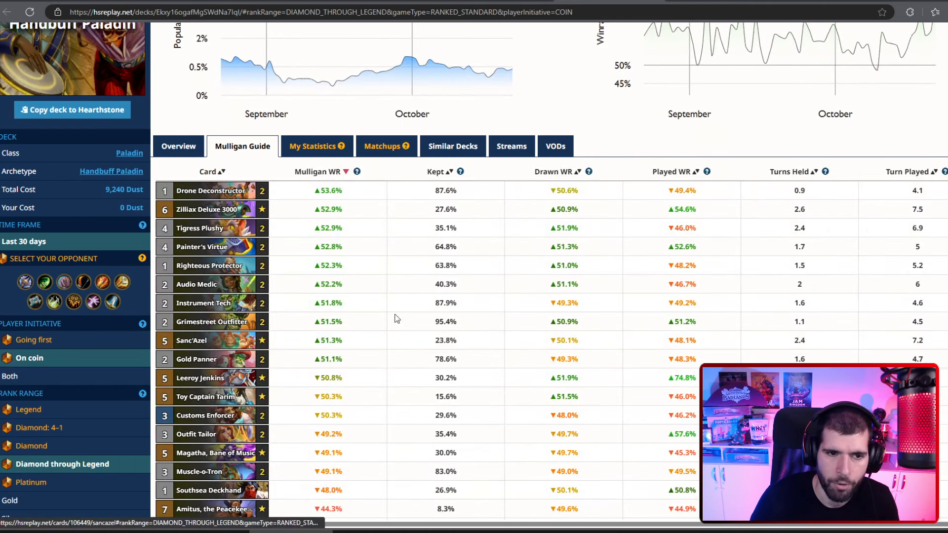
mouse_move(210, 190)
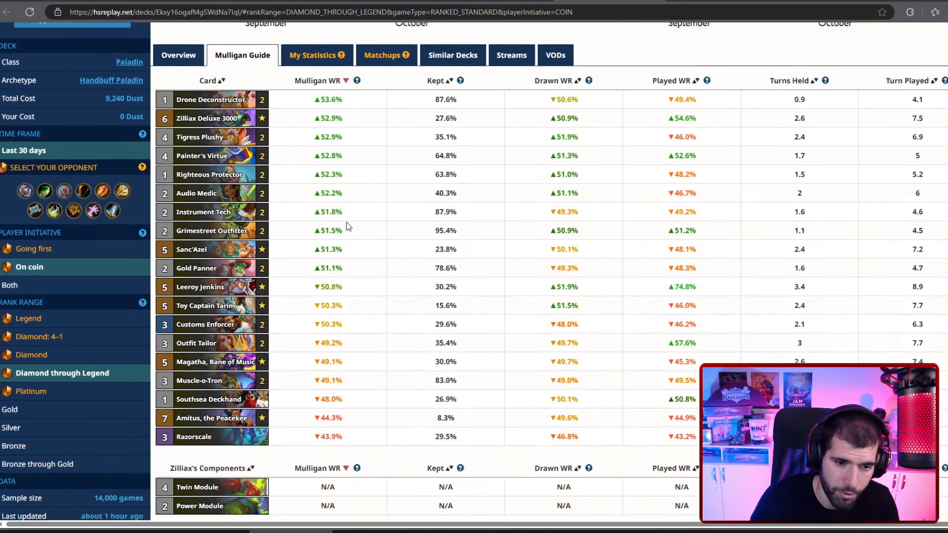
scroll("down", 3)
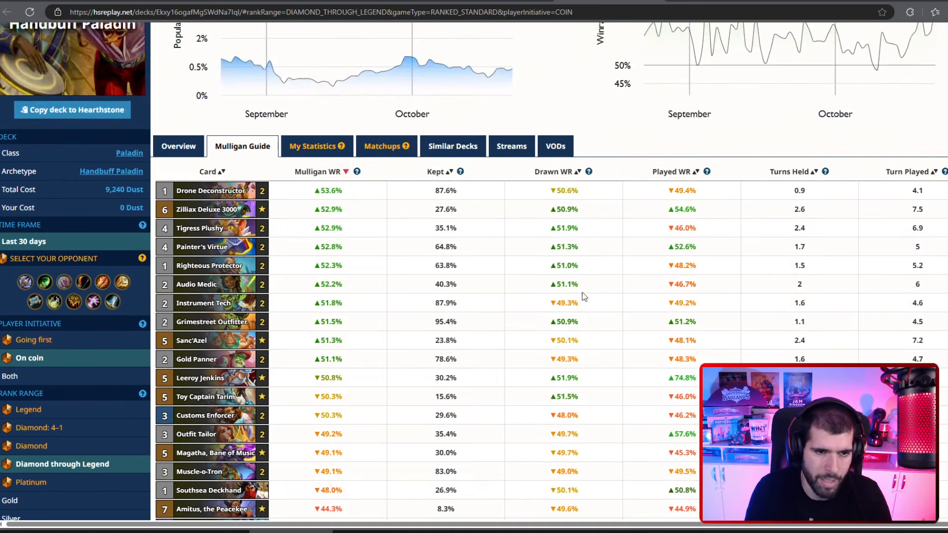
mouse_move(207, 210)
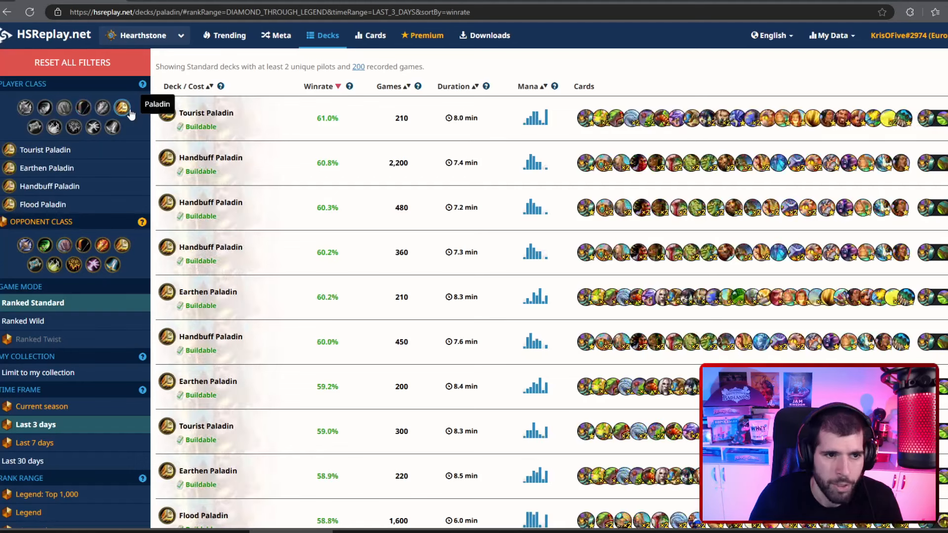
mouse_move(531, 174)
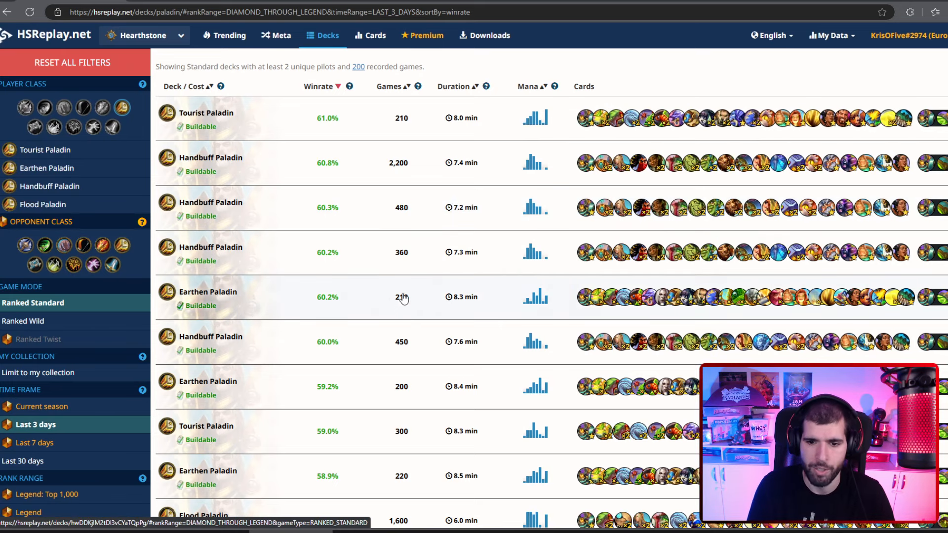
mouse_move(455, 288)
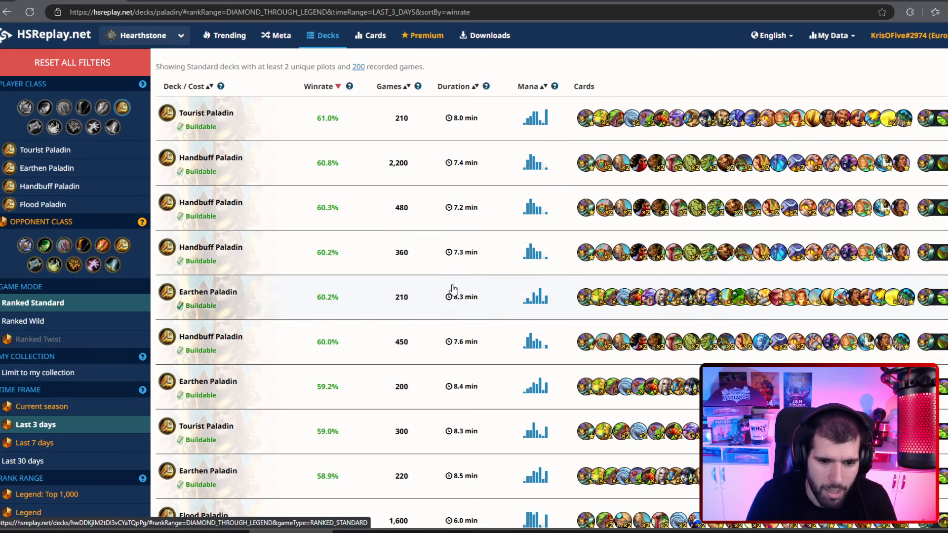
Scroll through the whole Paladin deck list to its end and slightly back up.
scroll("down", 3)
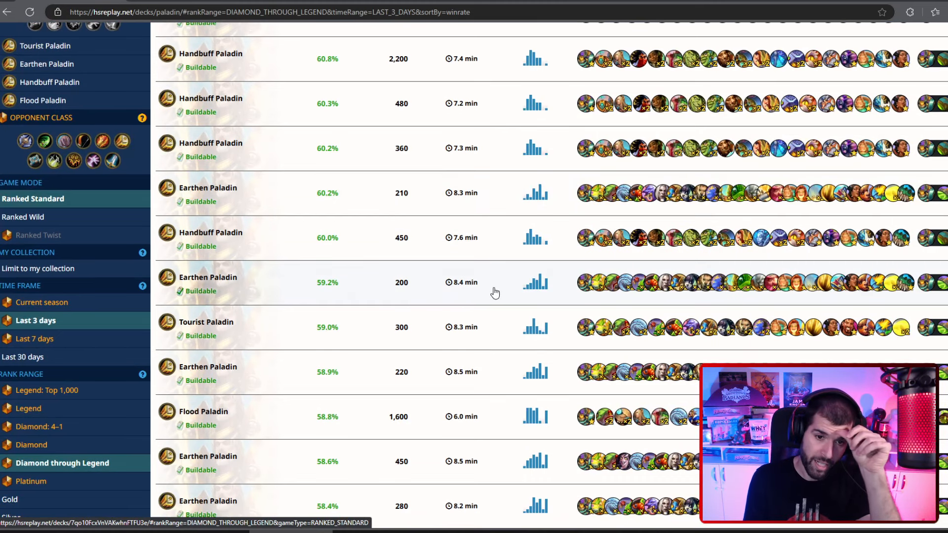
mouse_move(392, 293)
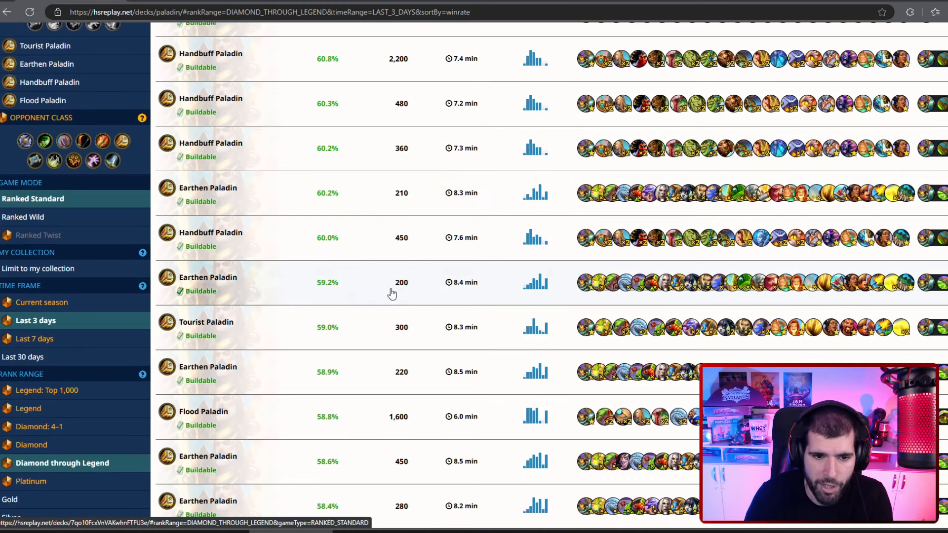
mouse_move(644, 267)
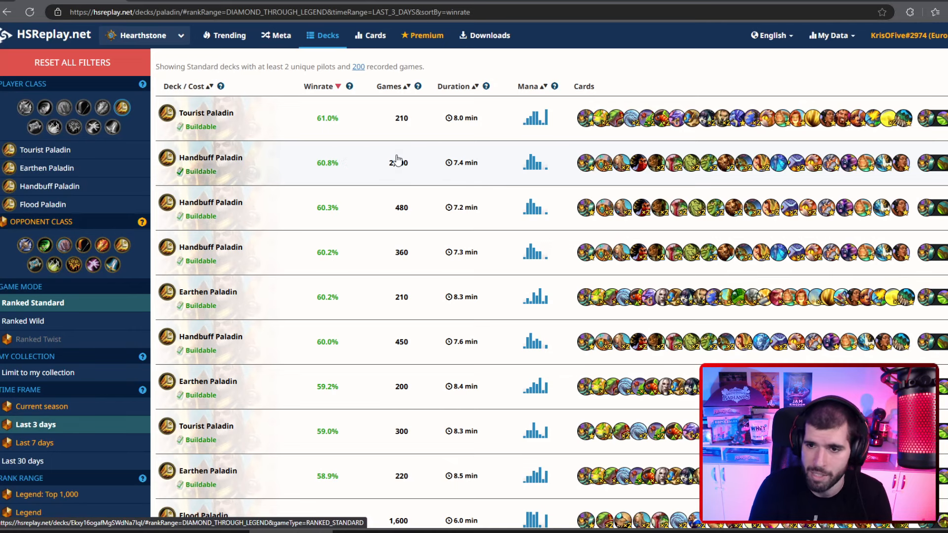
scroll("down", 3)
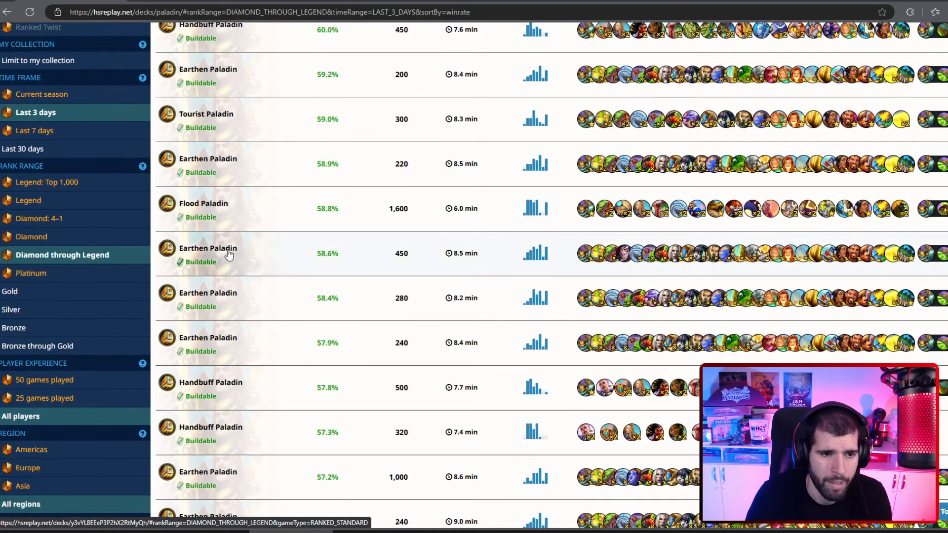
mouse_move(340, 215)
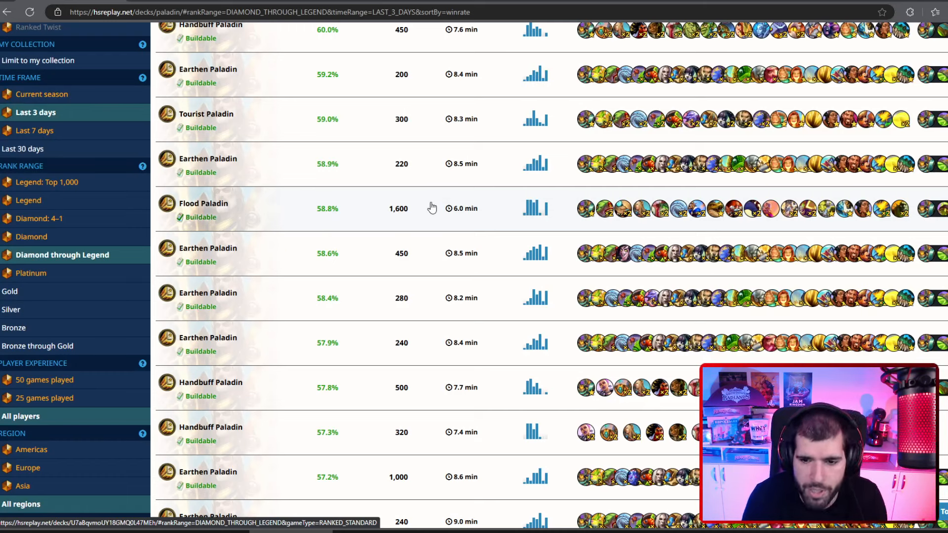
scroll("down", 3)
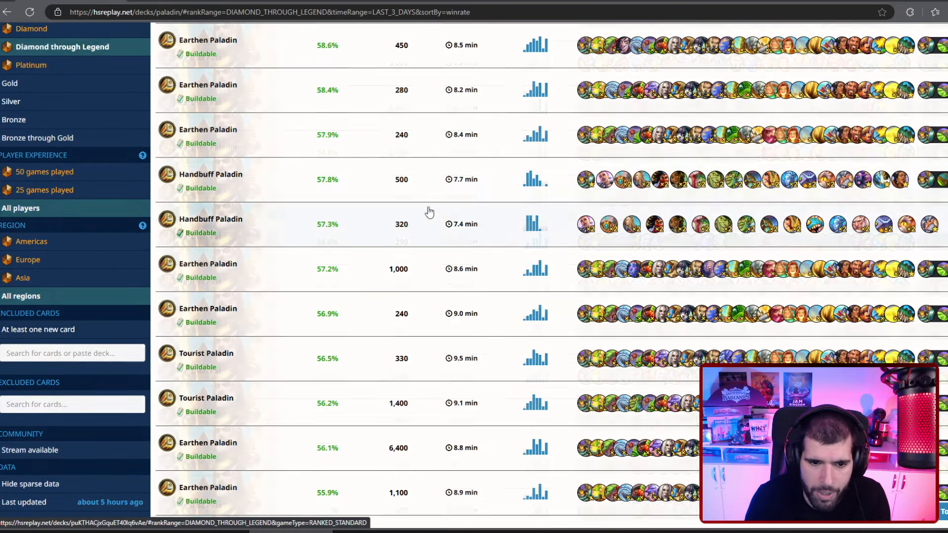
scroll("down", 3)
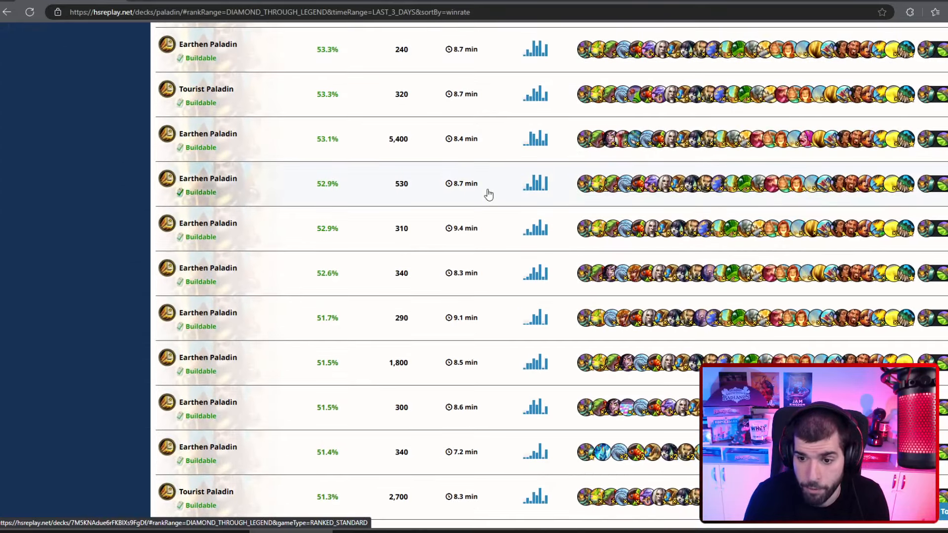
scroll("down", 3)
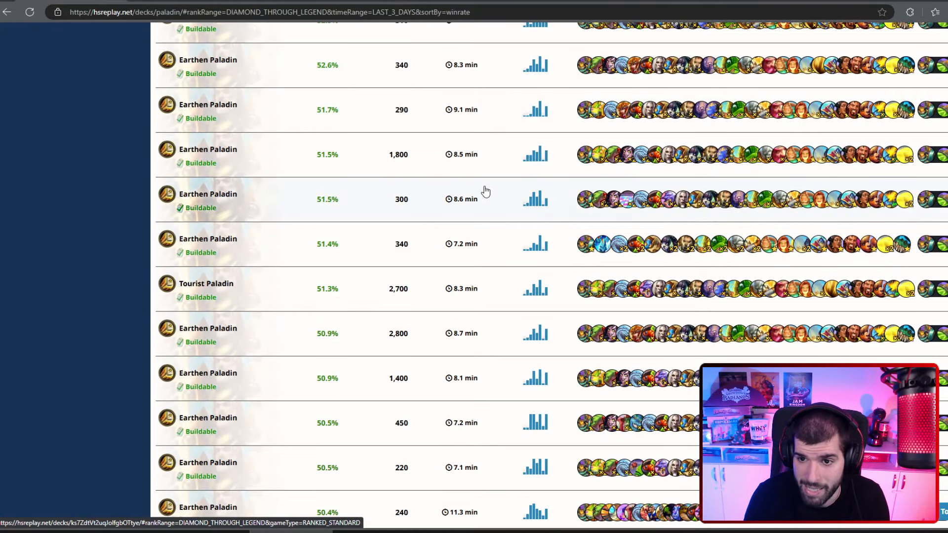
scroll("down", 3)
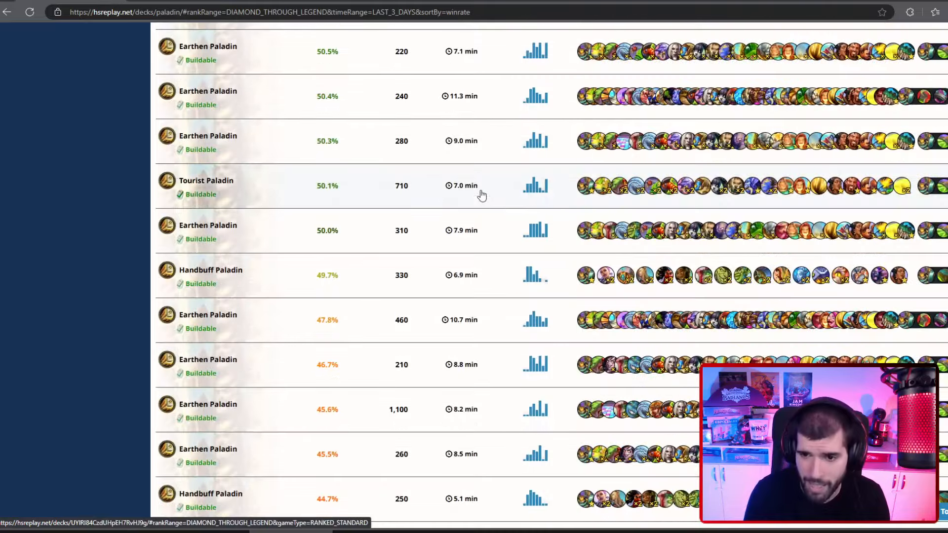
scroll("down", 3)
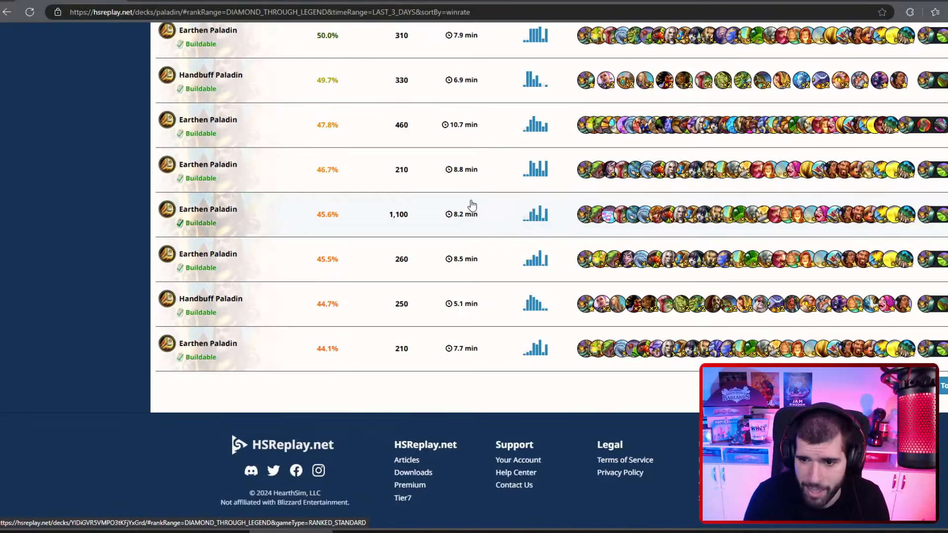
scroll("up", 3)
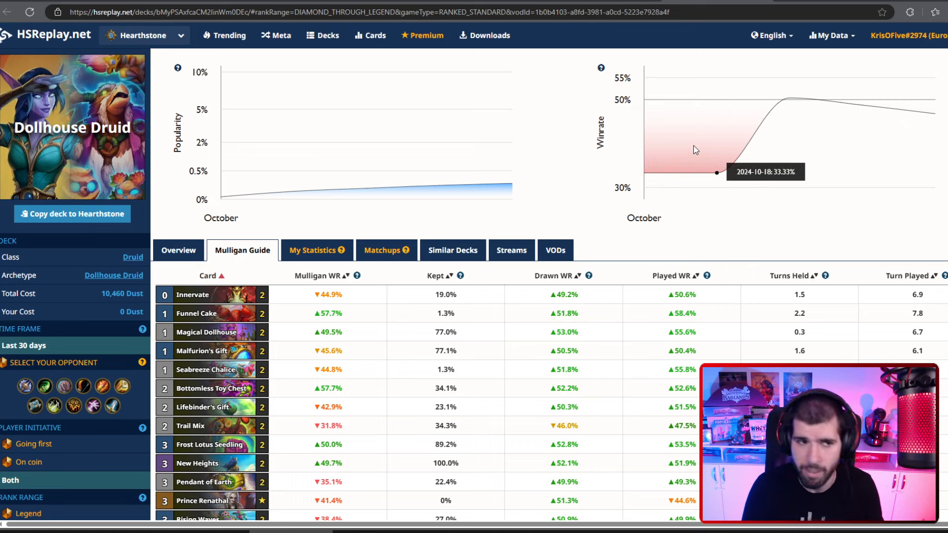
mouse_move(138, 176)
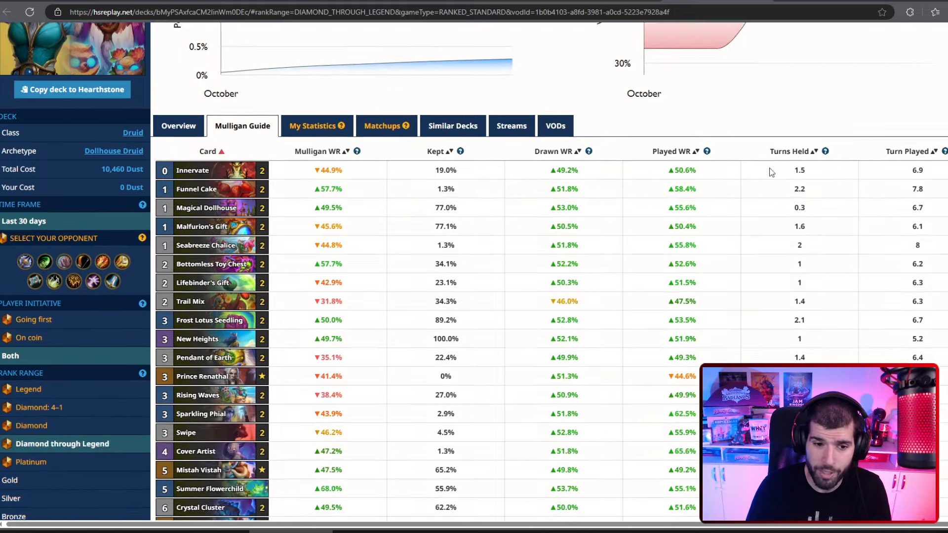
scroll("down", 3)
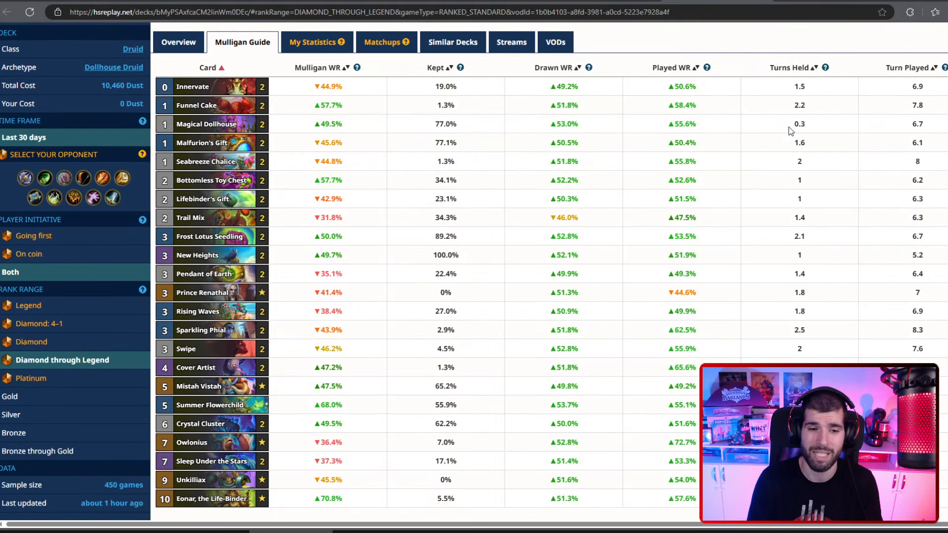
mouse_move(713, 135)
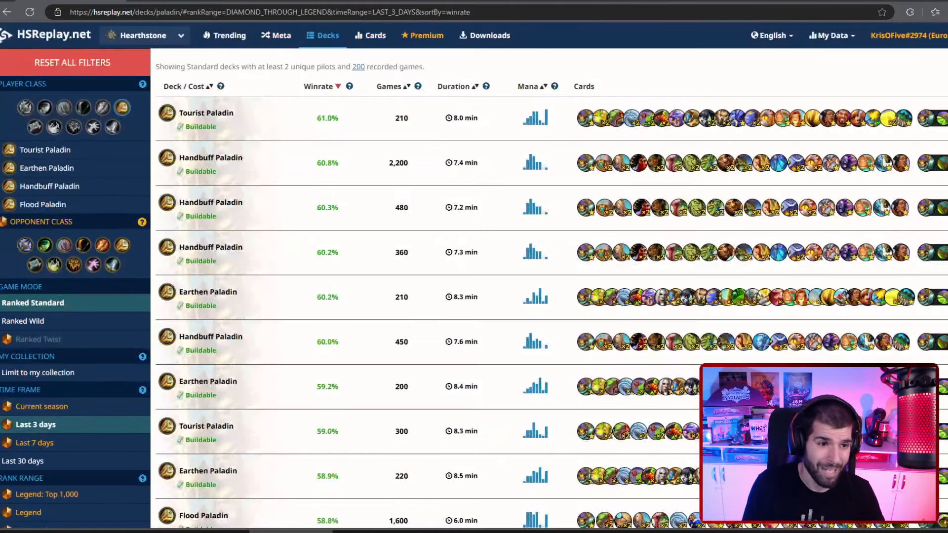
Filter the deck list to Druid and browse down to the Dollhouse Druid entries.
left_click(44, 107)
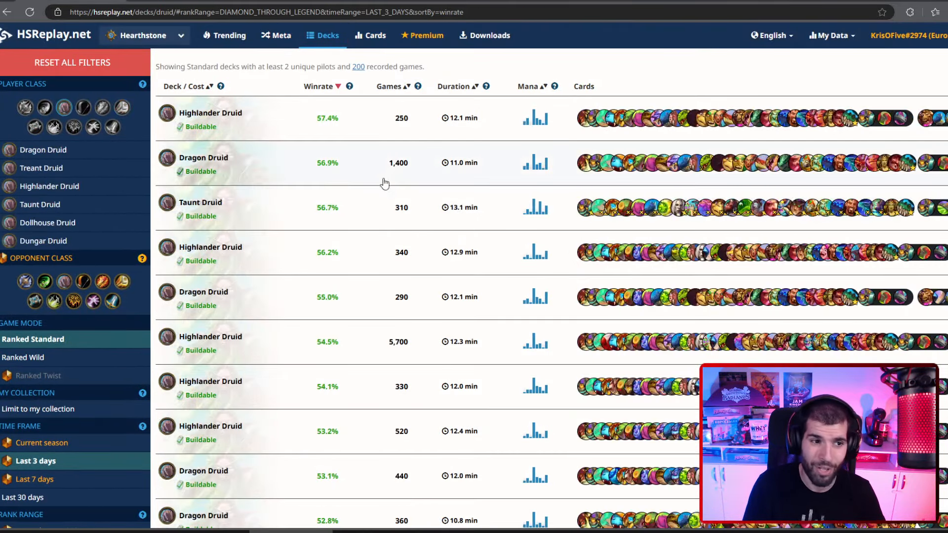
scroll("down", 3)
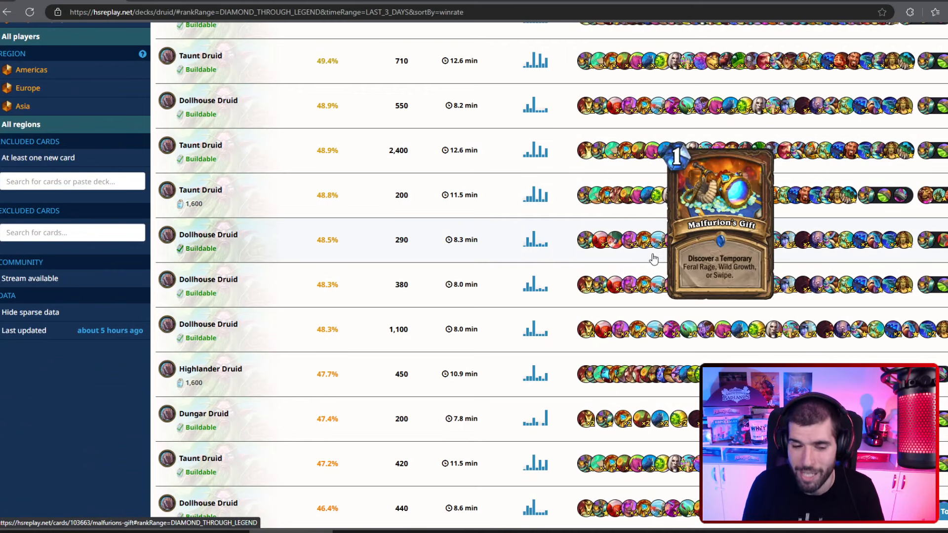
mouse_move(801, 253)
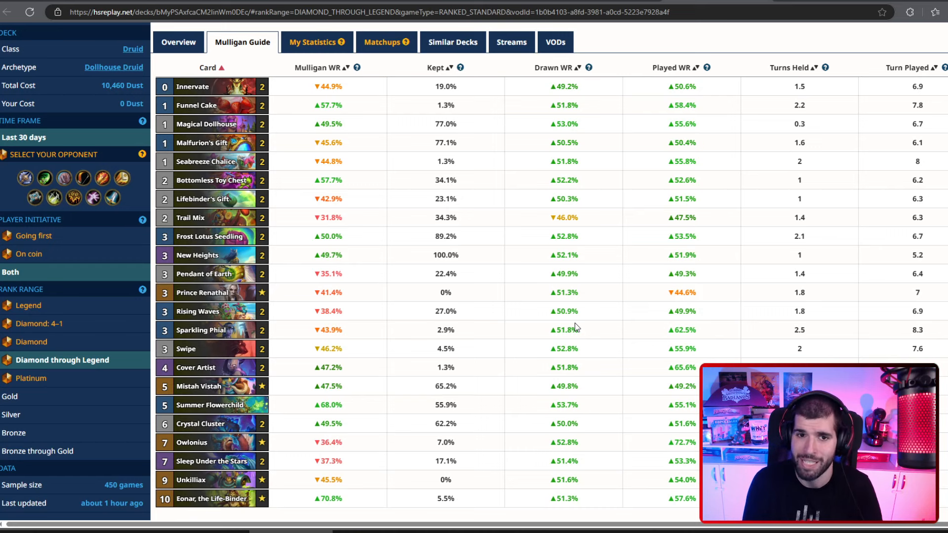
Glance at the Dollhouse Druid VODs, then show its per-card mulligan statistics.
left_click(554, 41)
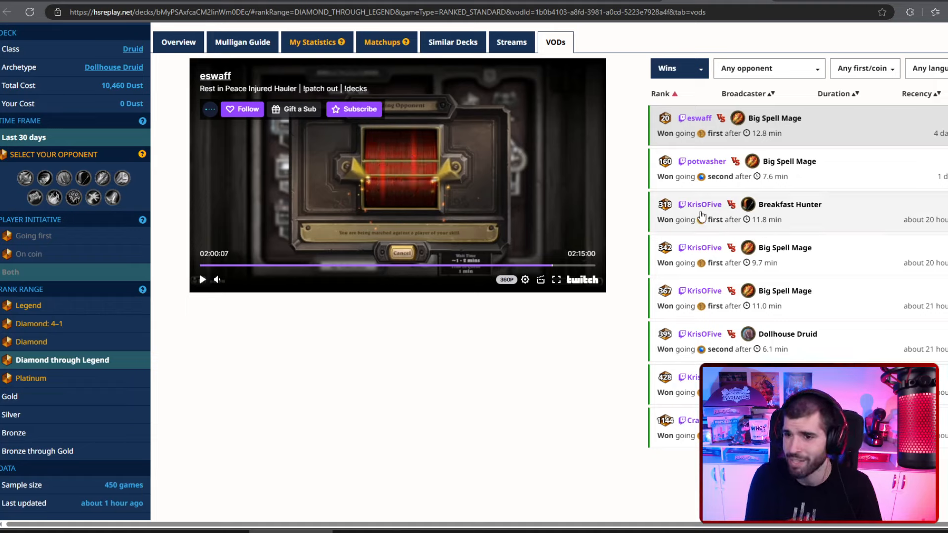
mouse_move(940, 299)
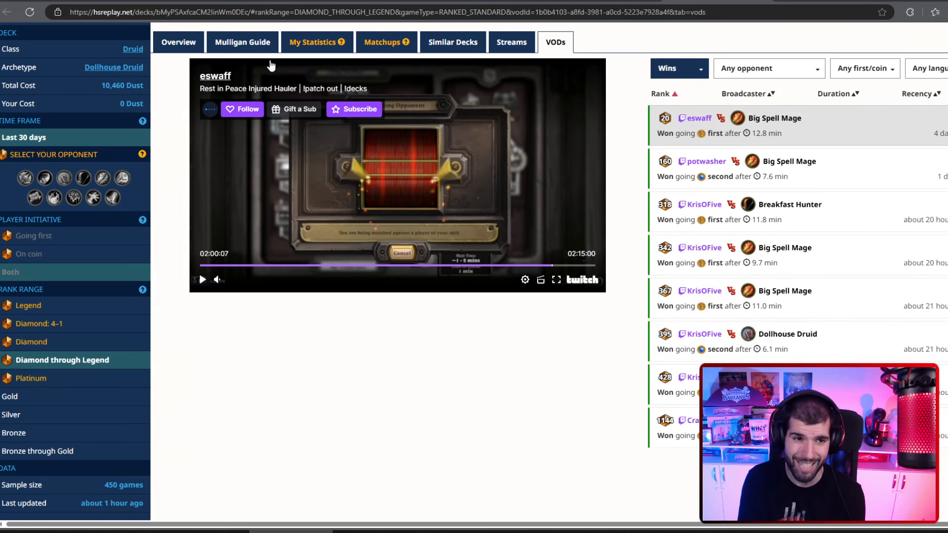
left_click(243, 42)
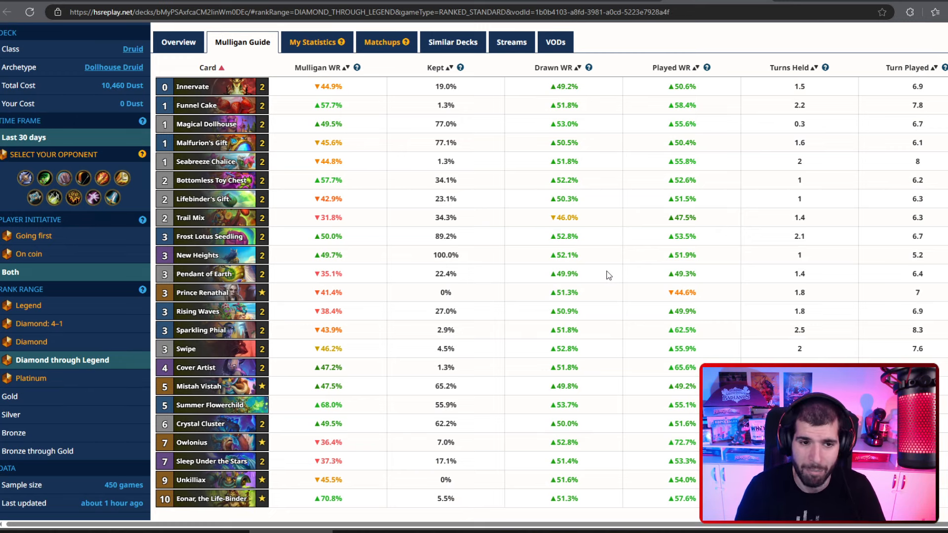
mouse_move(585, 122)
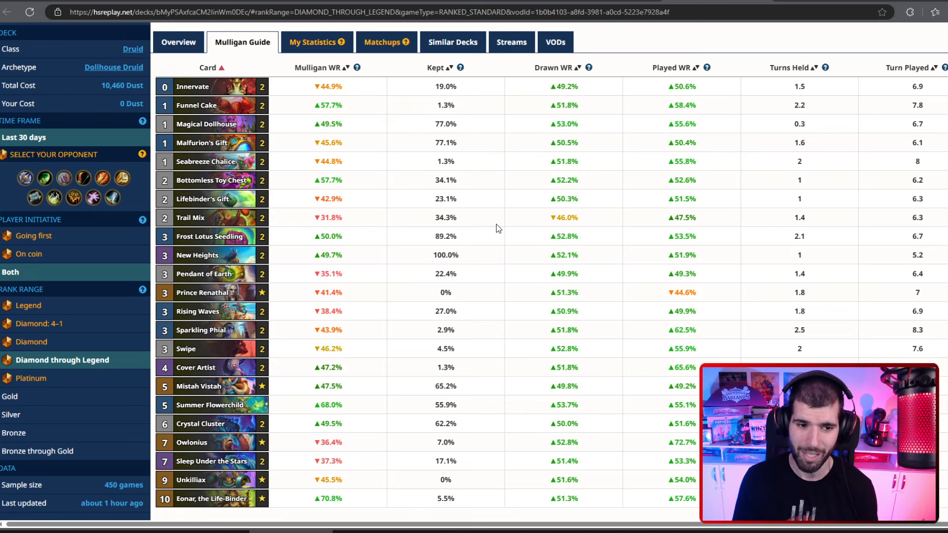
scroll("down", 3)
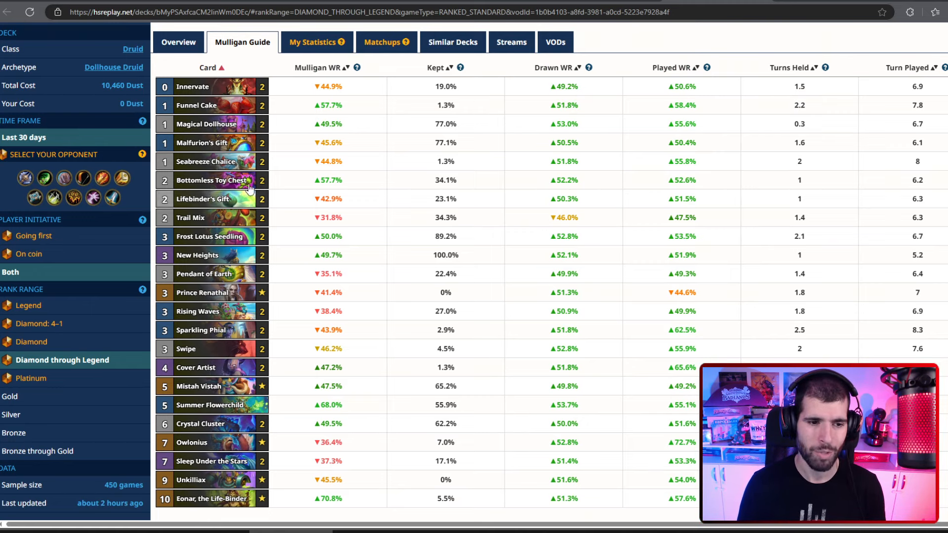
mouse_move(657, 368)
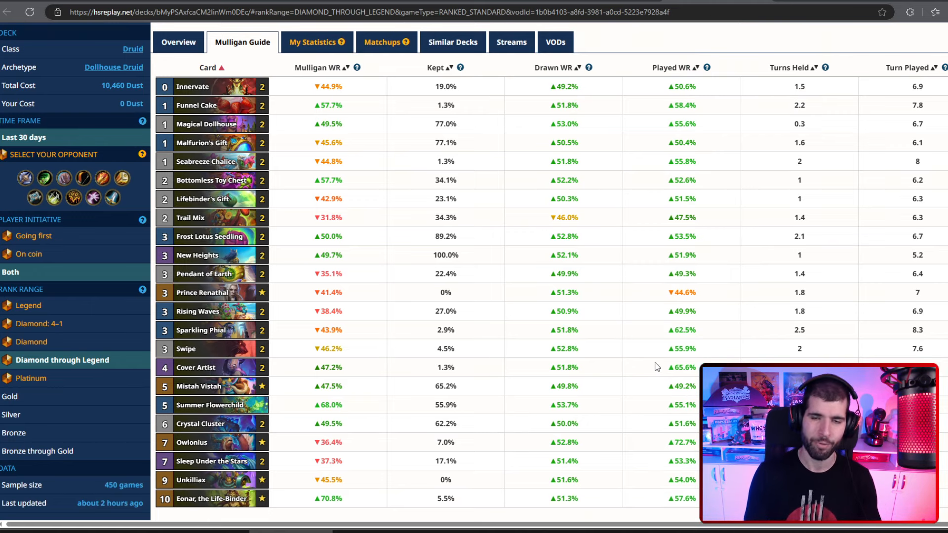
mouse_move(193, 87)
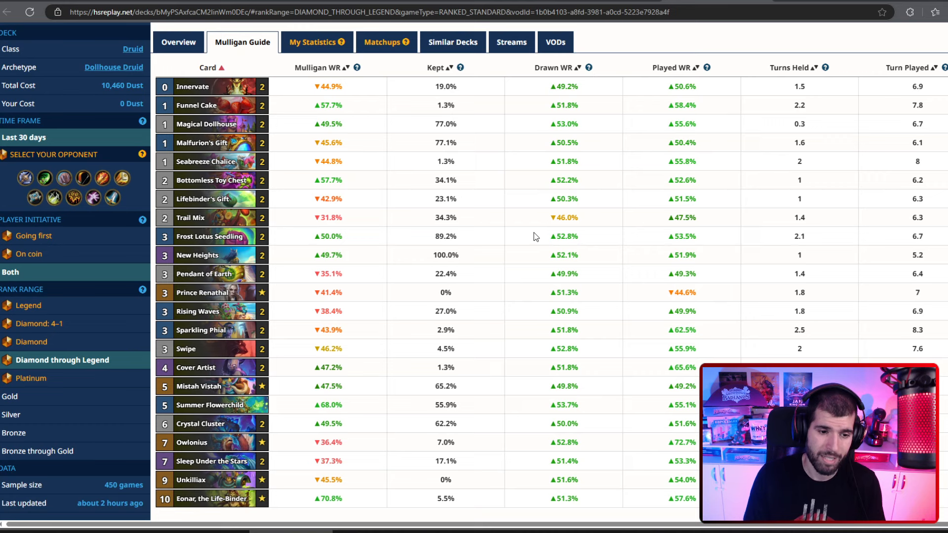
mouse_move(203, 442)
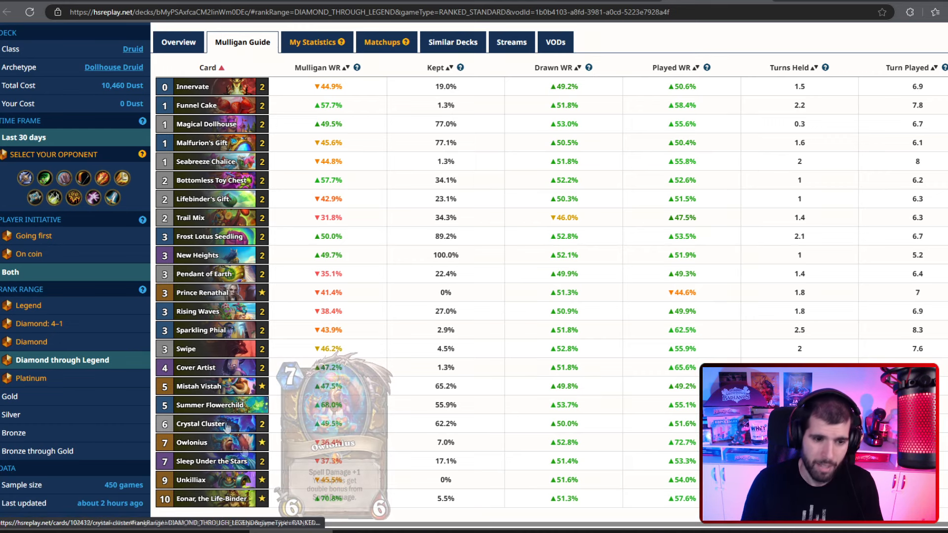
mouse_move(213, 180)
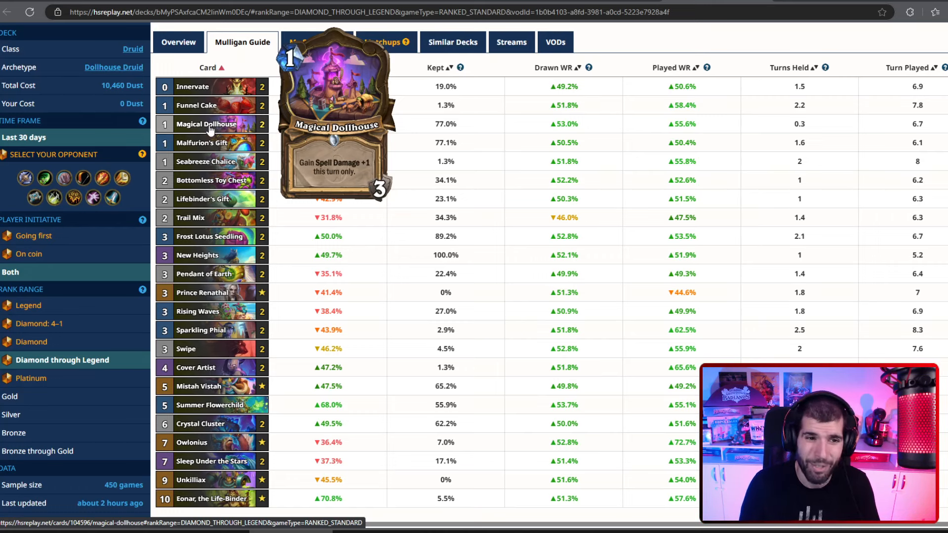
mouse_move(205, 161)
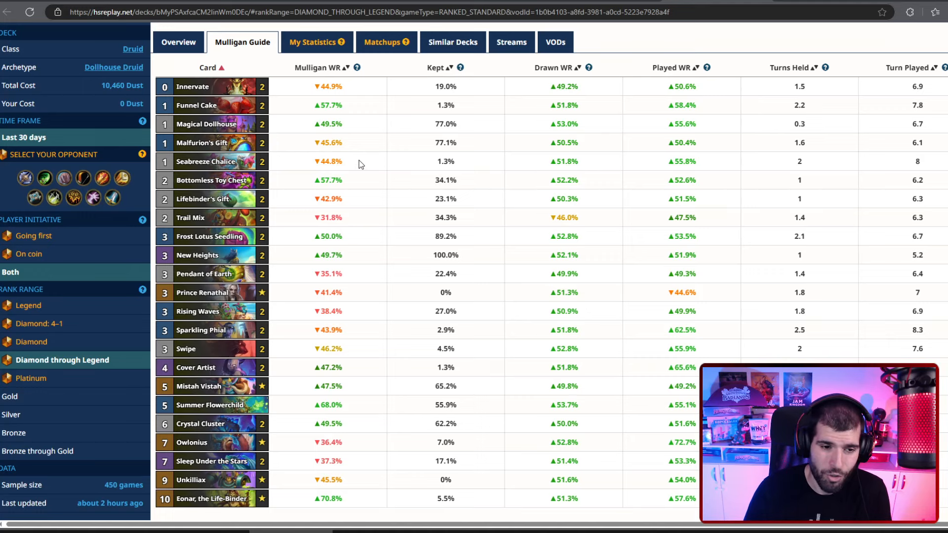
mouse_move(347, 168)
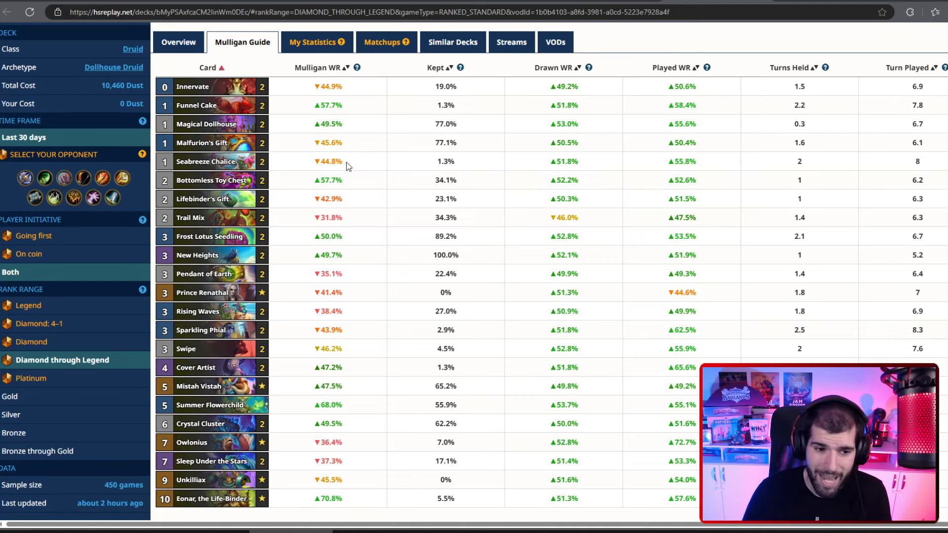
mouse_move(200, 330)
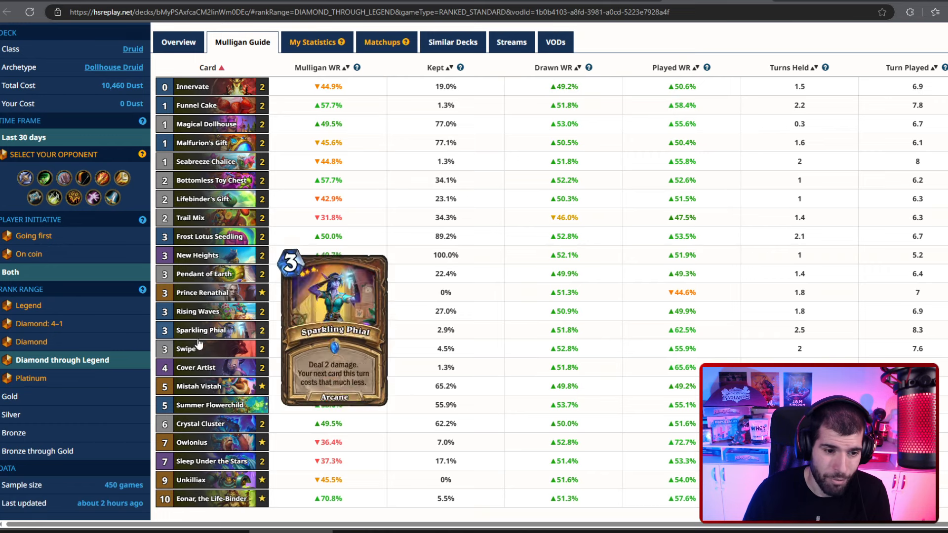
mouse_move(185, 349)
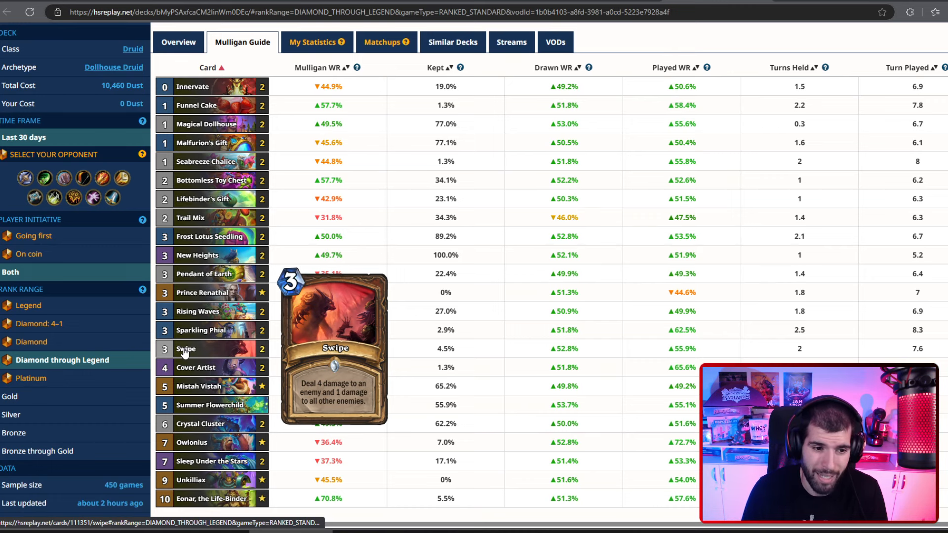
mouse_move(198, 311)
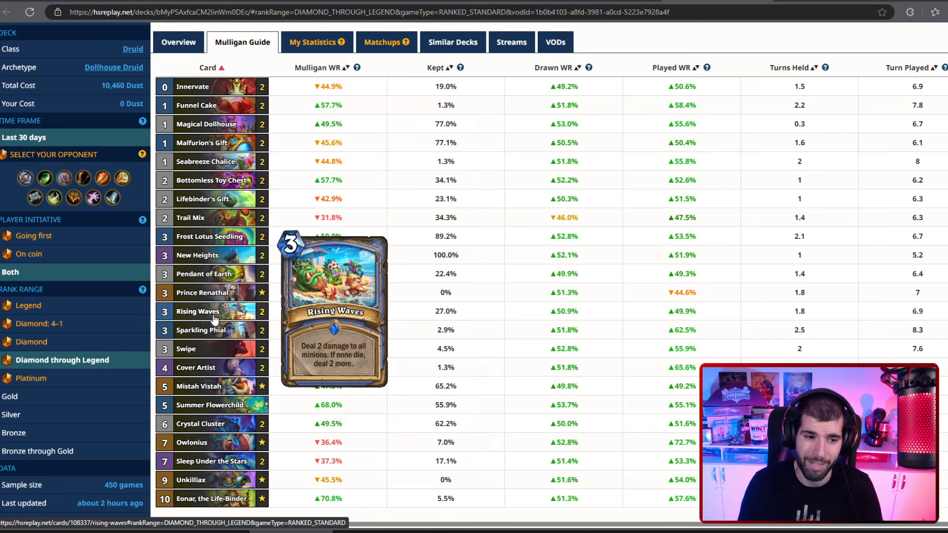
mouse_move(390, 330)
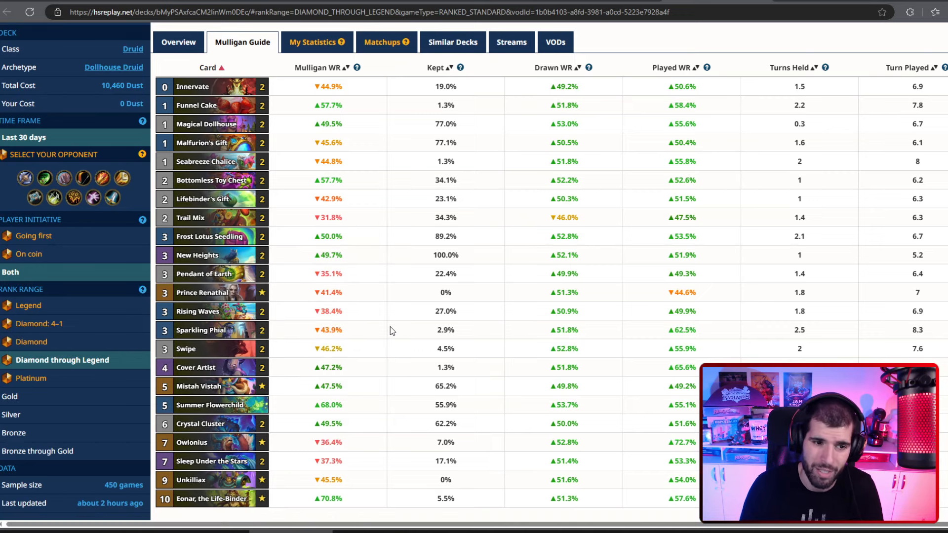
mouse_move(202, 330)
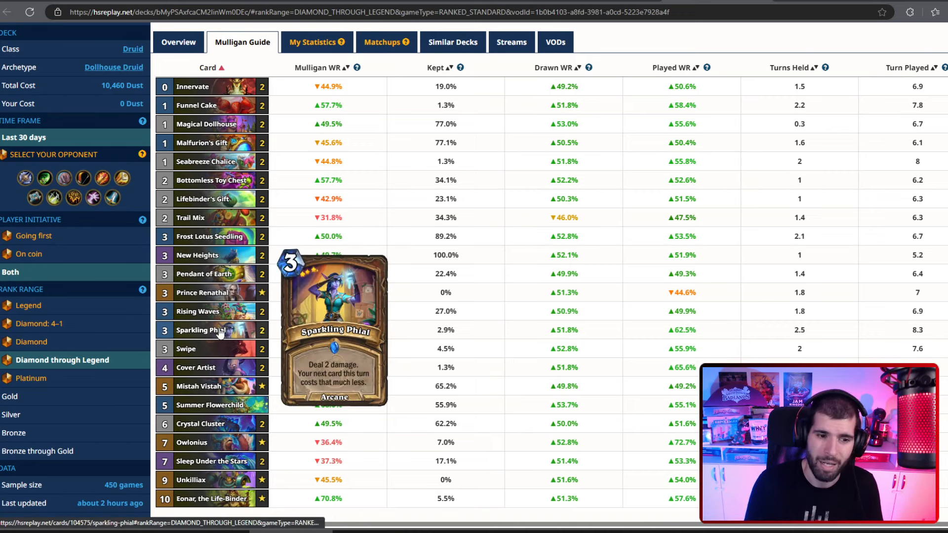
mouse_move(206, 161)
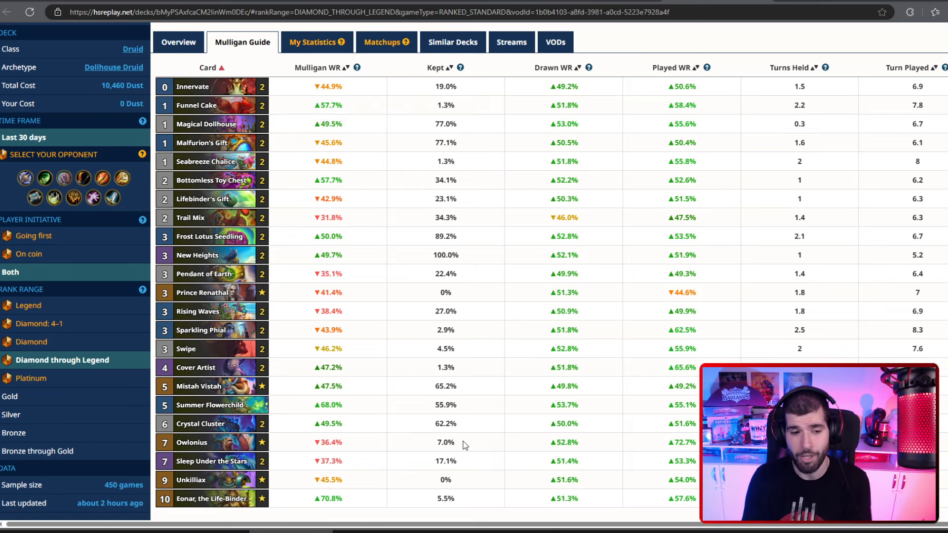
mouse_move(527, 522)
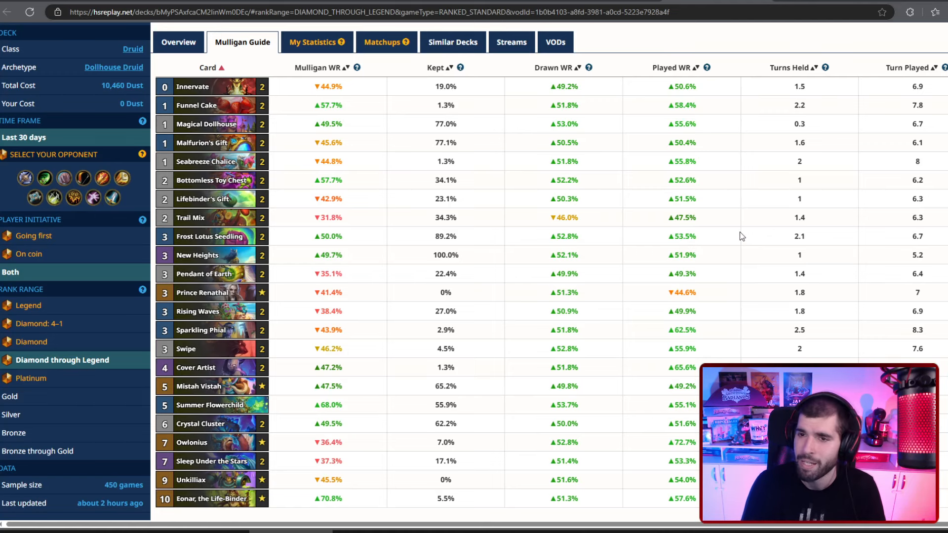
mouse_move(200, 373)
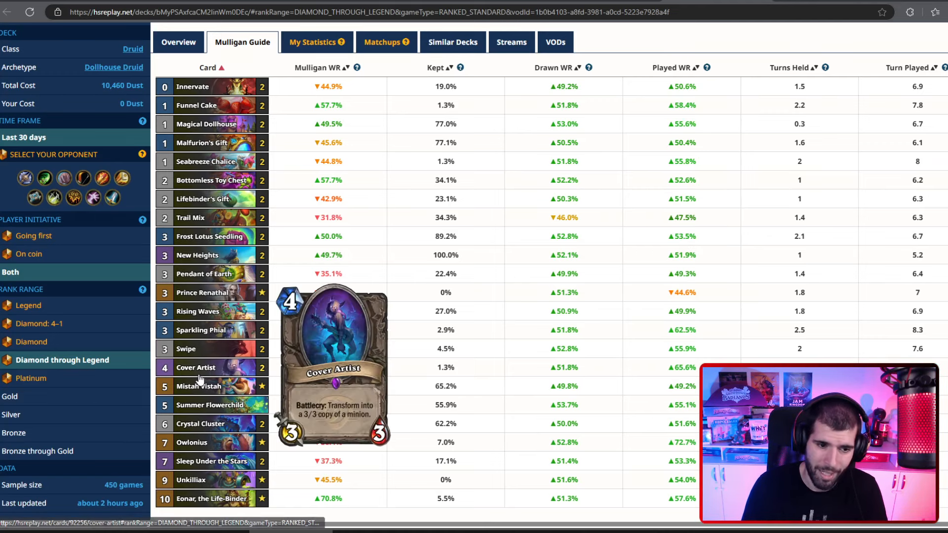
mouse_move(211, 442)
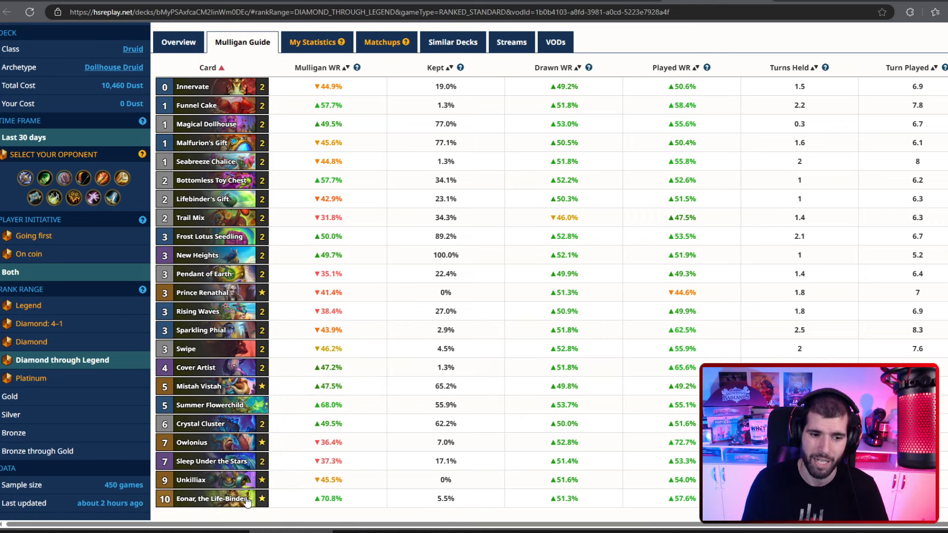
mouse_move(217, 484)
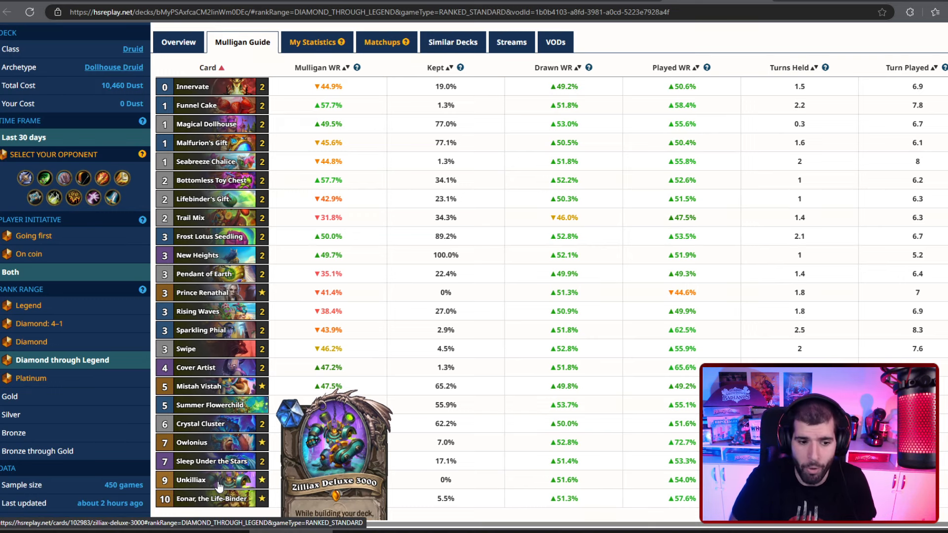
scroll("down", 3)
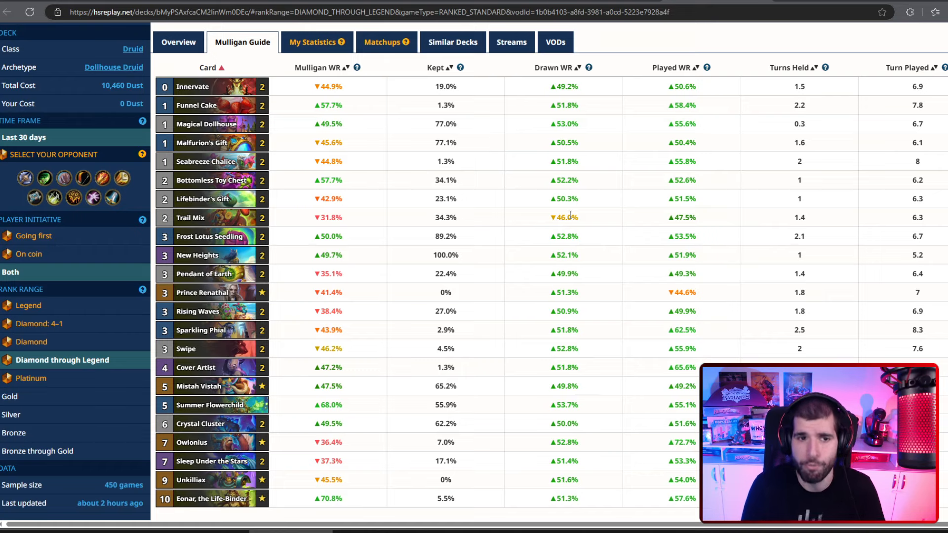
mouse_move(587, 187)
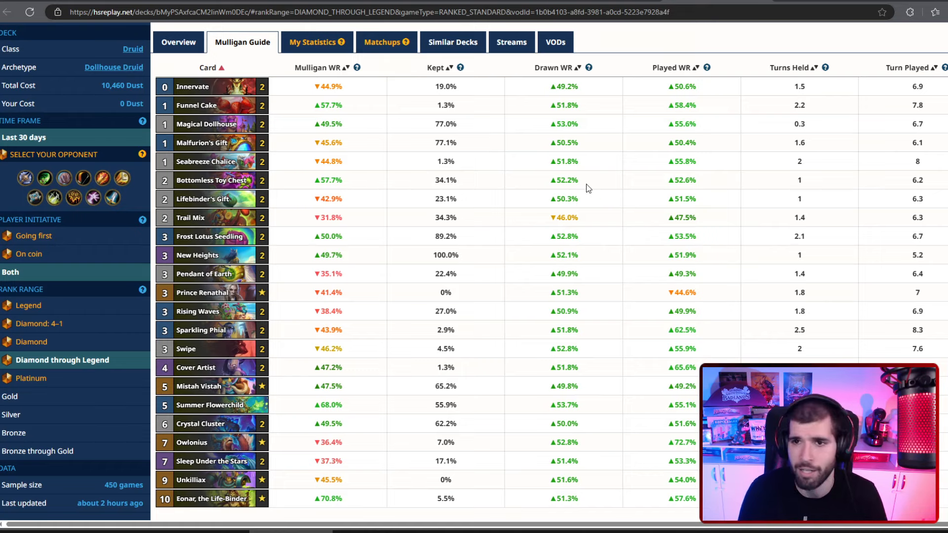
After a look at matchups, rank Dollhouse Druid mulligan cards by keep rate for going-first games.
left_click(386, 42)
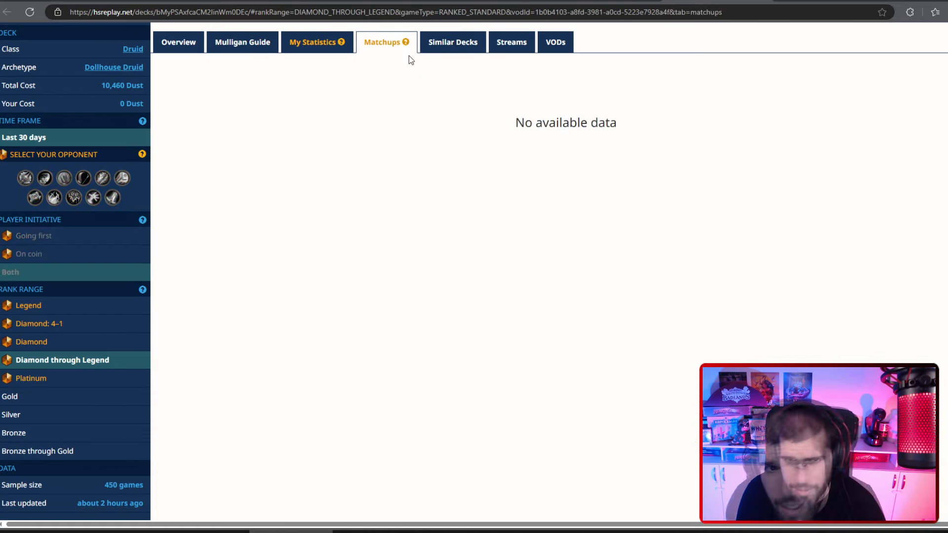
left_click(242, 42)
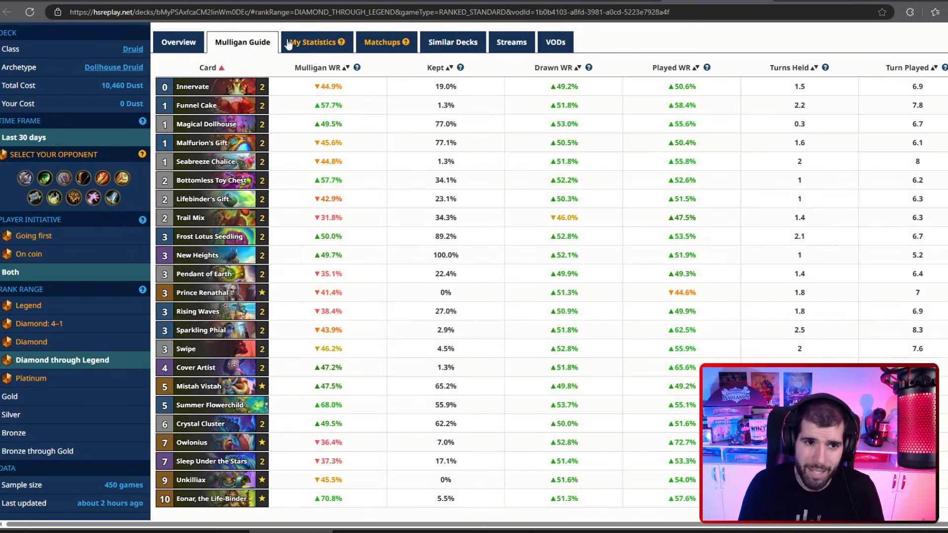
left_click(435, 67)
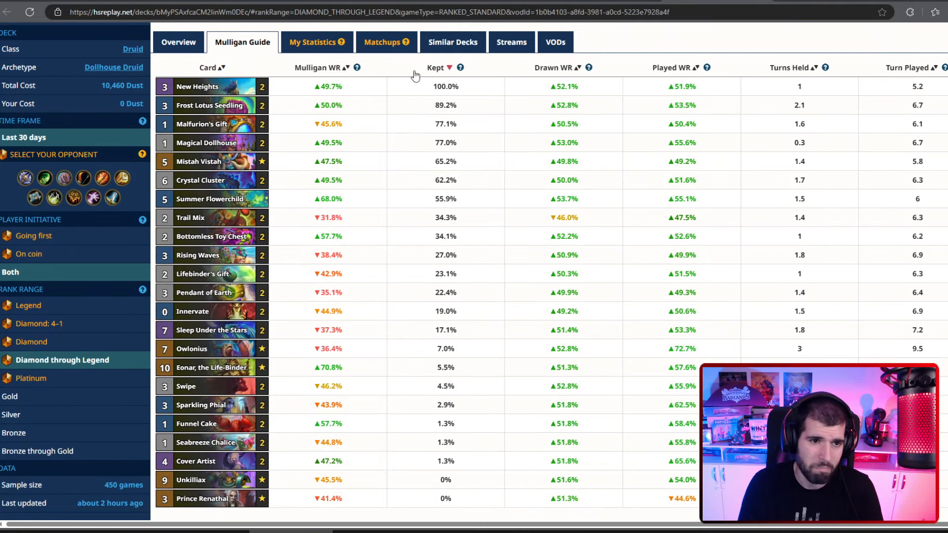
left_click(34, 235)
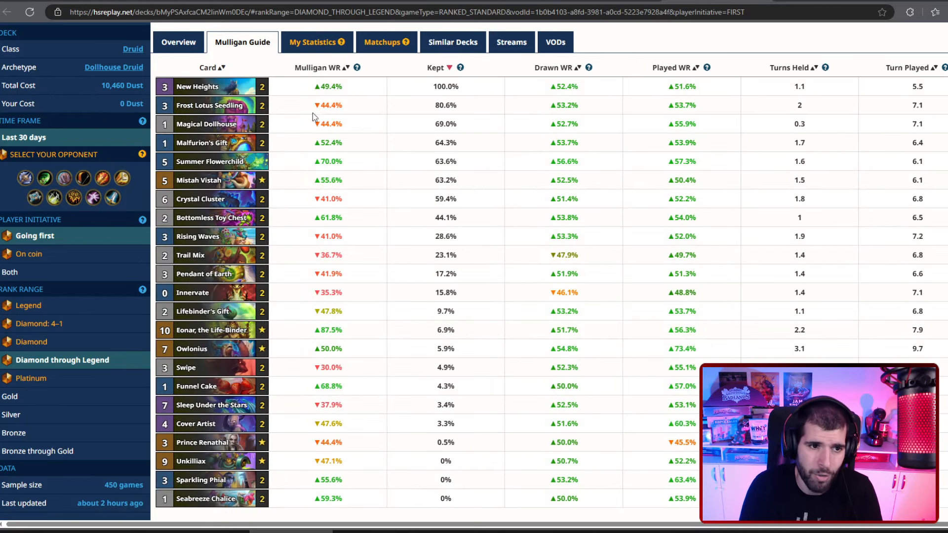
mouse_move(278, 153)
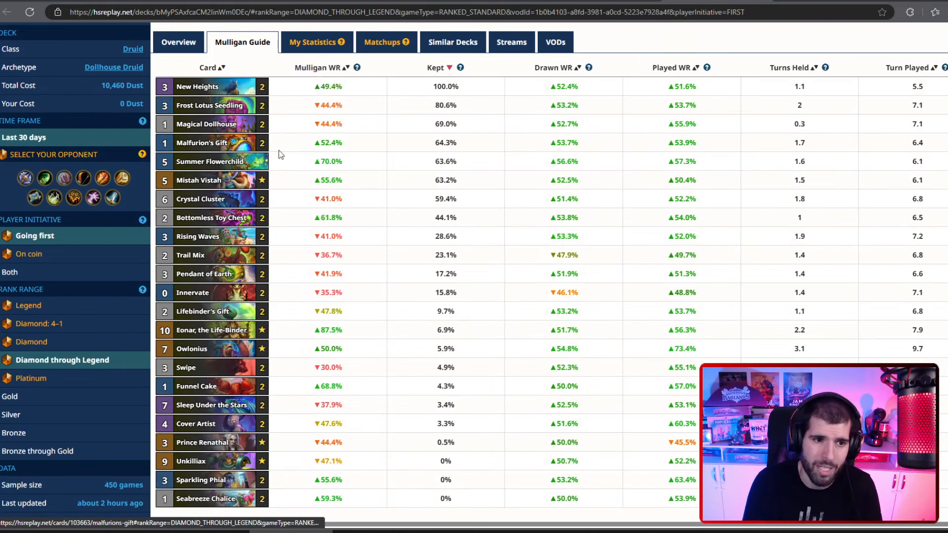
mouse_move(201, 199)
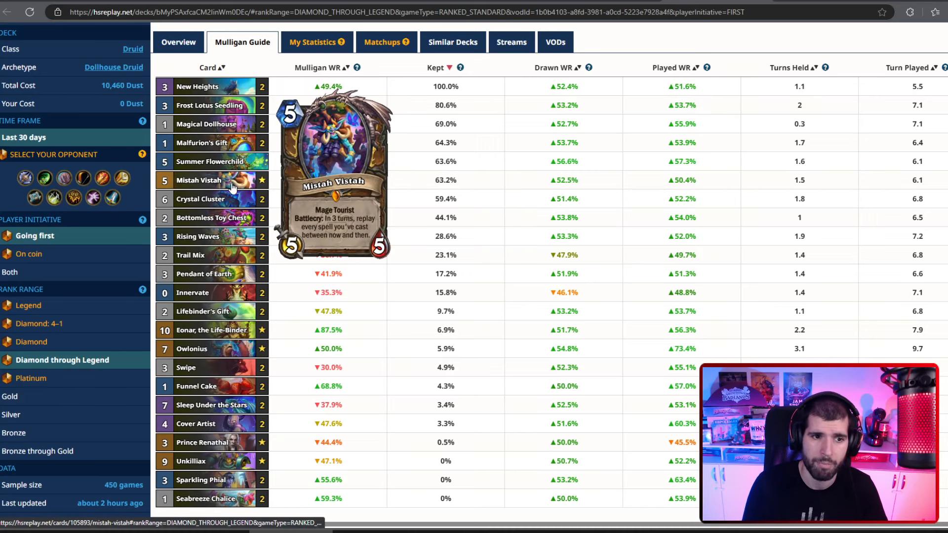
mouse_move(205, 125)
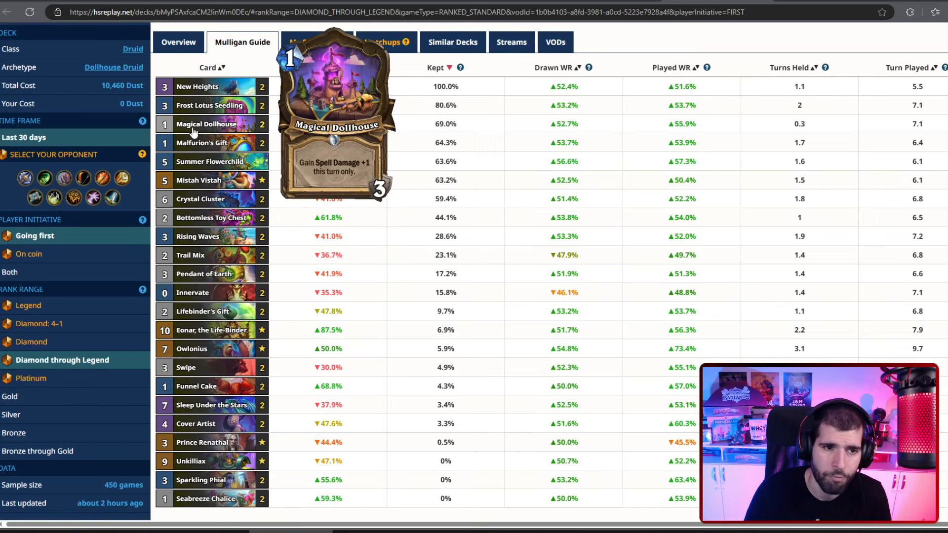
mouse_move(211, 217)
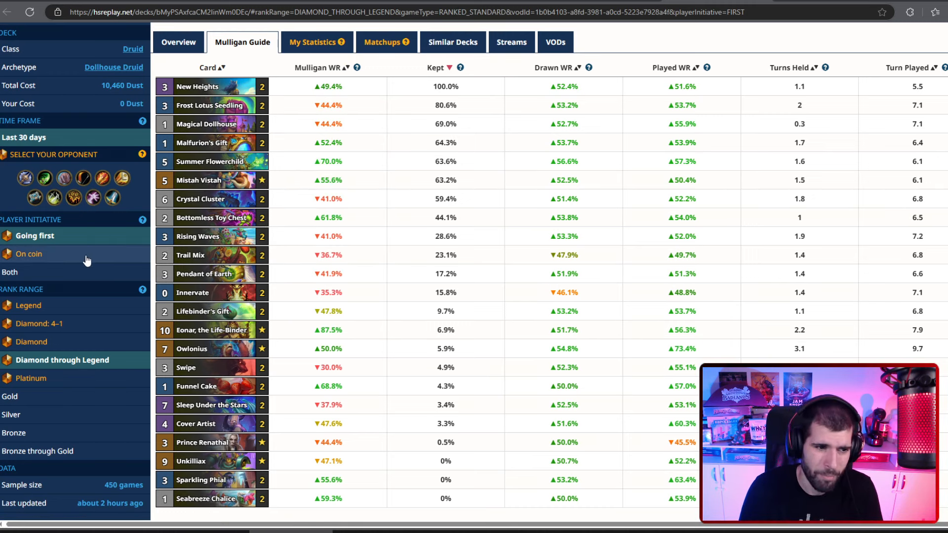
Switch the Dollhouse Druid mulligan stats to on-coin games, keeping the keep-rate sort.
left_click(28, 254)
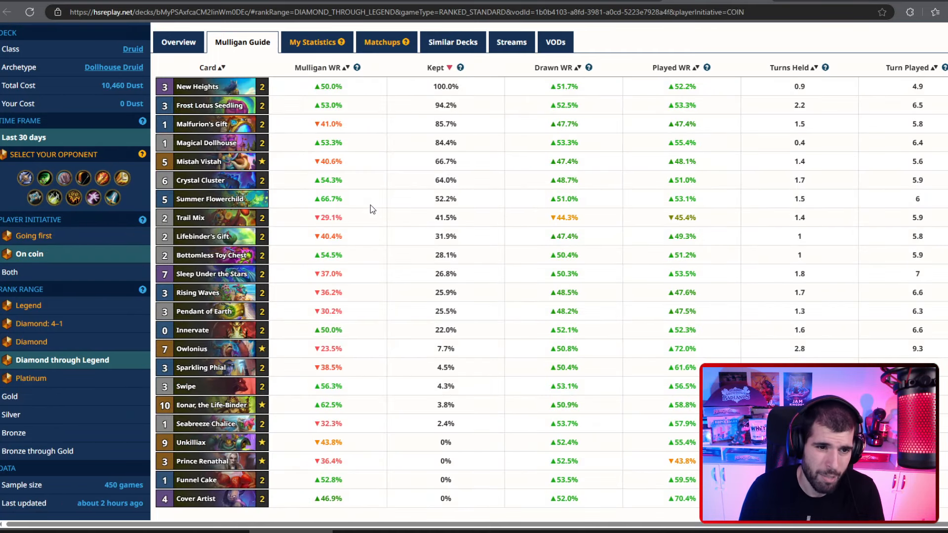
mouse_move(272, 109)
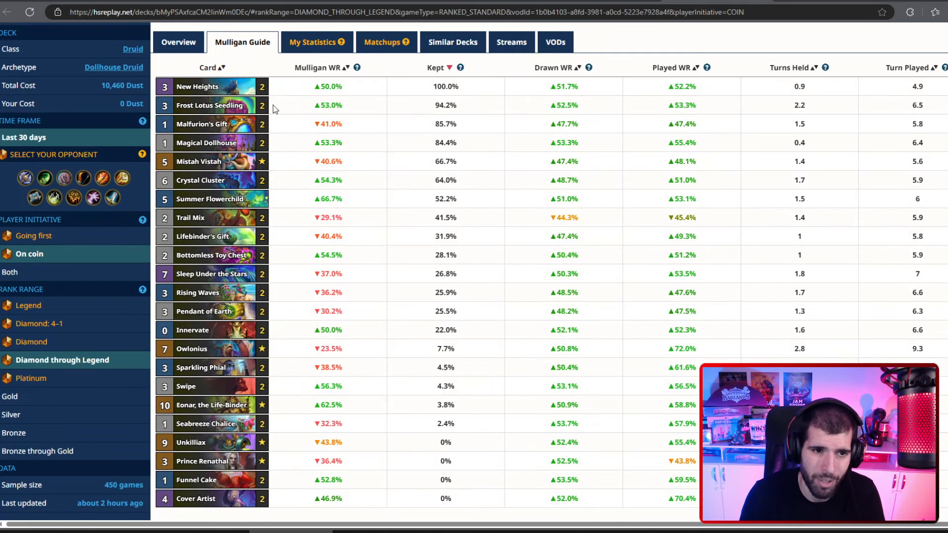
mouse_move(464, 139)
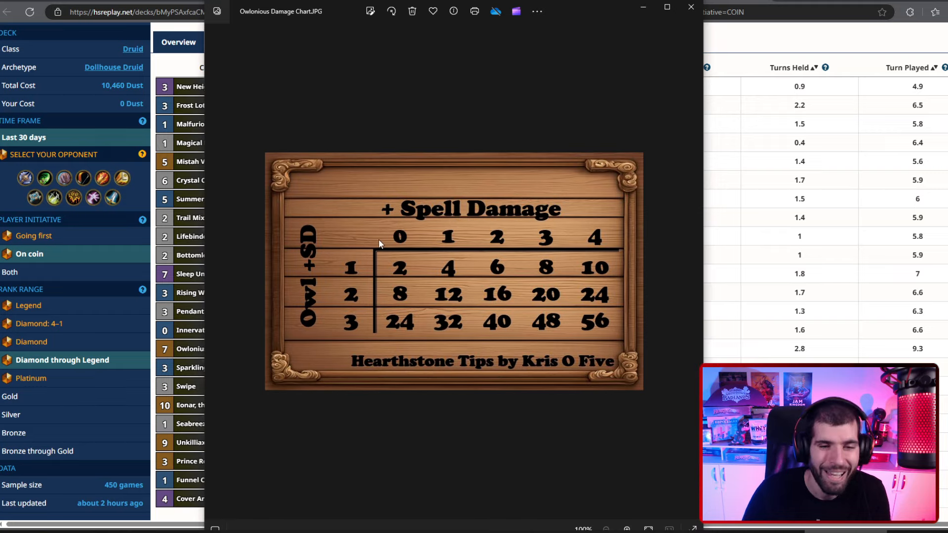
mouse_move(607, 235)
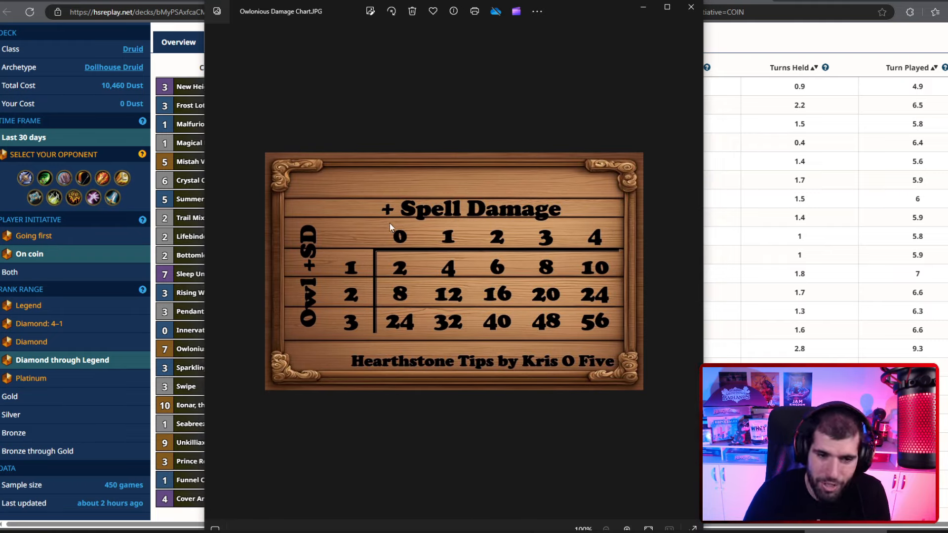
mouse_move(345, 327)
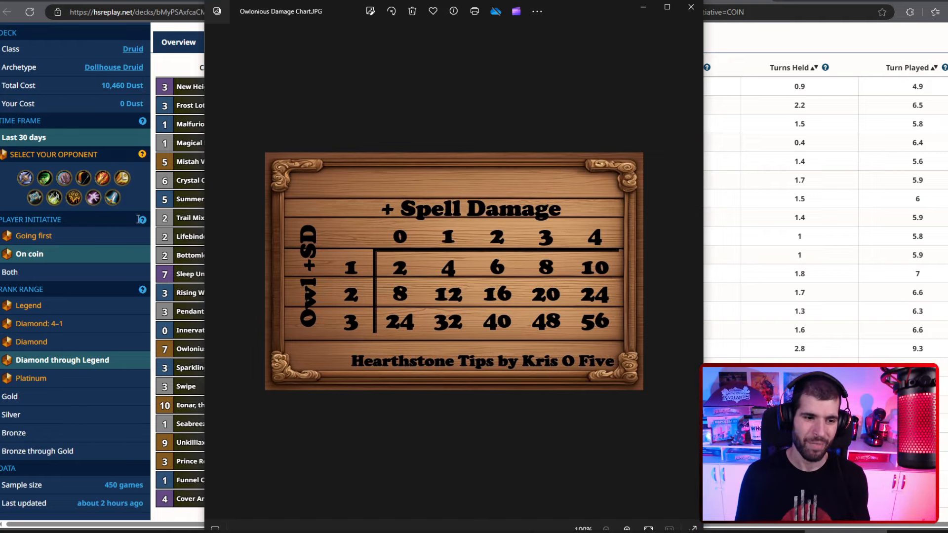
mouse_move(541, 348)
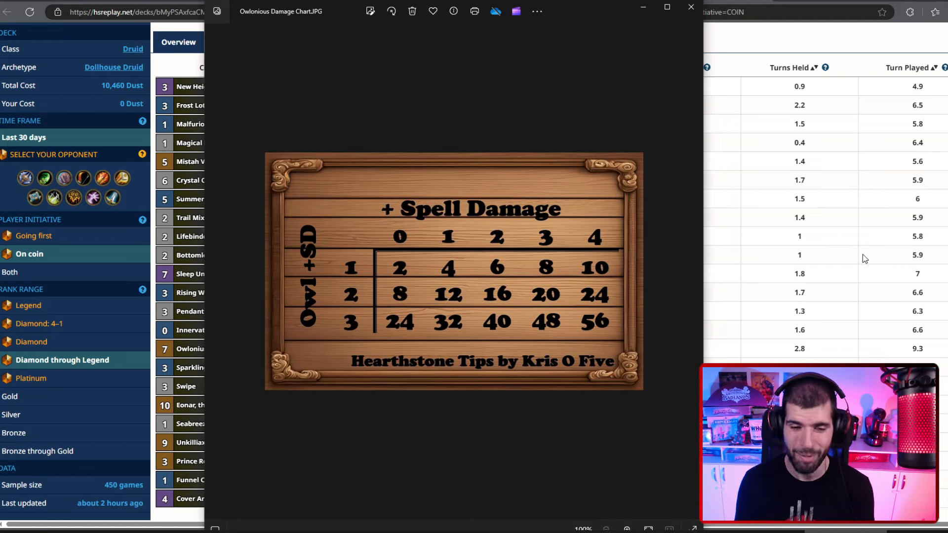
mouse_move(498, 281)
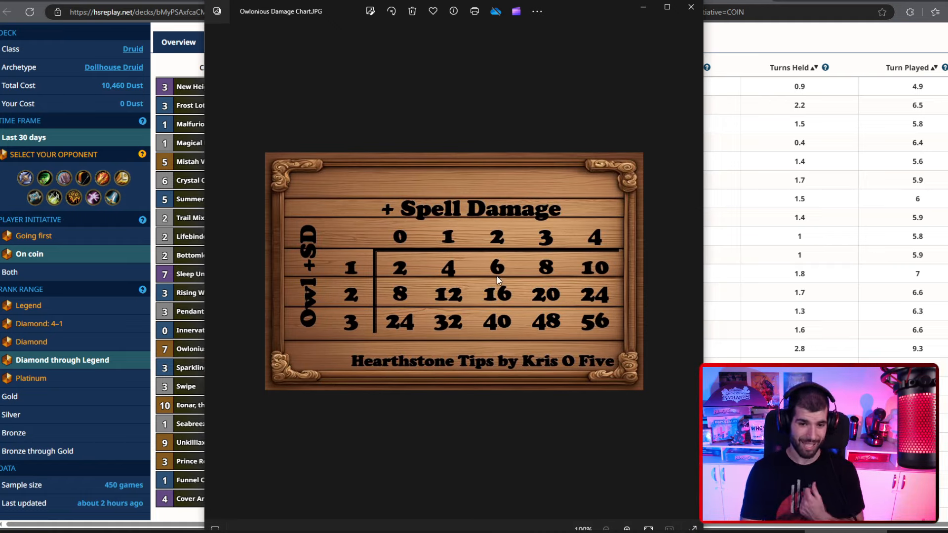
mouse_move(506, 268)
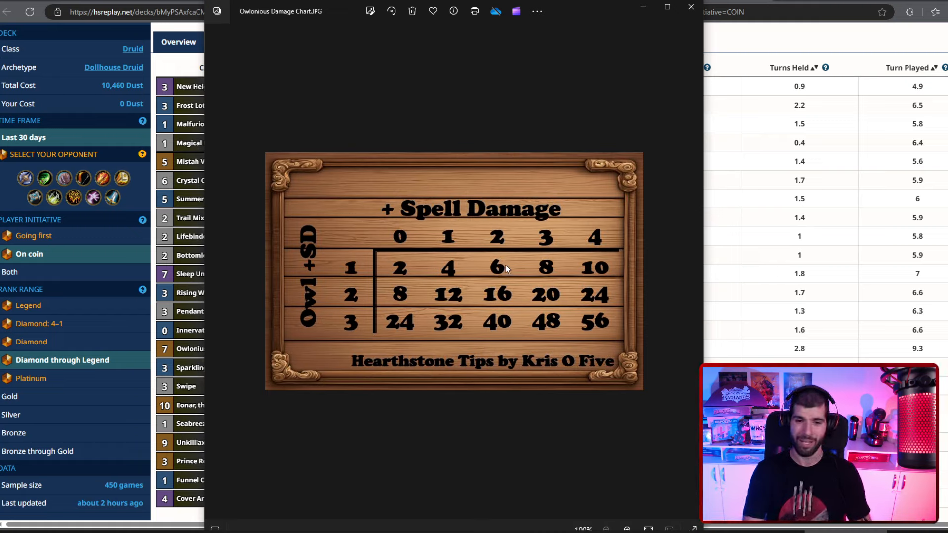
mouse_move(404, 327)
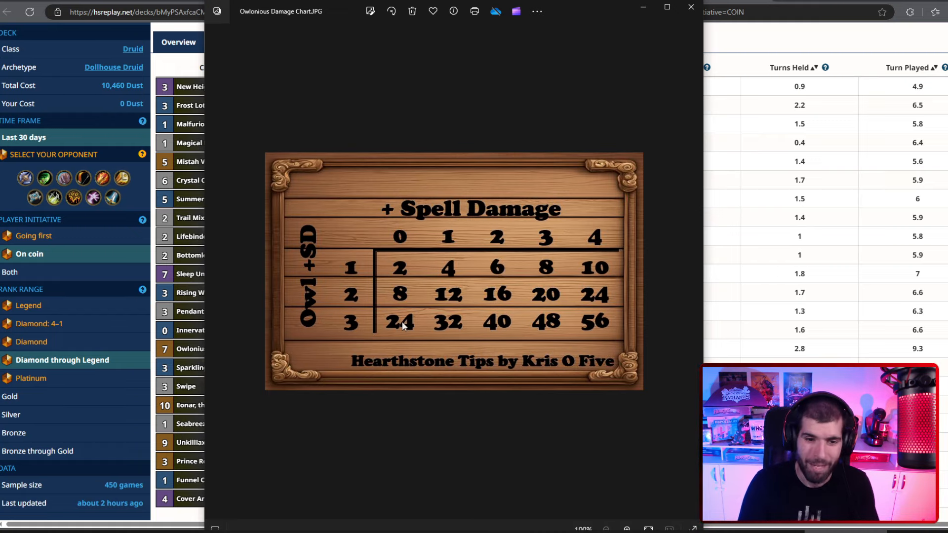
mouse_move(414, 302)
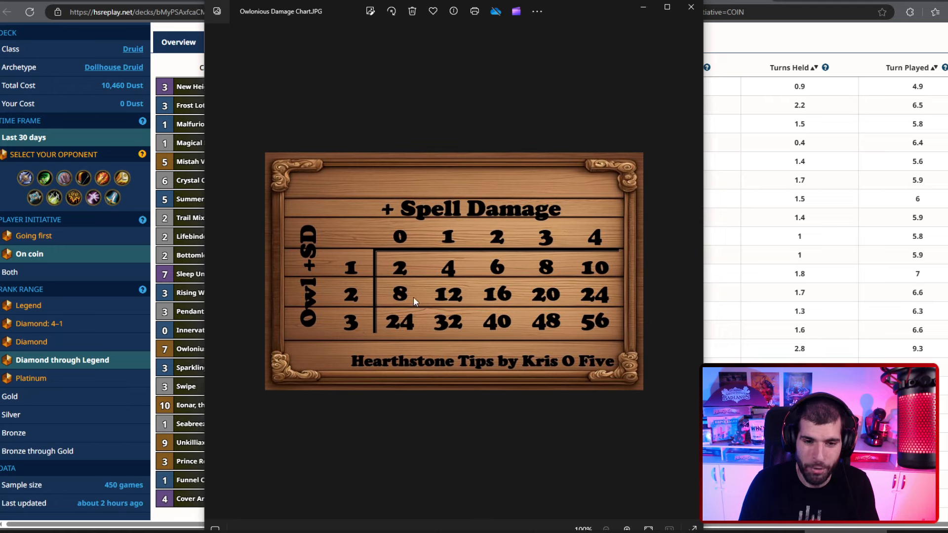
mouse_move(451, 331)
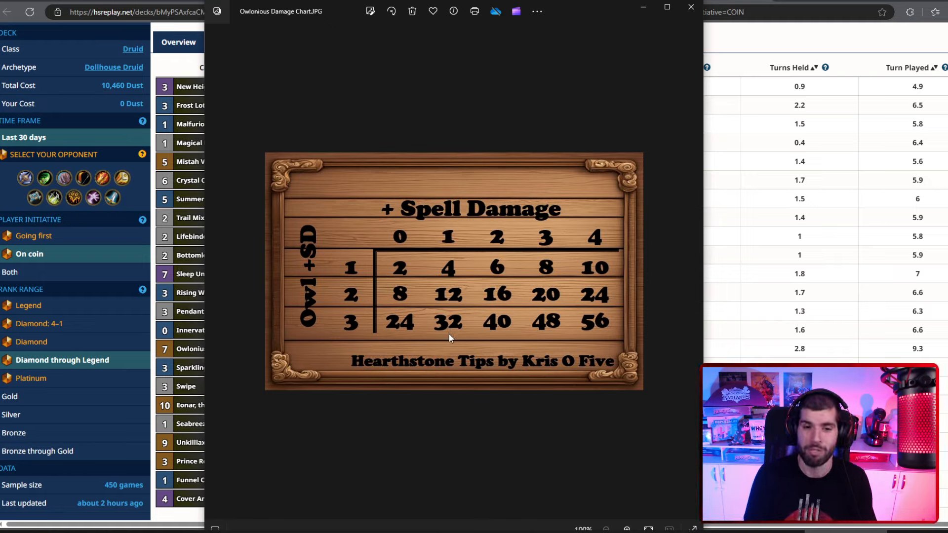
mouse_move(454, 343)
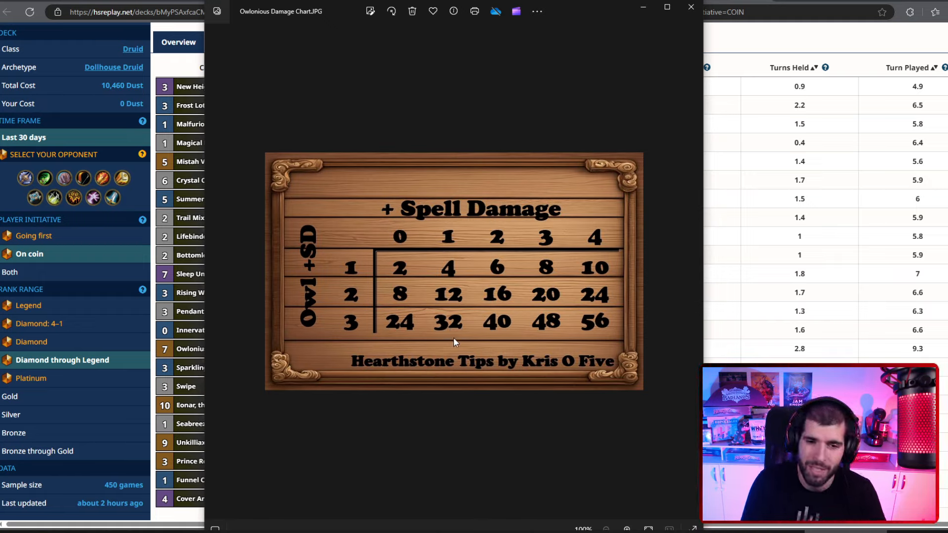
mouse_move(354, 296)
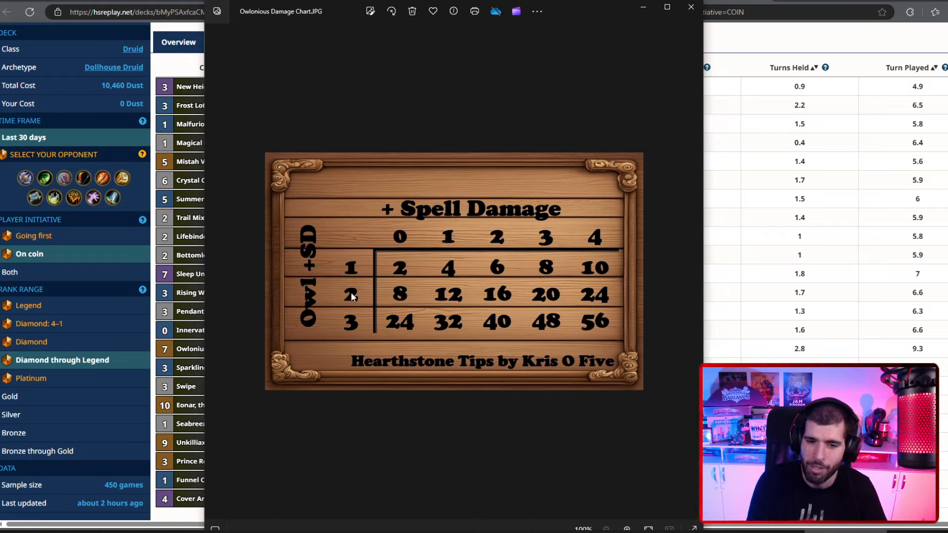
mouse_move(450, 296)
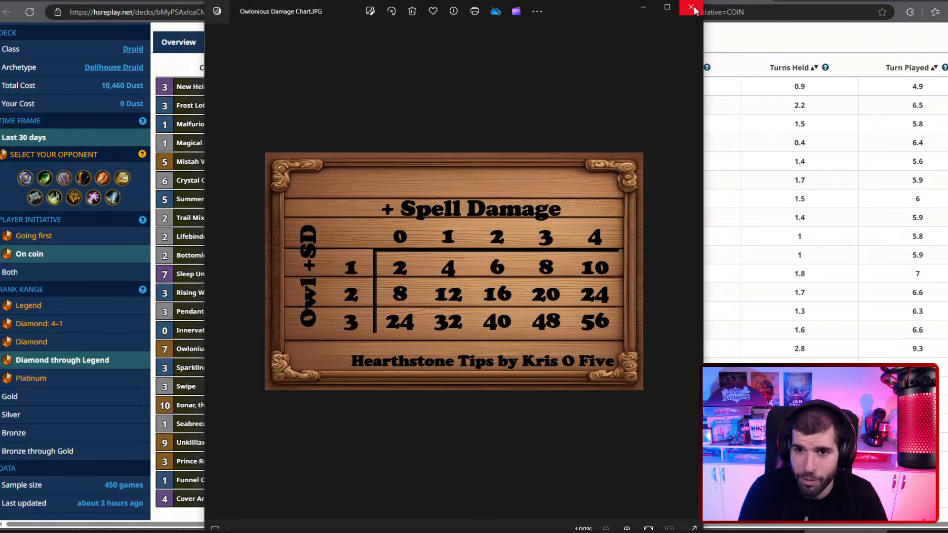
Close the damage chart image and scroll the Druid deck list through its sub-50% entries.
left_click(692, 9)
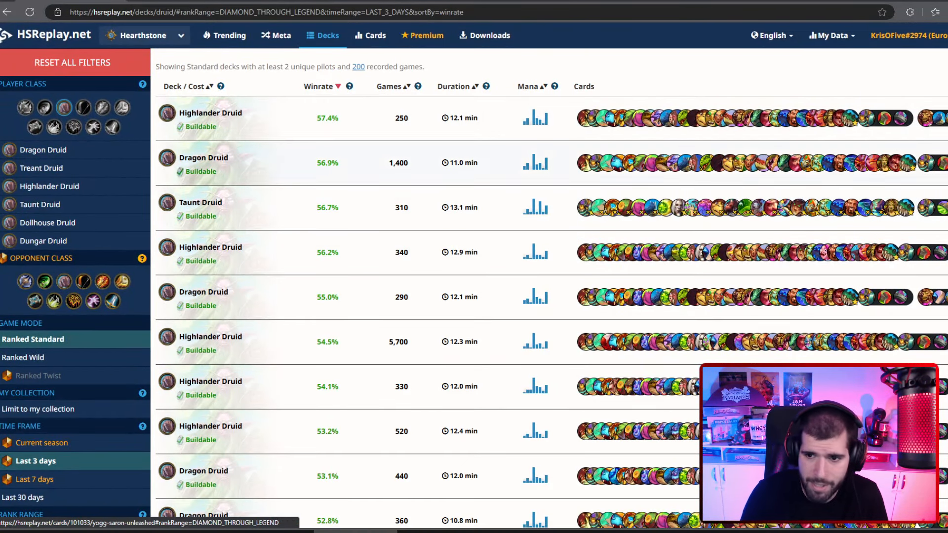
scroll("down", 3)
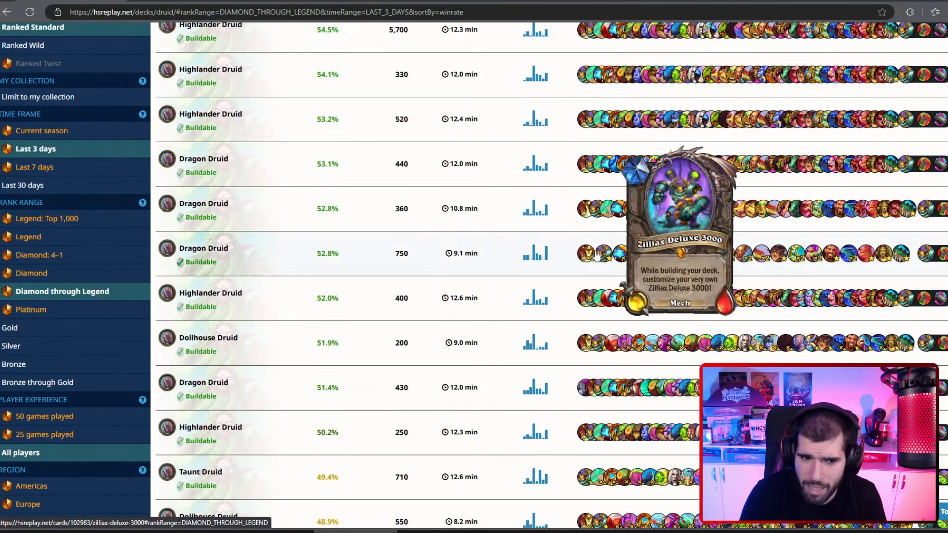
mouse_move(838, 257)
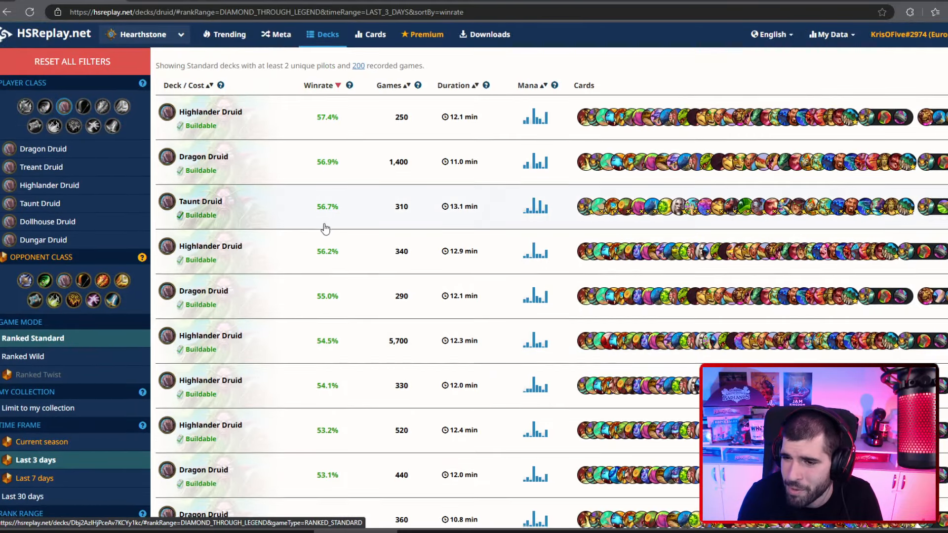
scroll("down", 3)
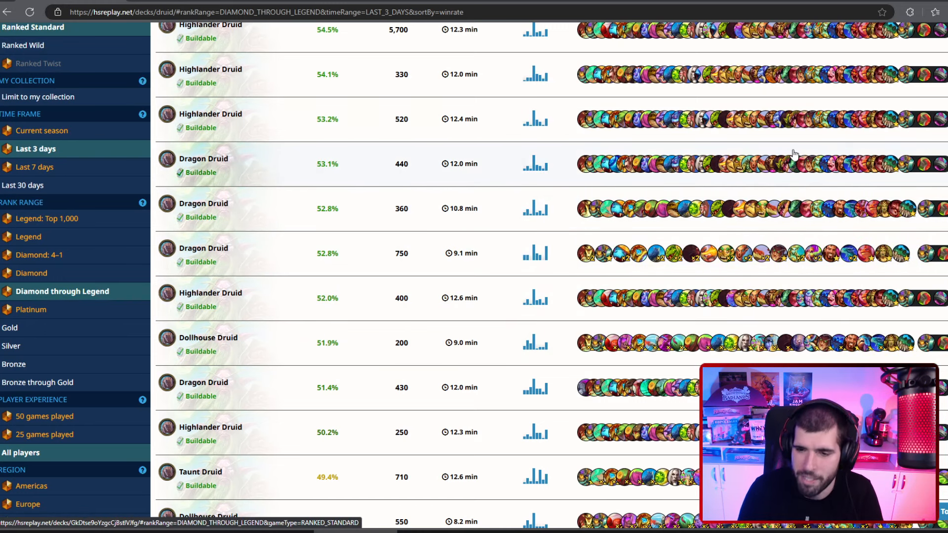
scroll("down", 3)
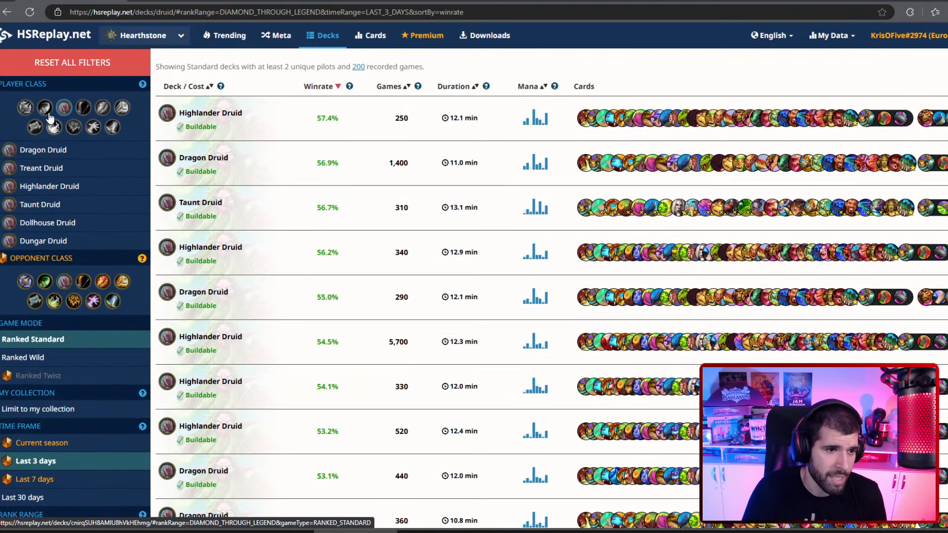
Browse the Death Knight deck list, then load the Demon Hunter decks.
left_click(25, 108)
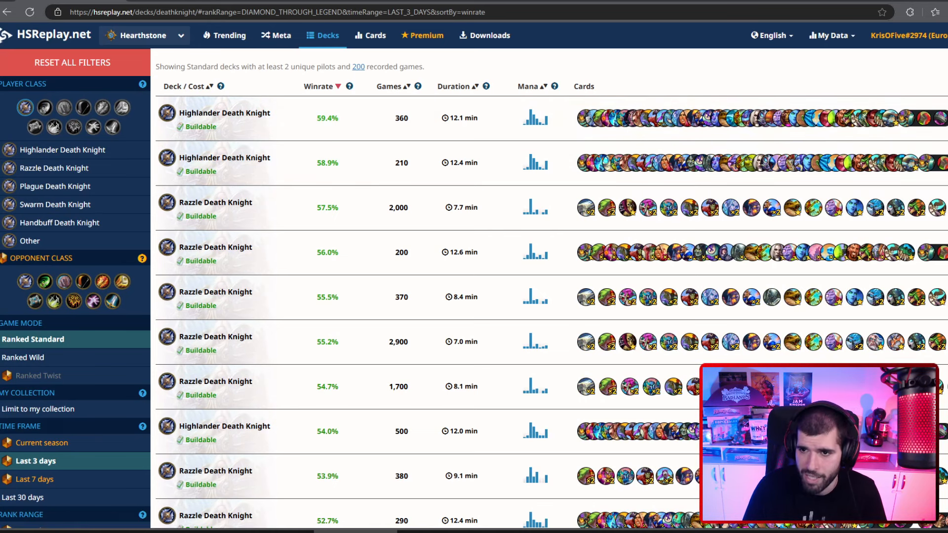
mouse_move(502, 148)
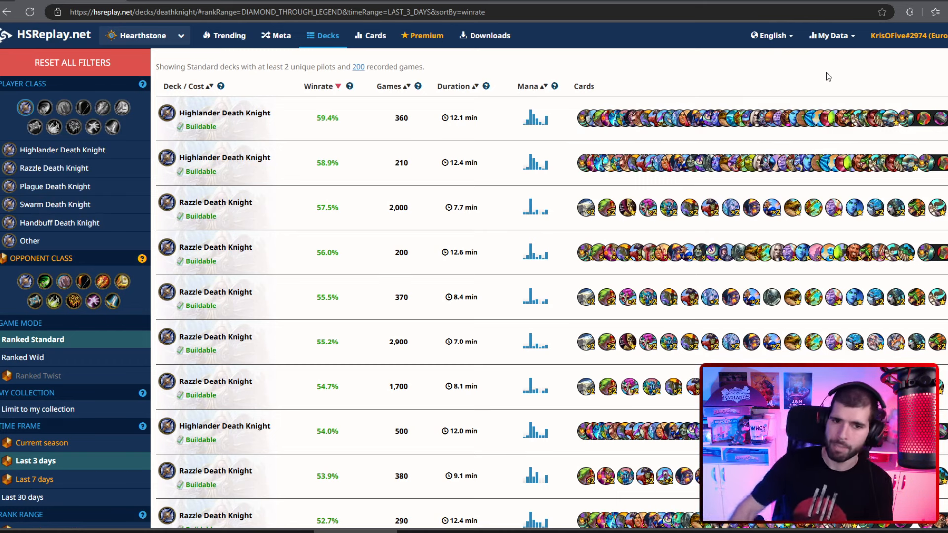
mouse_move(670, 79)
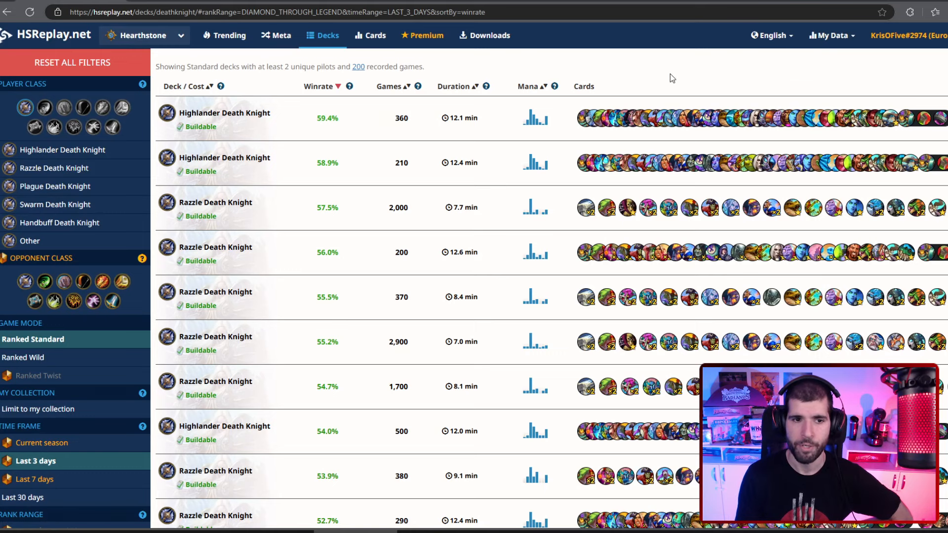
mouse_move(774, 99)
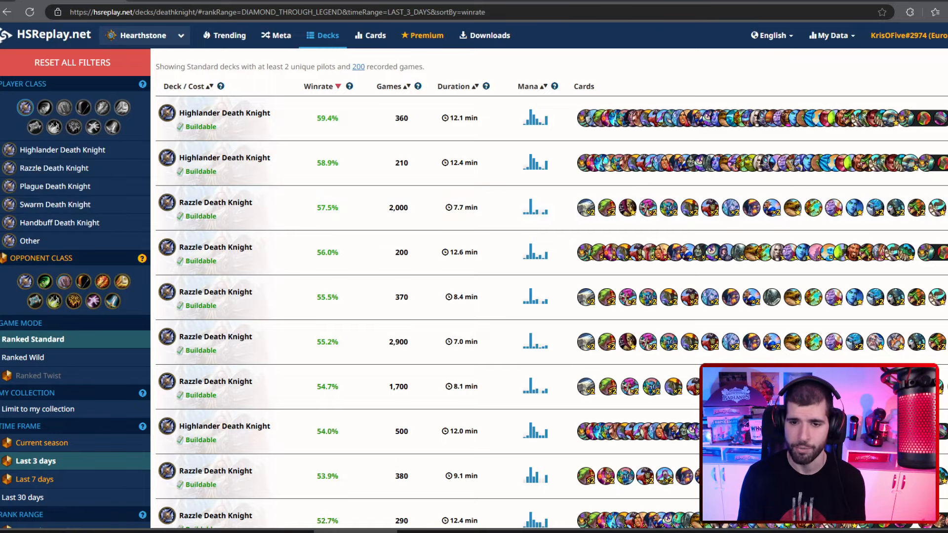
mouse_move(656, 208)
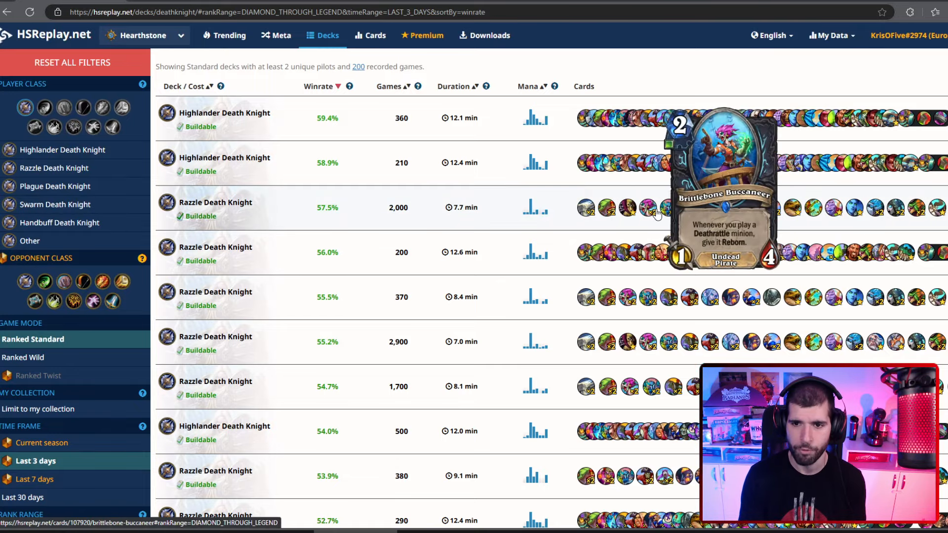
scroll("down", 3)
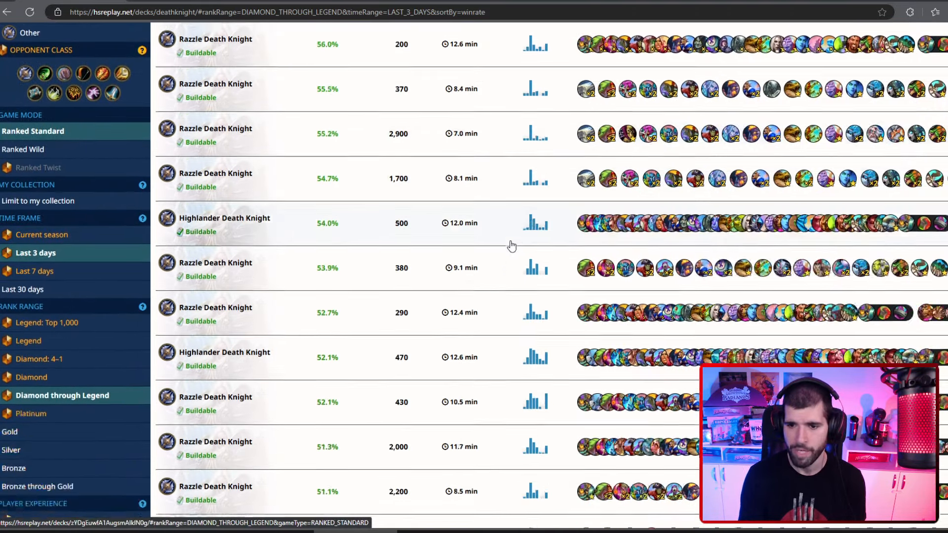
scroll("down", 3)
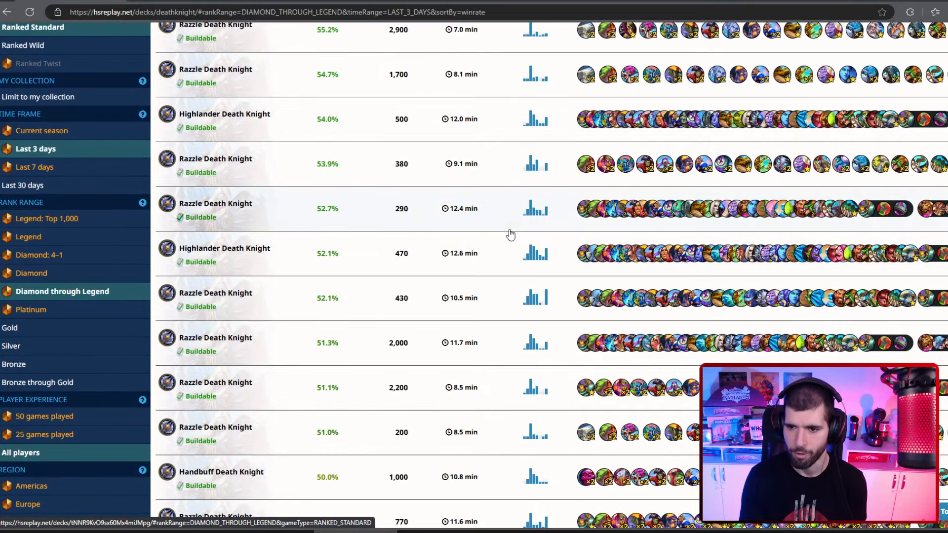
left_click(45, 107)
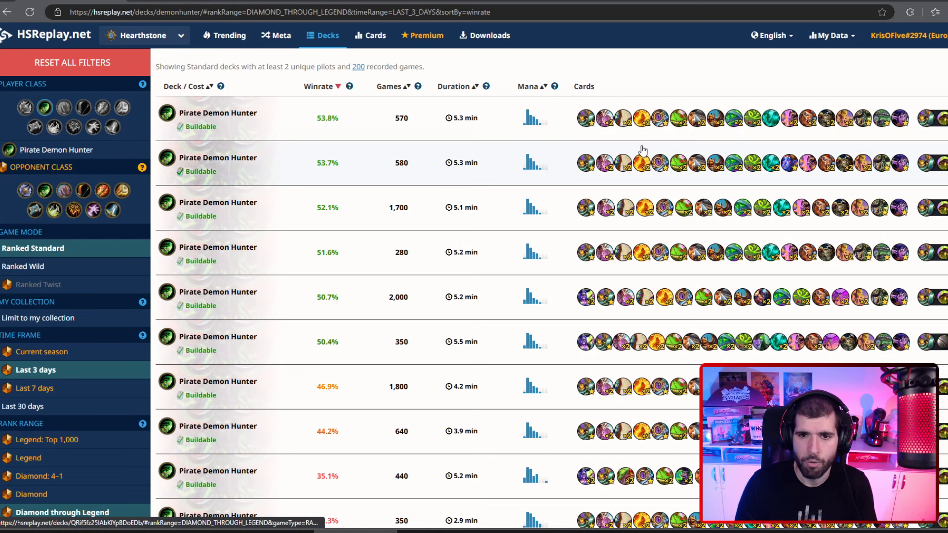
mouse_move(629, 61)
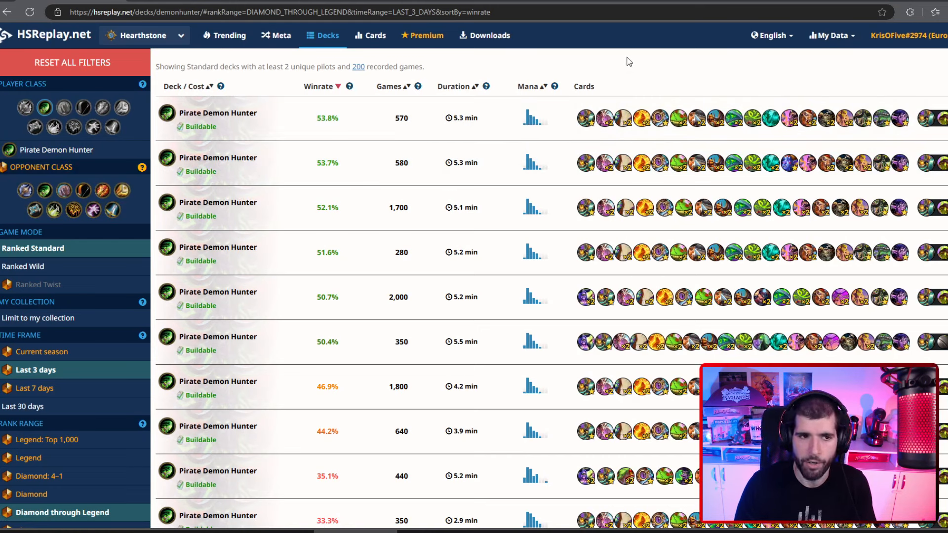
mouse_move(685, 76)
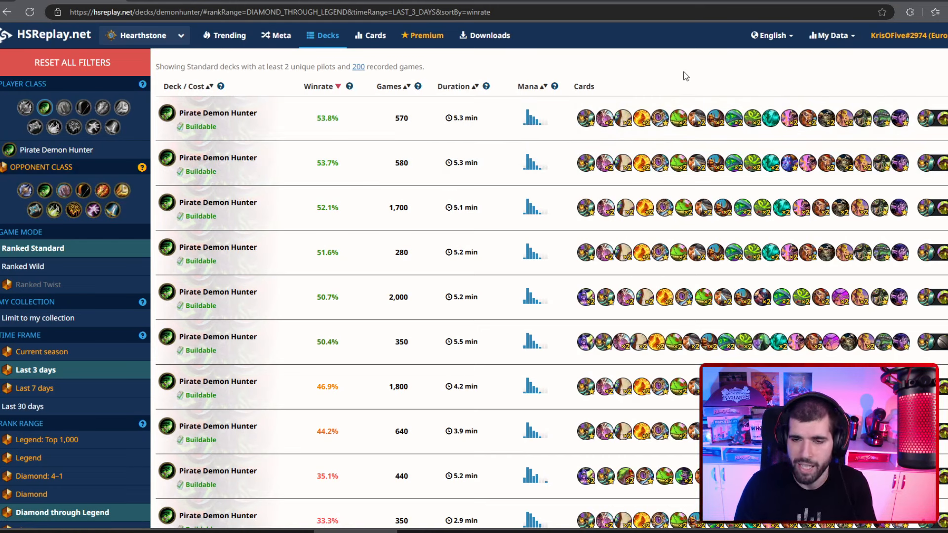
mouse_move(696, 118)
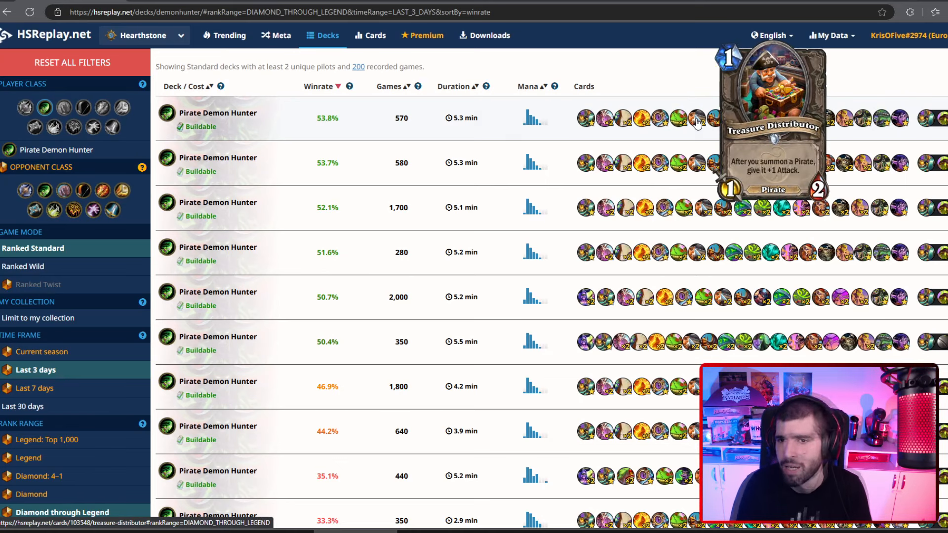
mouse_move(710, 121)
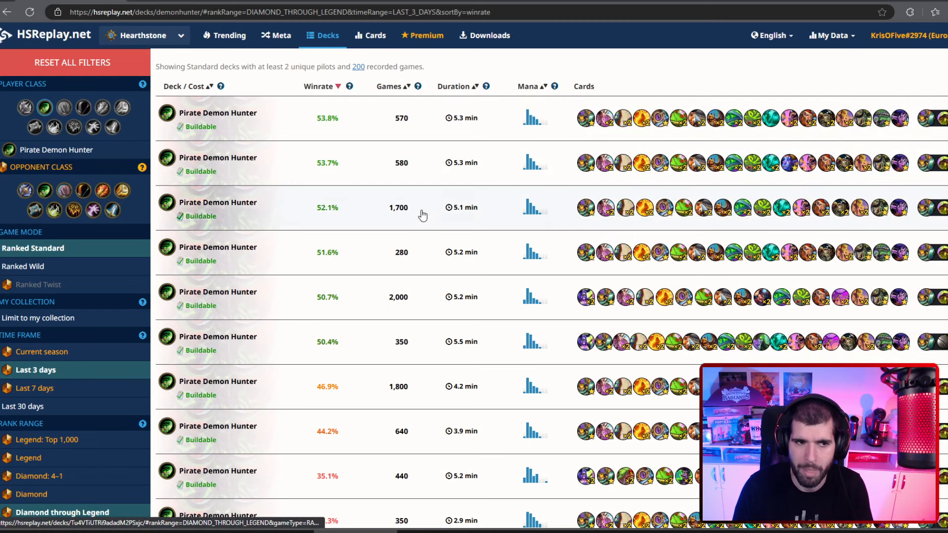
mouse_move(102, 106)
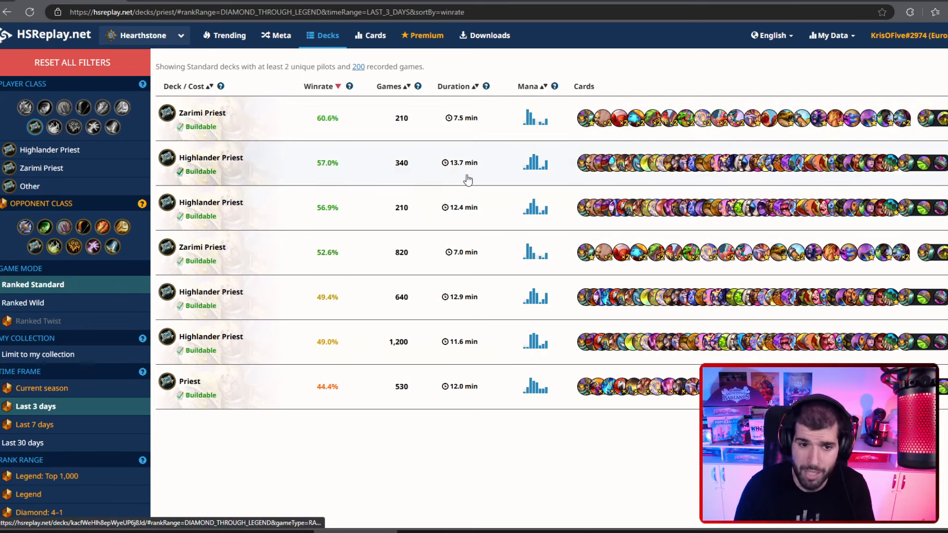
mouse_move(776, 327)
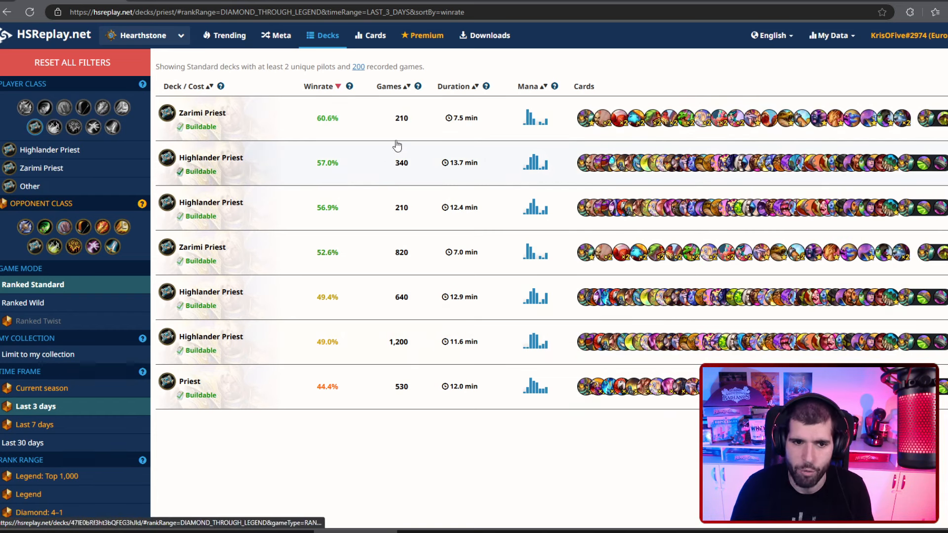
Load the Priest deck list ranked by winrate, showing Zarimi and Highlander Priest.
left_click(53, 125)
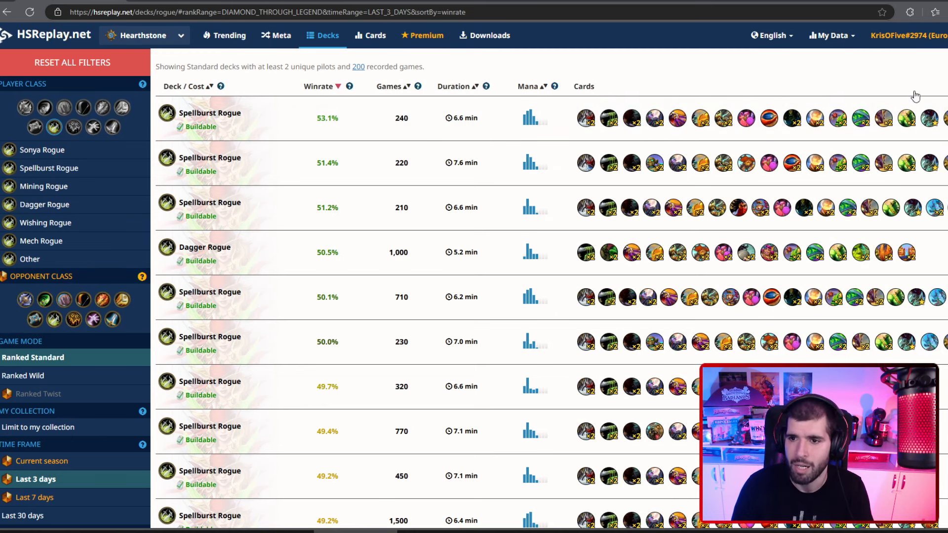
mouse_move(883, 118)
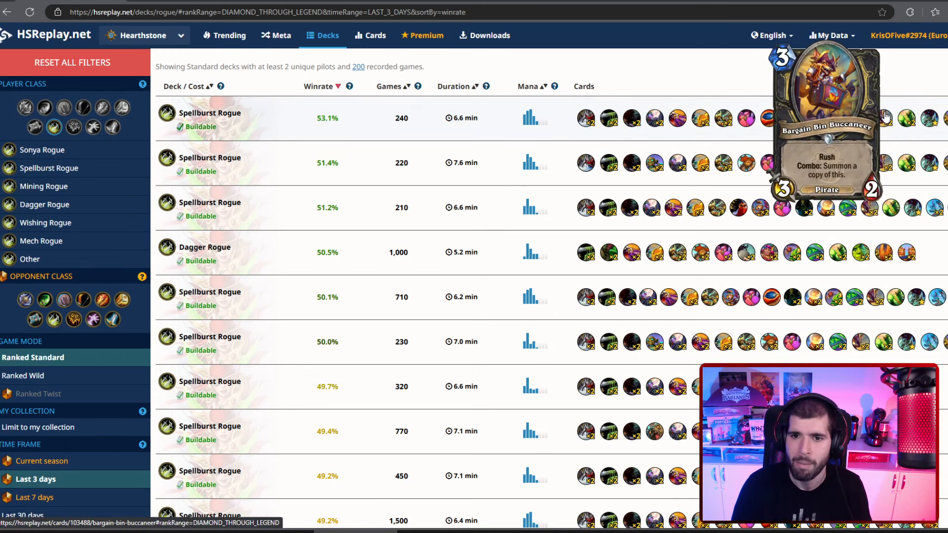
mouse_move(759, 75)
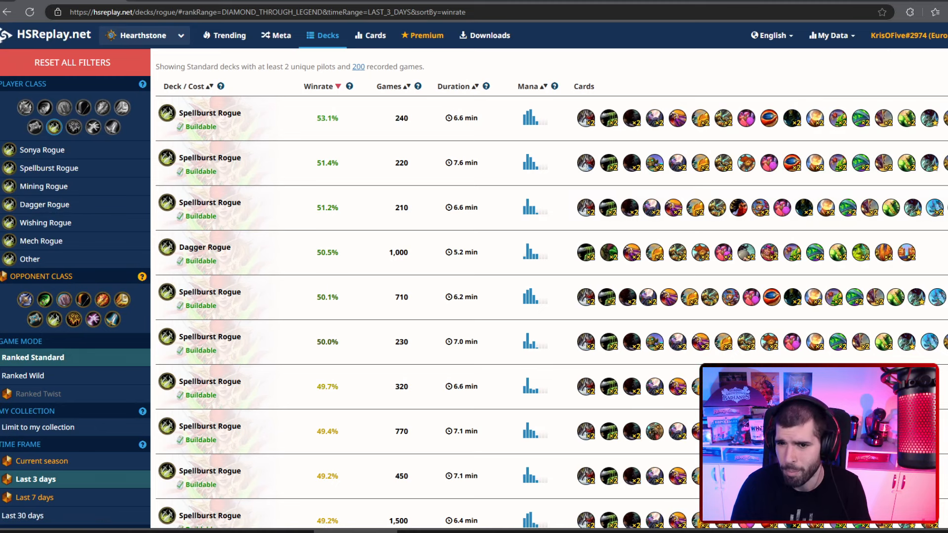
mouse_move(739, 207)
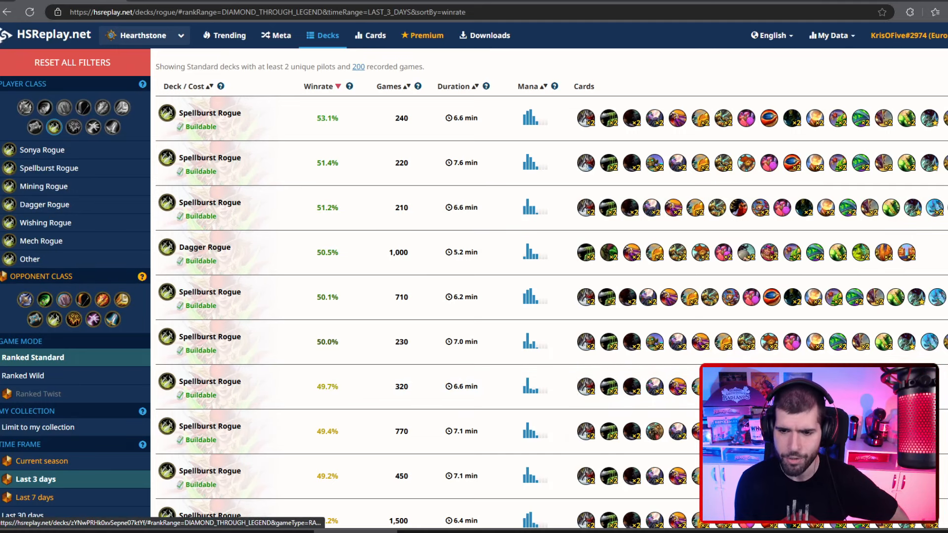
mouse_move(913, 252)
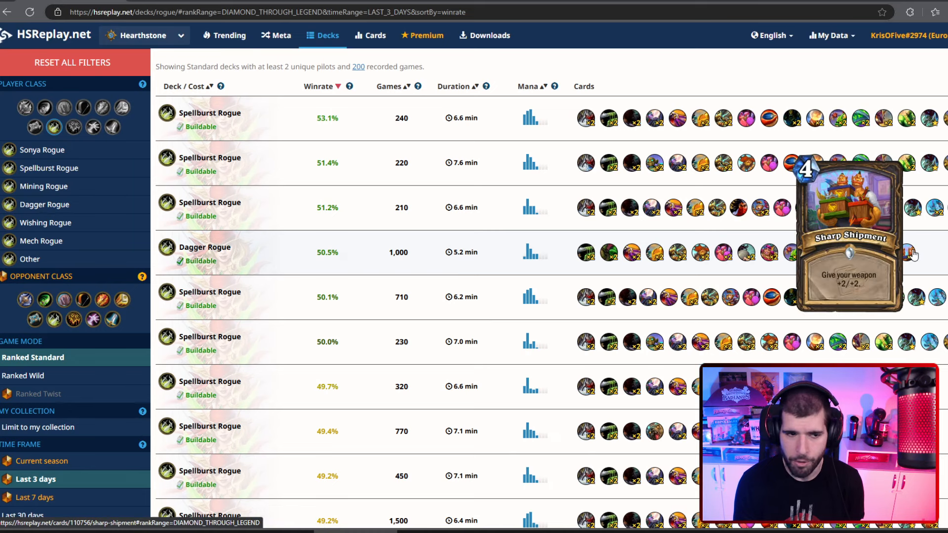
mouse_move(314, 268)
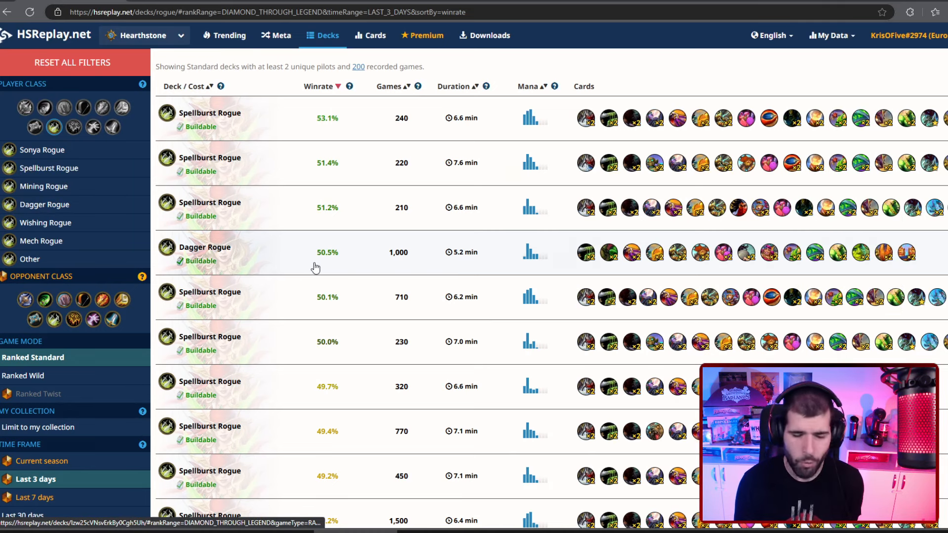
mouse_move(439, 239)
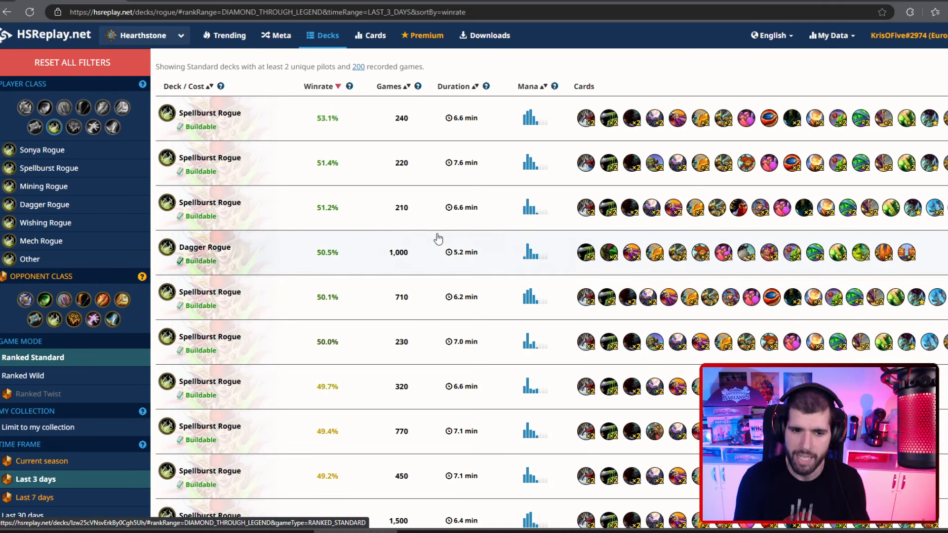
mouse_move(387, 276)
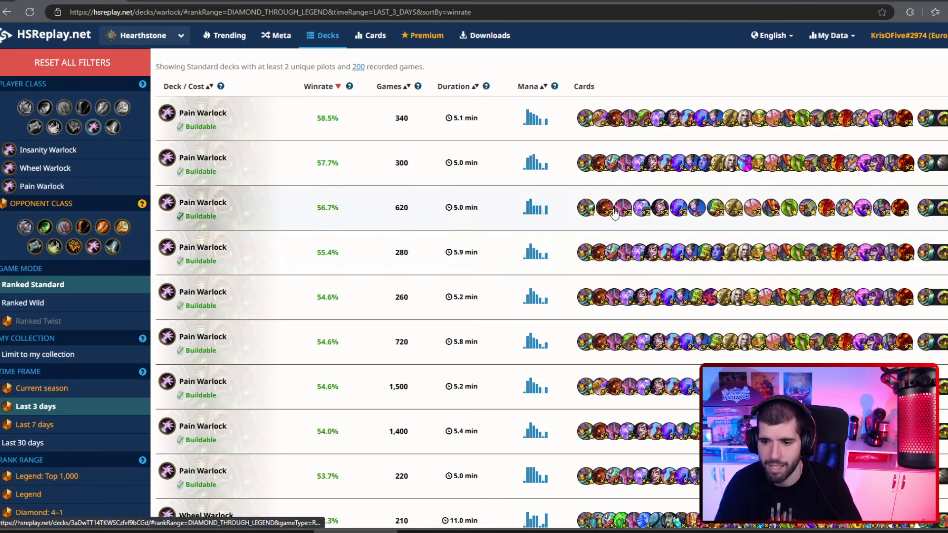
Scroll through the Pain and Wheel Warlock decks to reach the Insanity Warlock archetype.
scroll("down", 3)
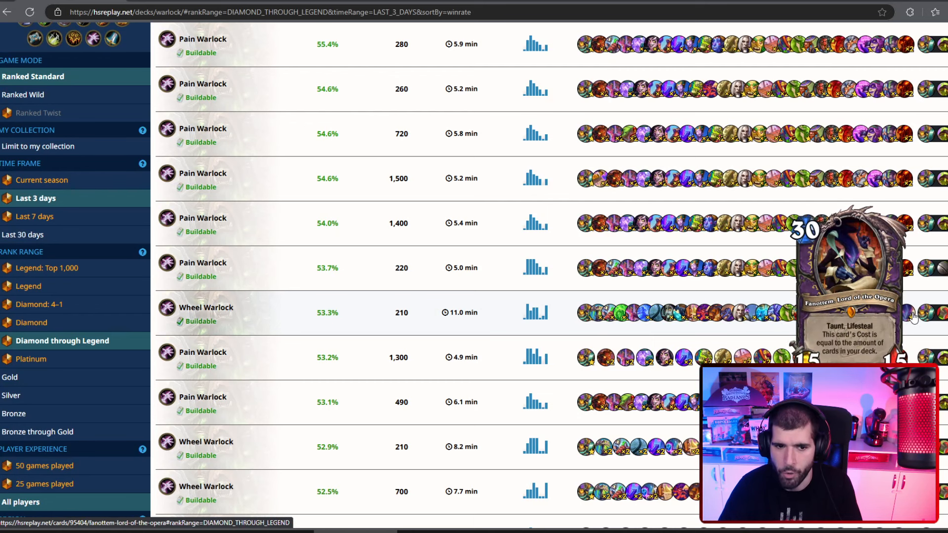
mouse_move(601, 296)
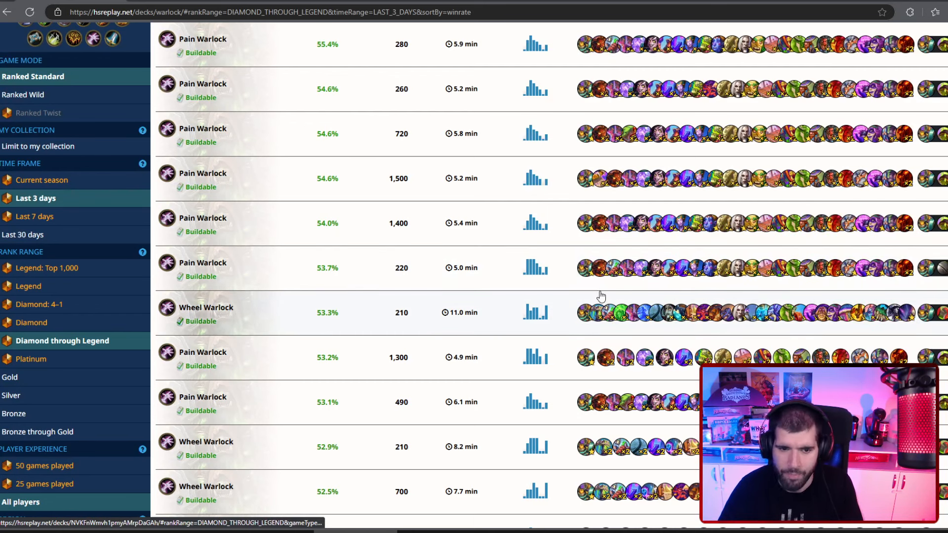
mouse_move(534, 313)
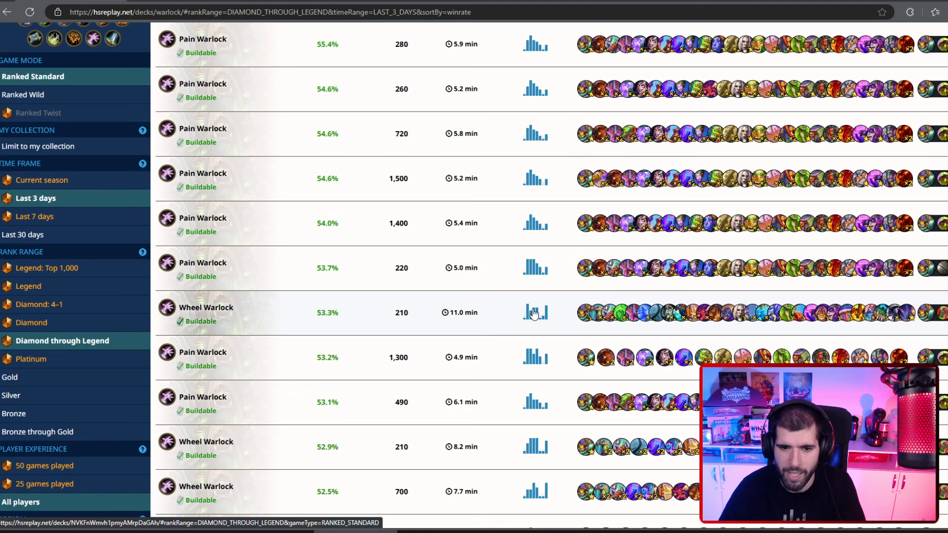
scroll("down", 3)
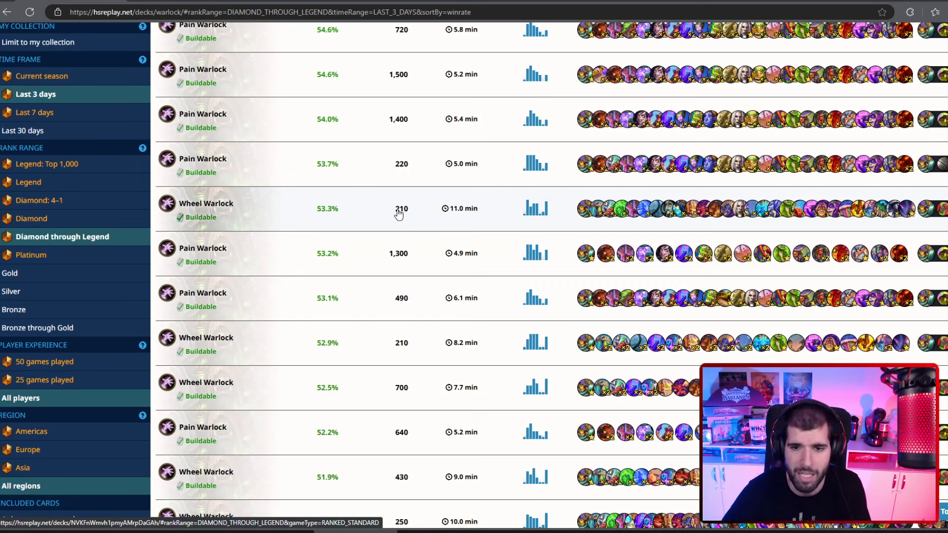
scroll("down", 3)
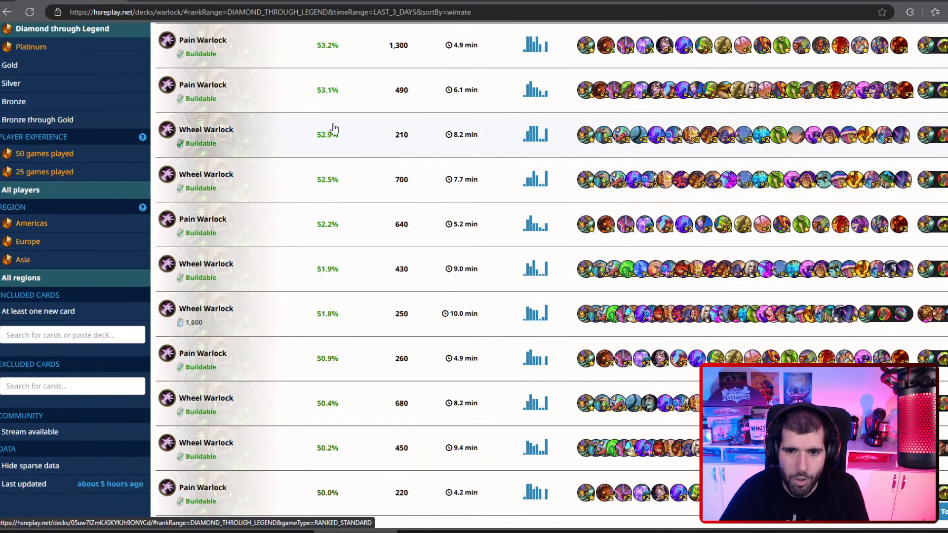
mouse_move(247, 123)
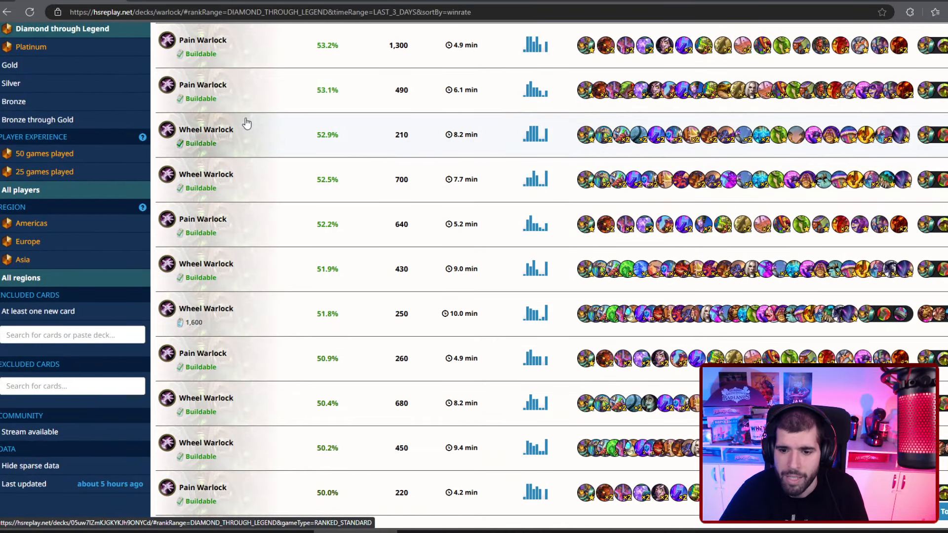
scroll("down", 3)
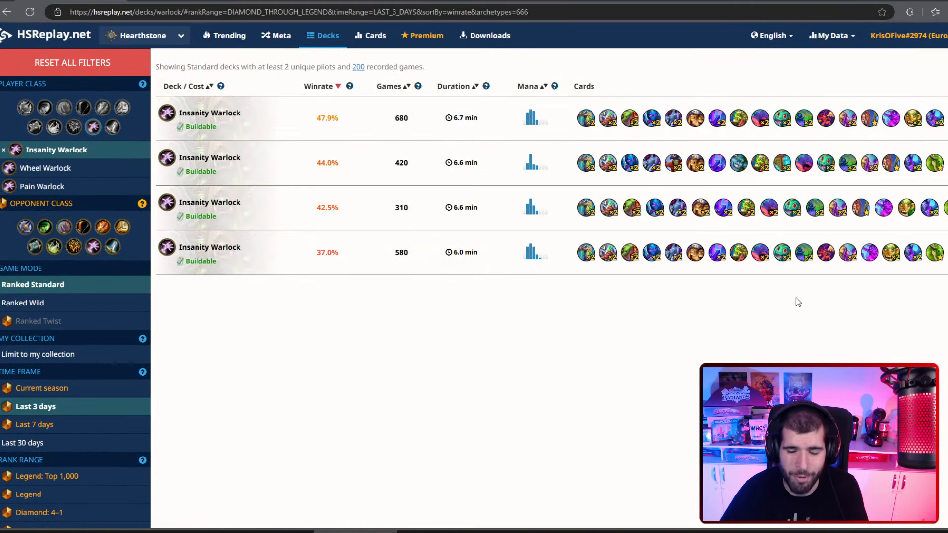
mouse_move(353, 236)
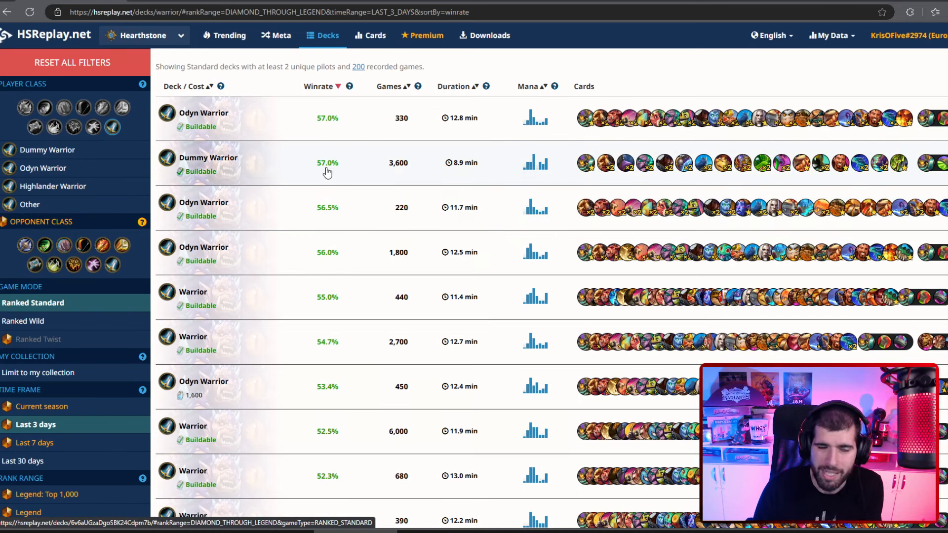
mouse_move(682, 228)
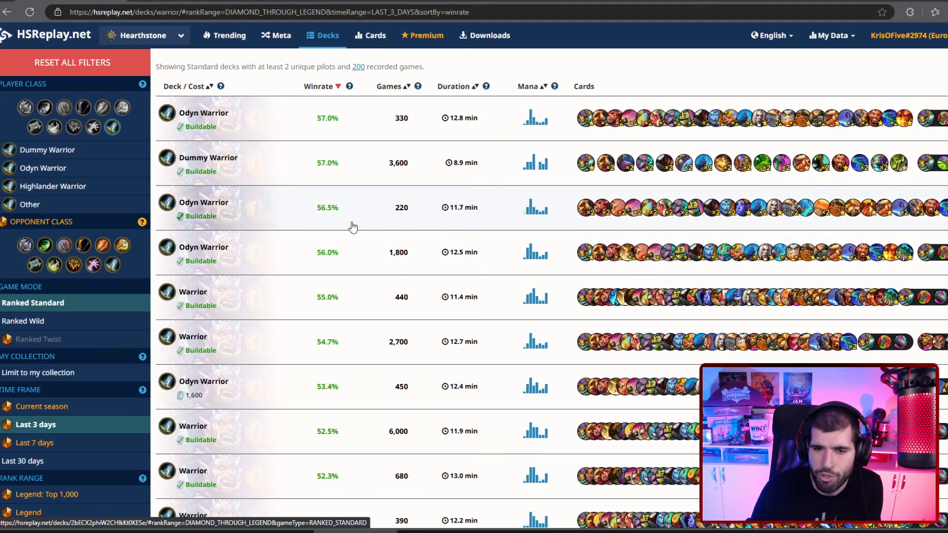
mouse_move(296, 217)
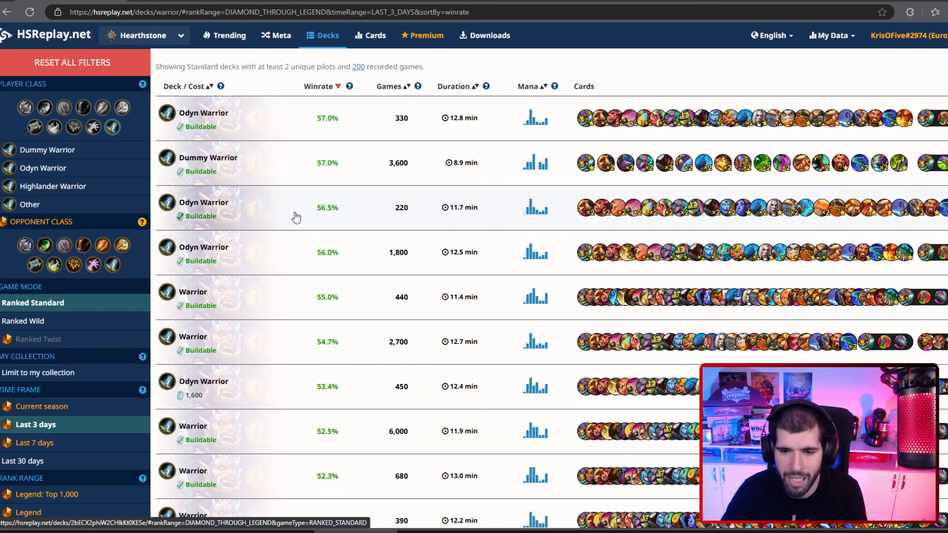